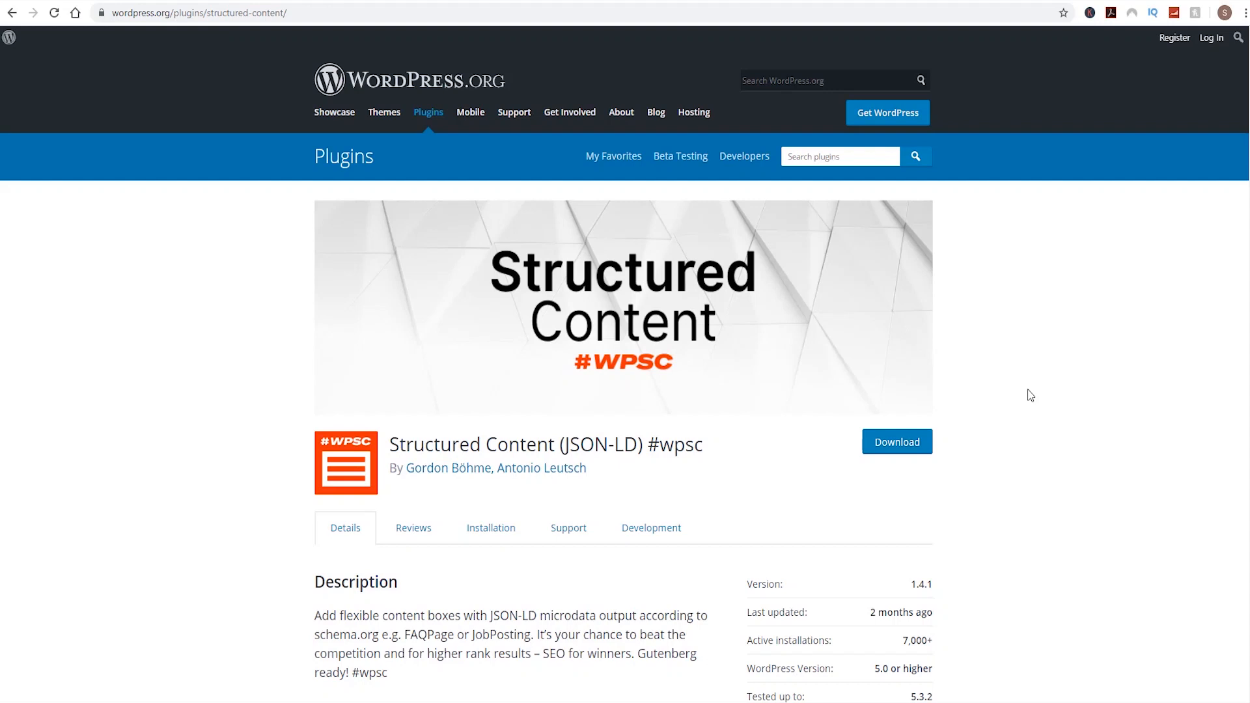
Expand the FAQ questions under the boobeam.com Xbox One No Signal result via 'Show more'
scroll(down, 3)
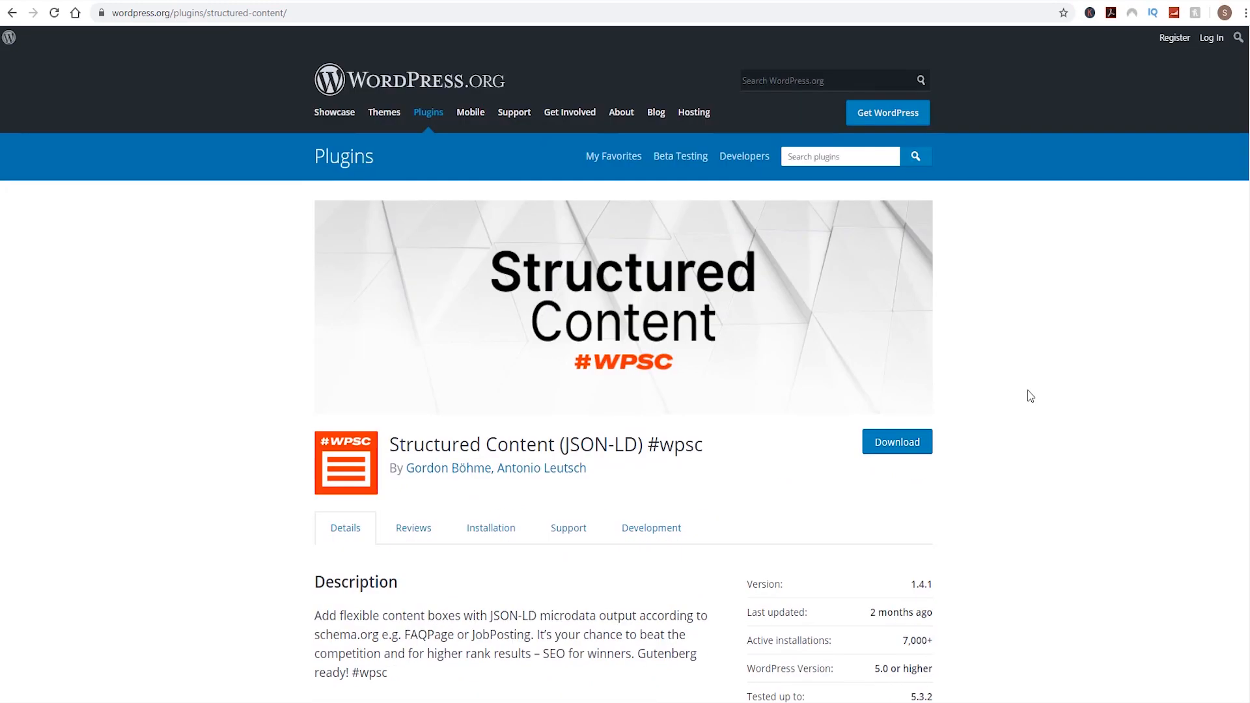
scroll(down, 3)
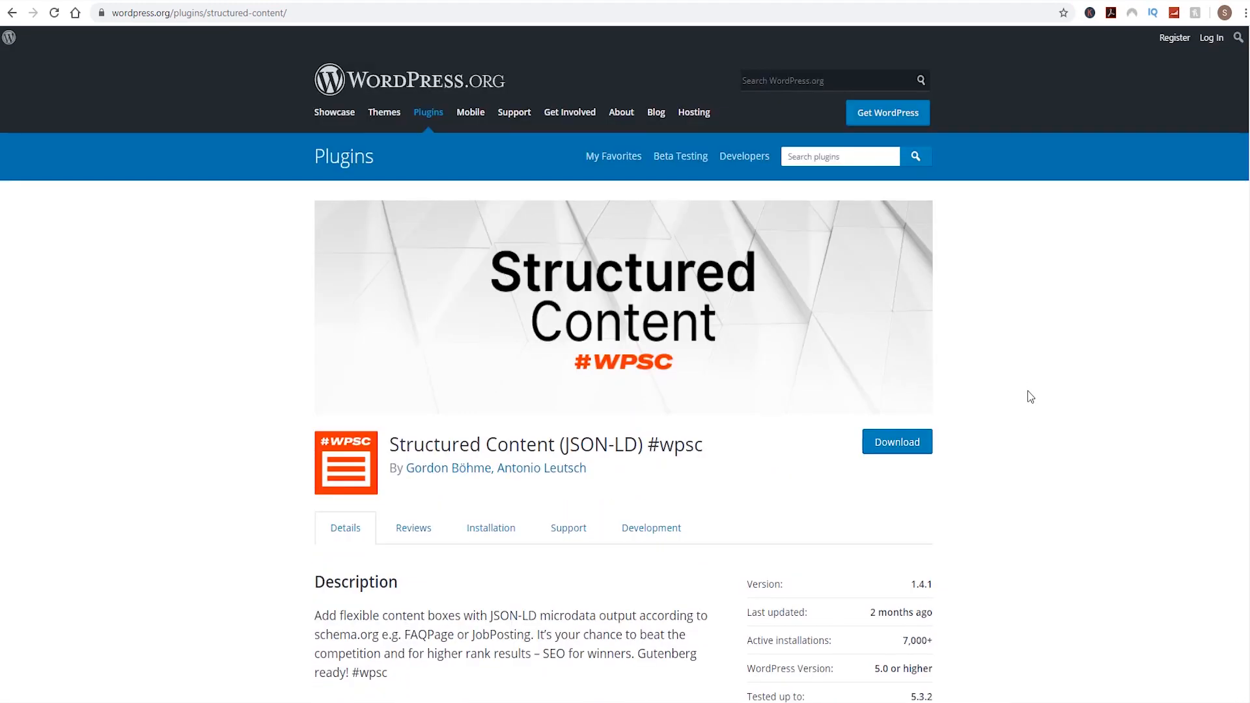
scroll(down, 3)
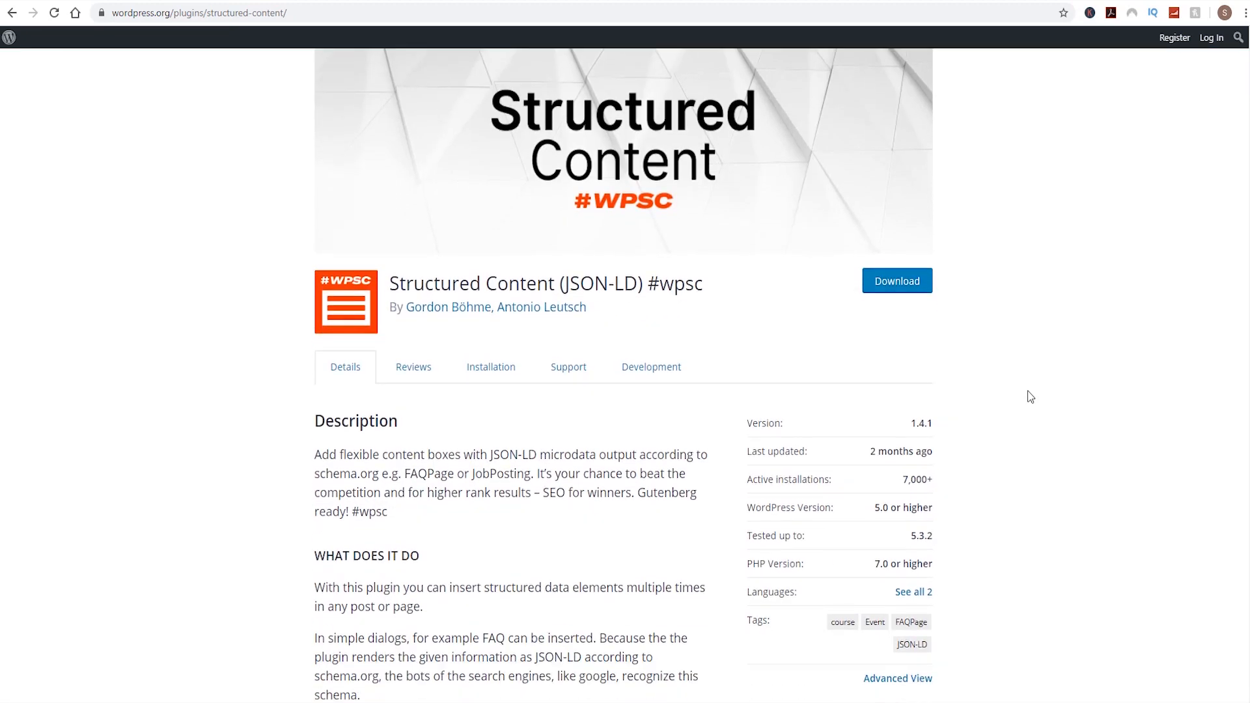
scroll(down, 3)
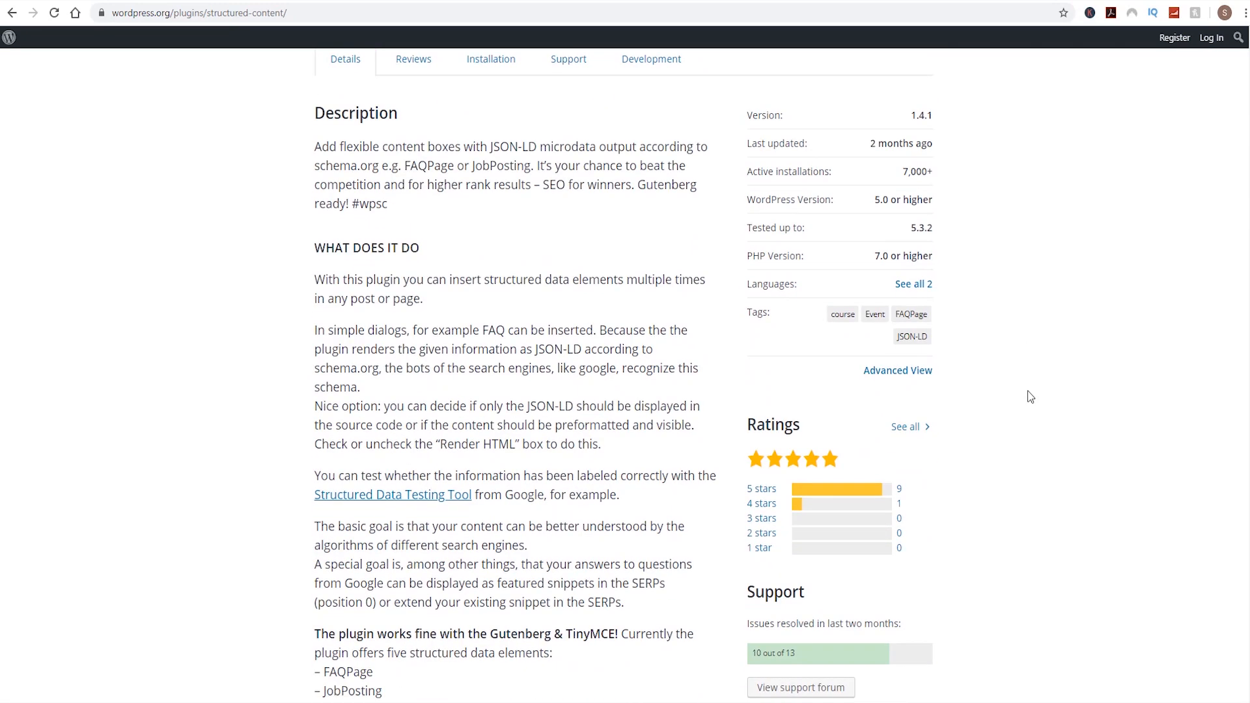
scroll(up, 3)
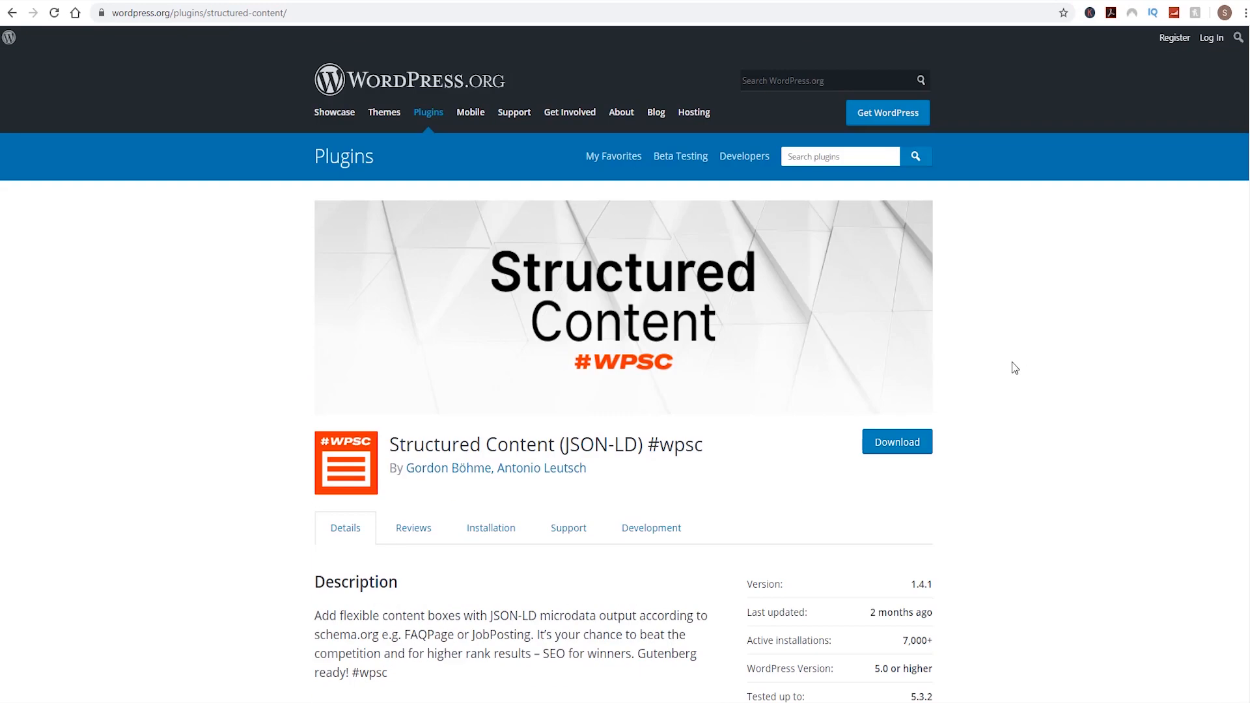
scroll(down, 3)
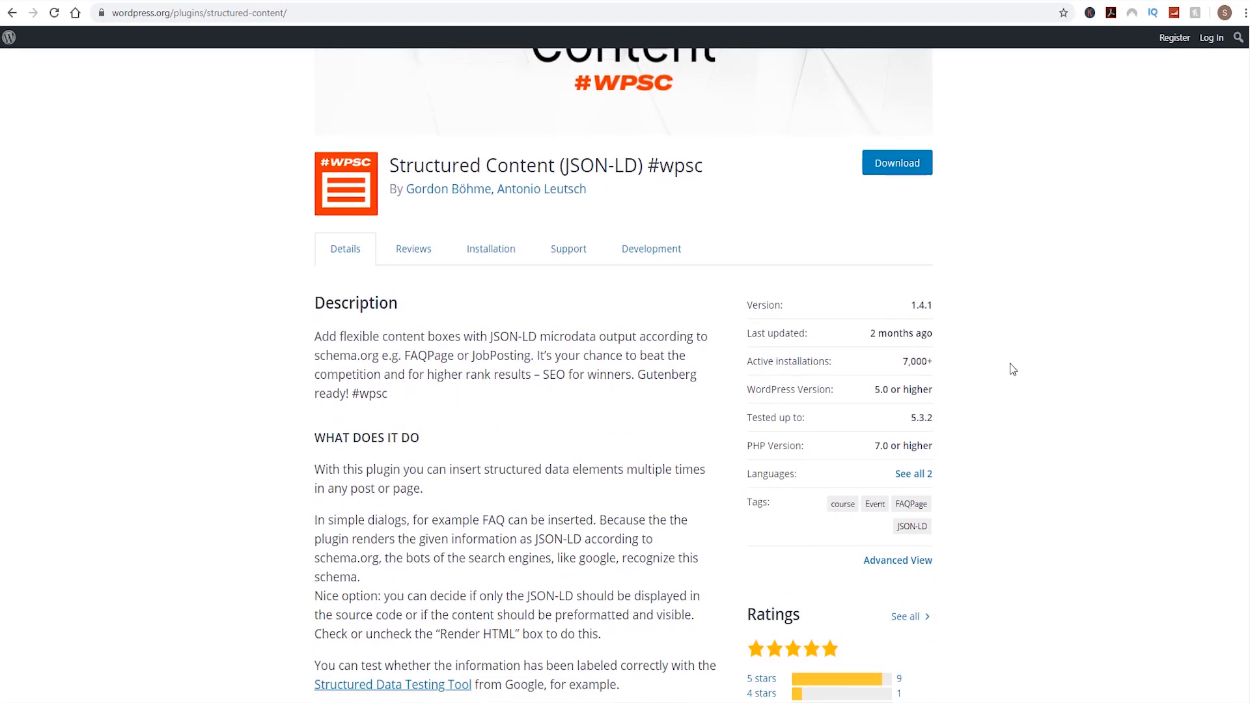
scroll(up, 3)
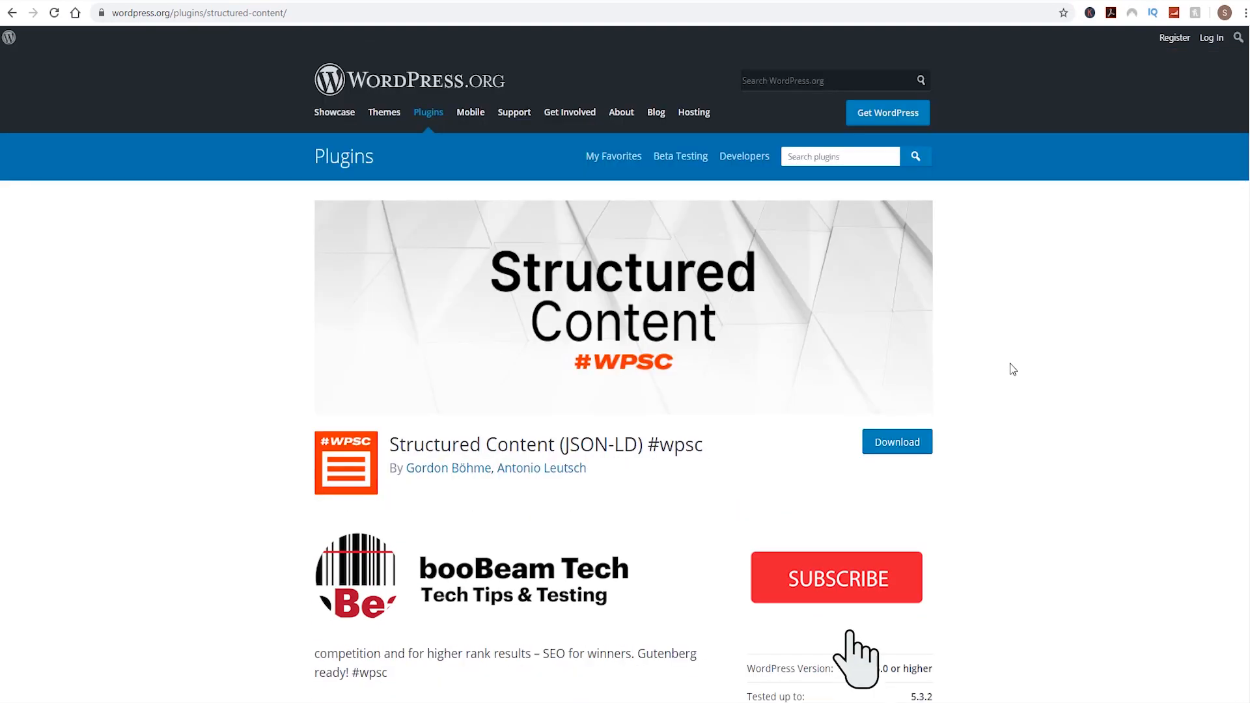
click(834, 578)
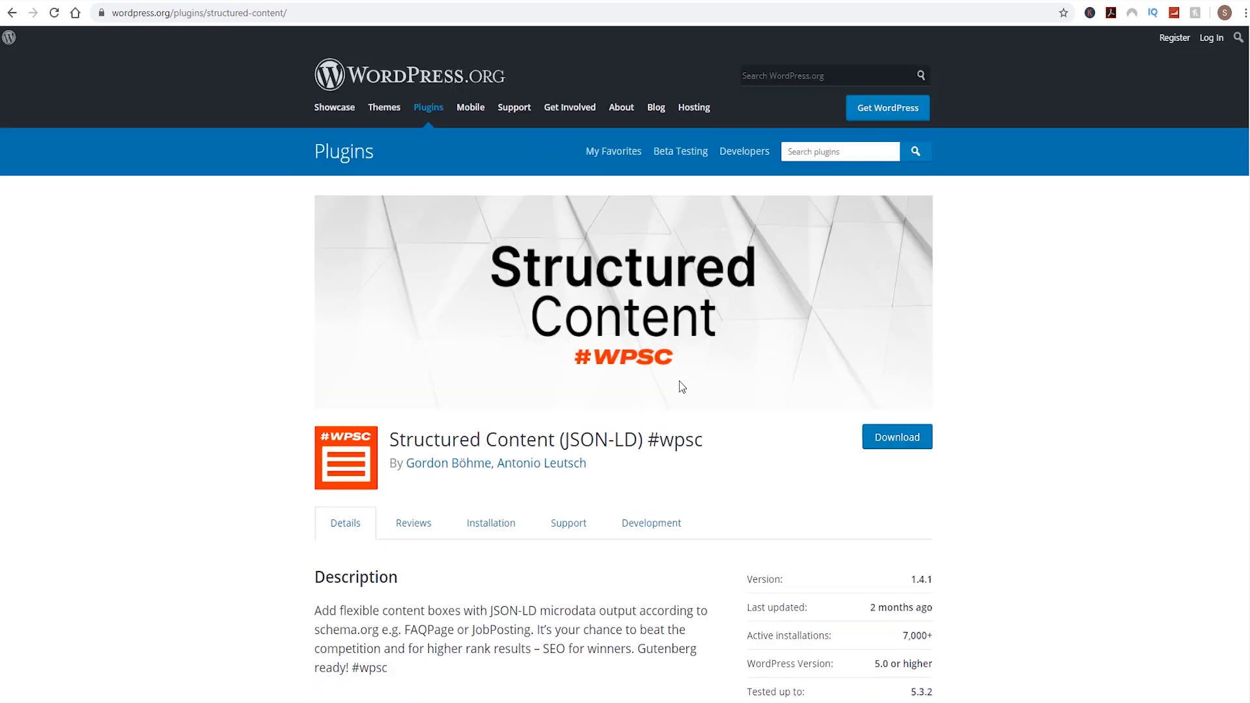
Review the results further down through forum results, related questions and image results
scroll(down, 3)
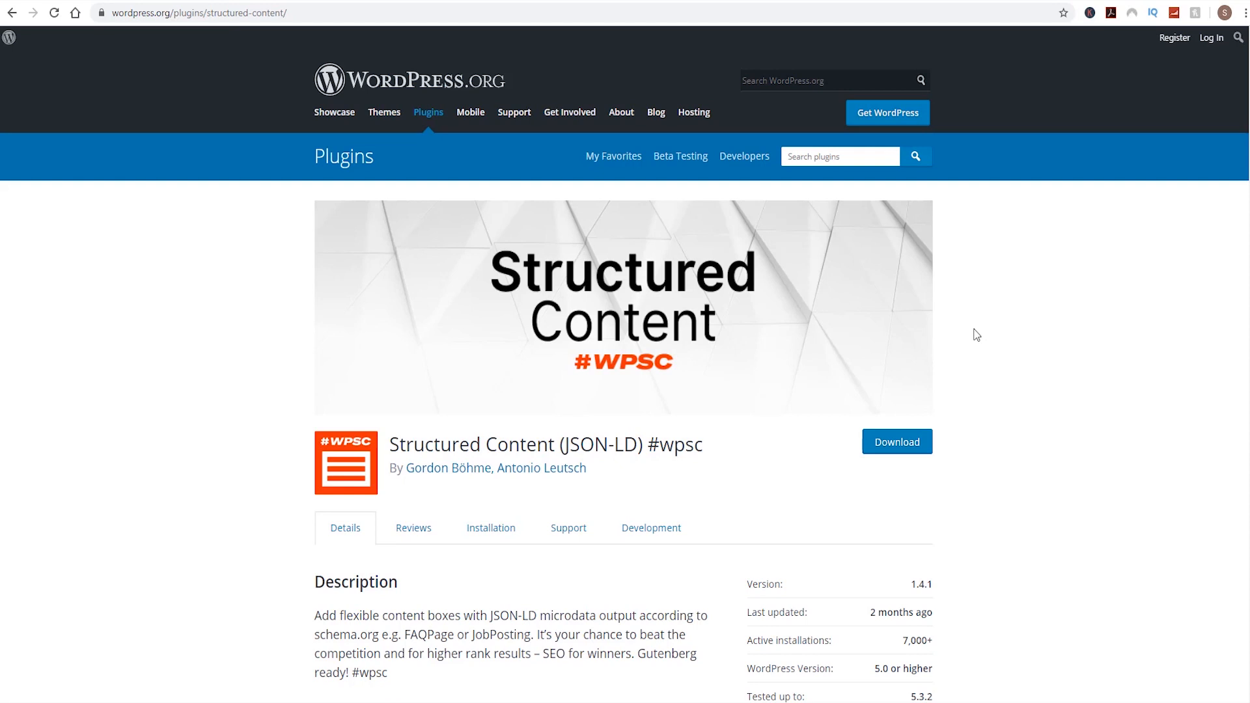
scroll(down, 3)
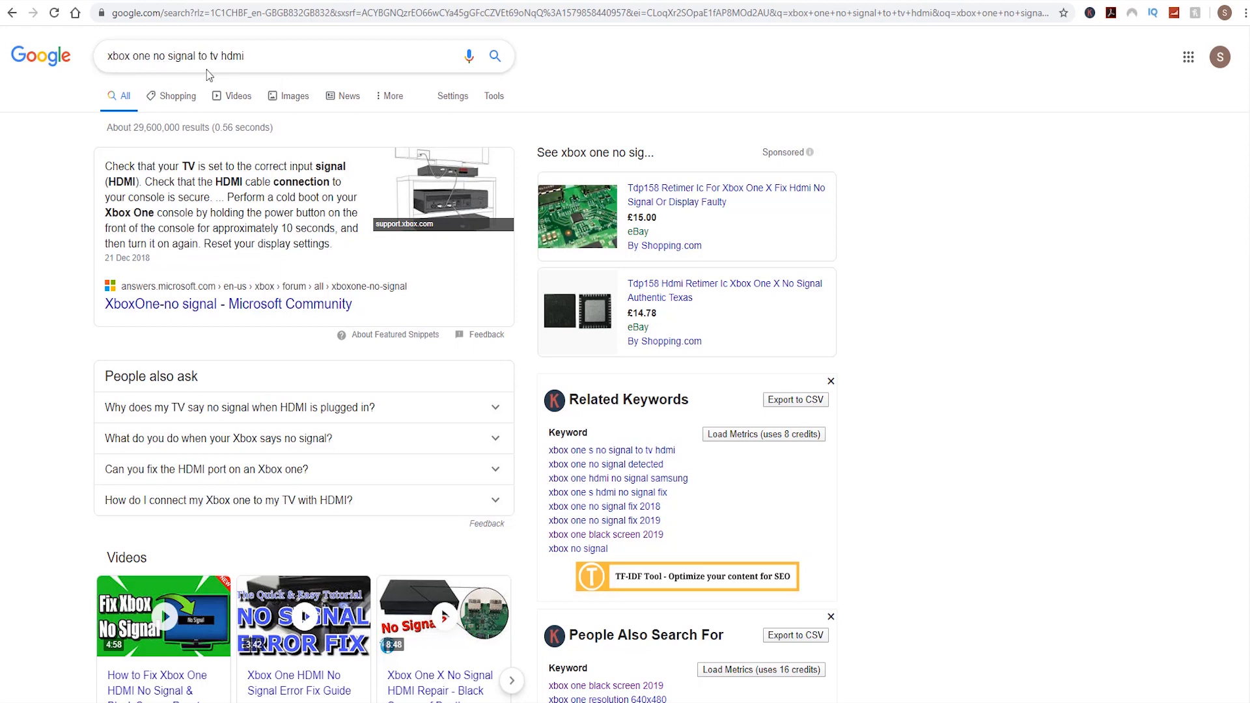
mouse_move(241, 112)
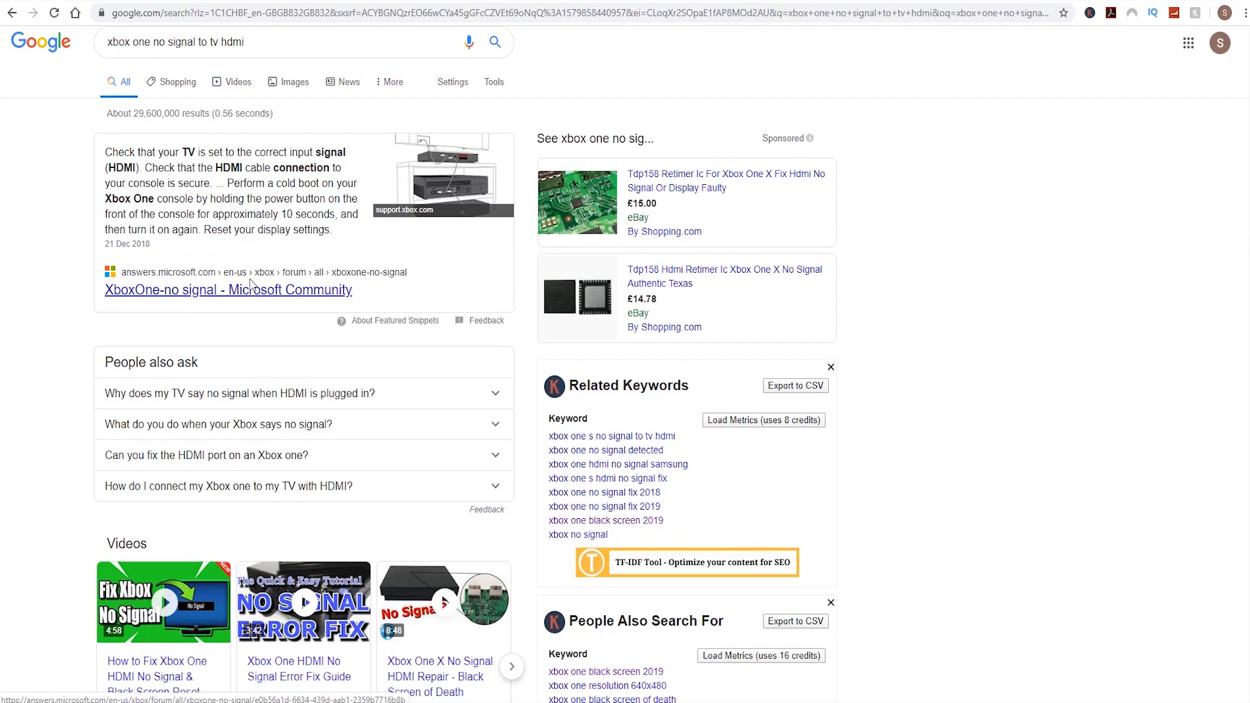
scroll(down, 3)
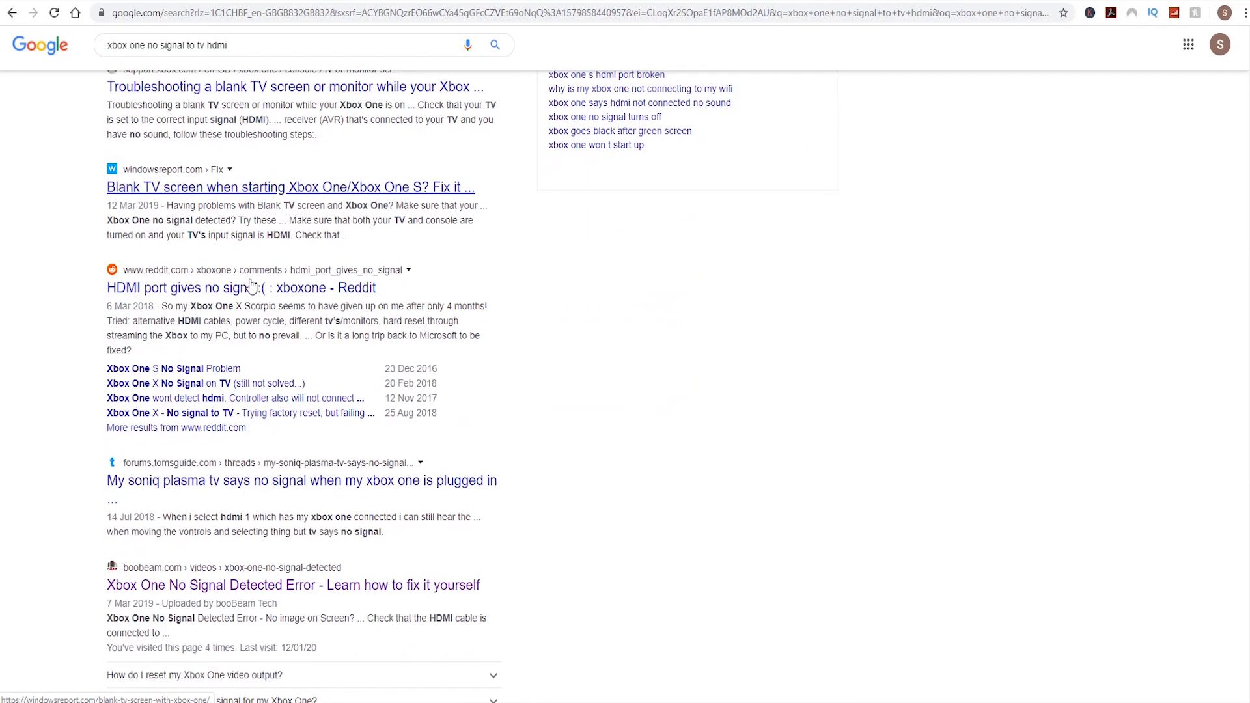
scroll(down, 3)
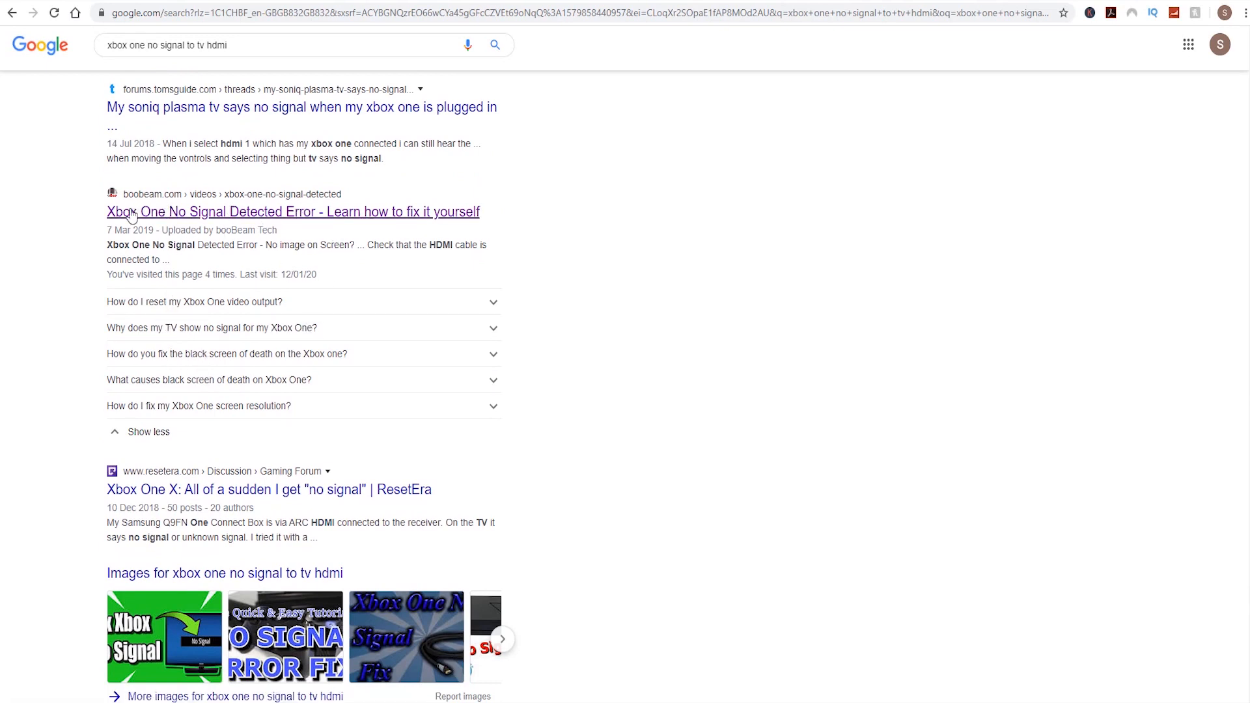
mouse_move(183, 230)
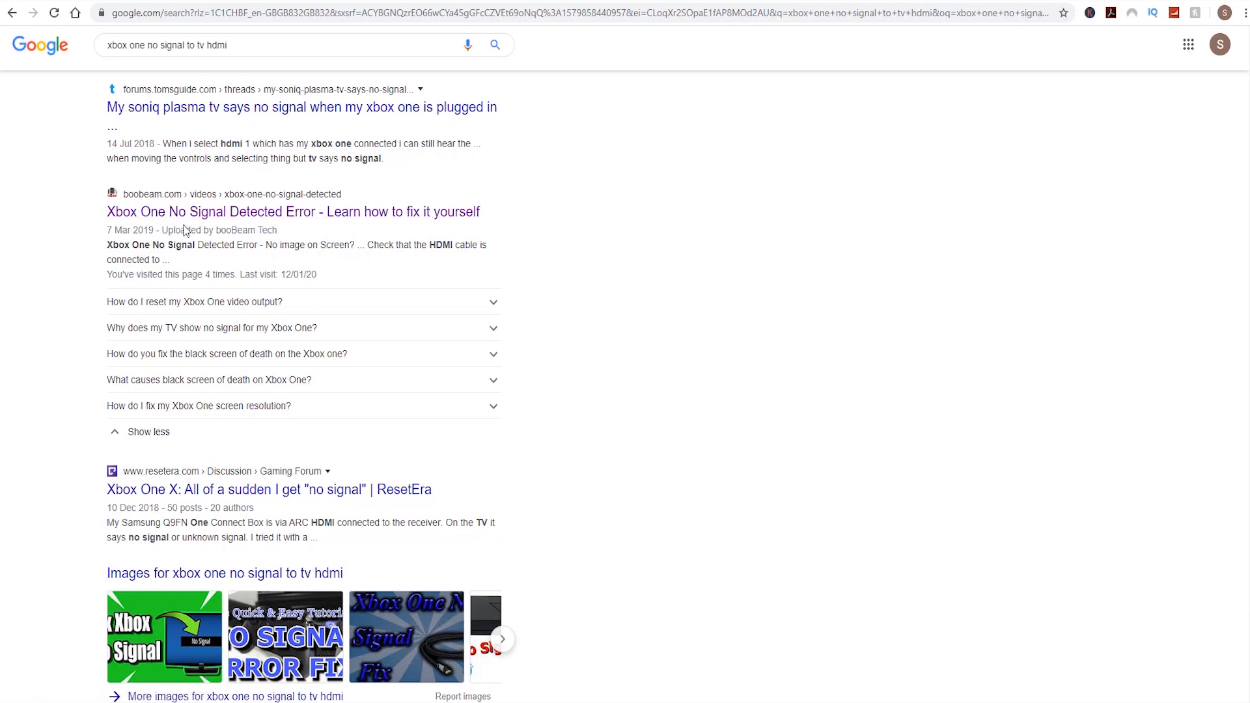
mouse_move(333, 307)
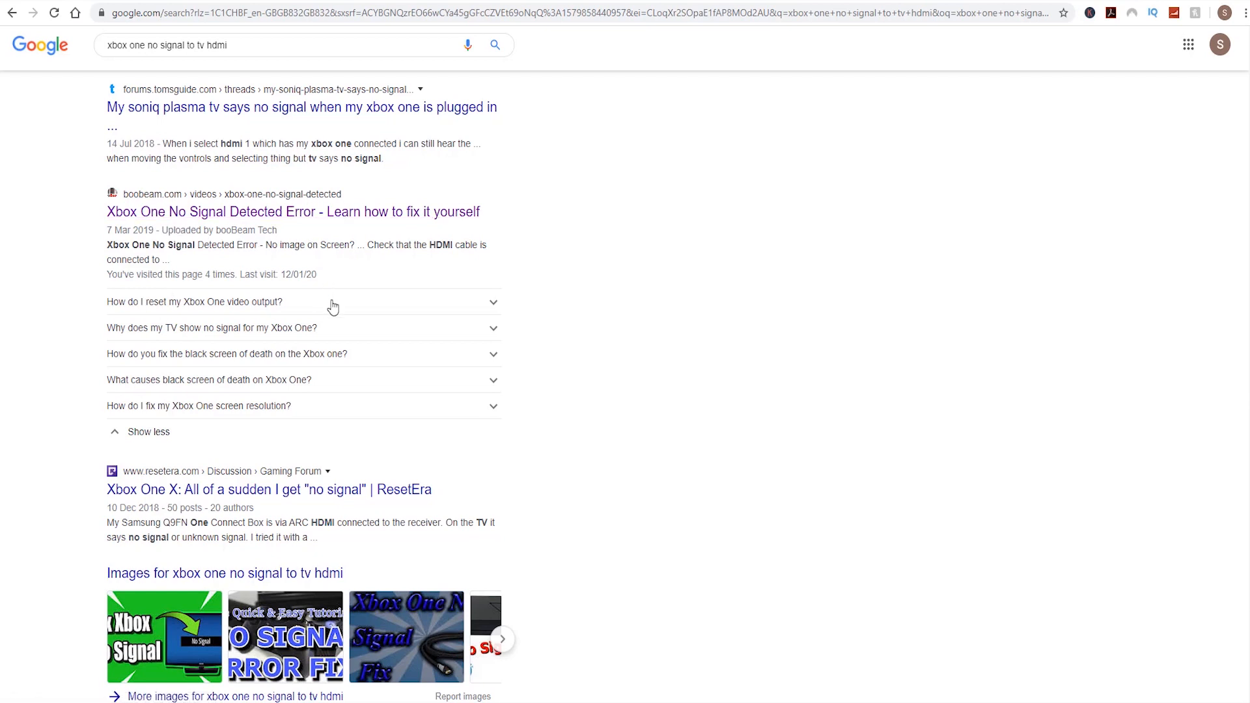
mouse_move(338, 358)
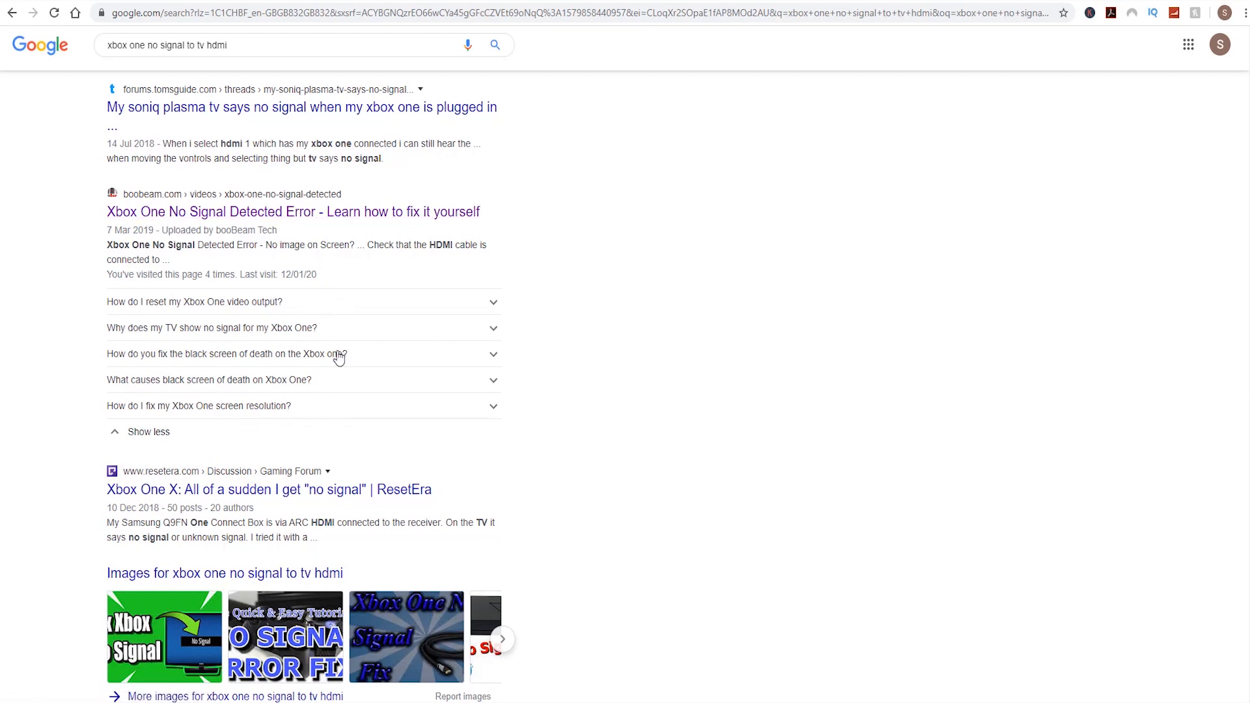
mouse_move(295, 313)
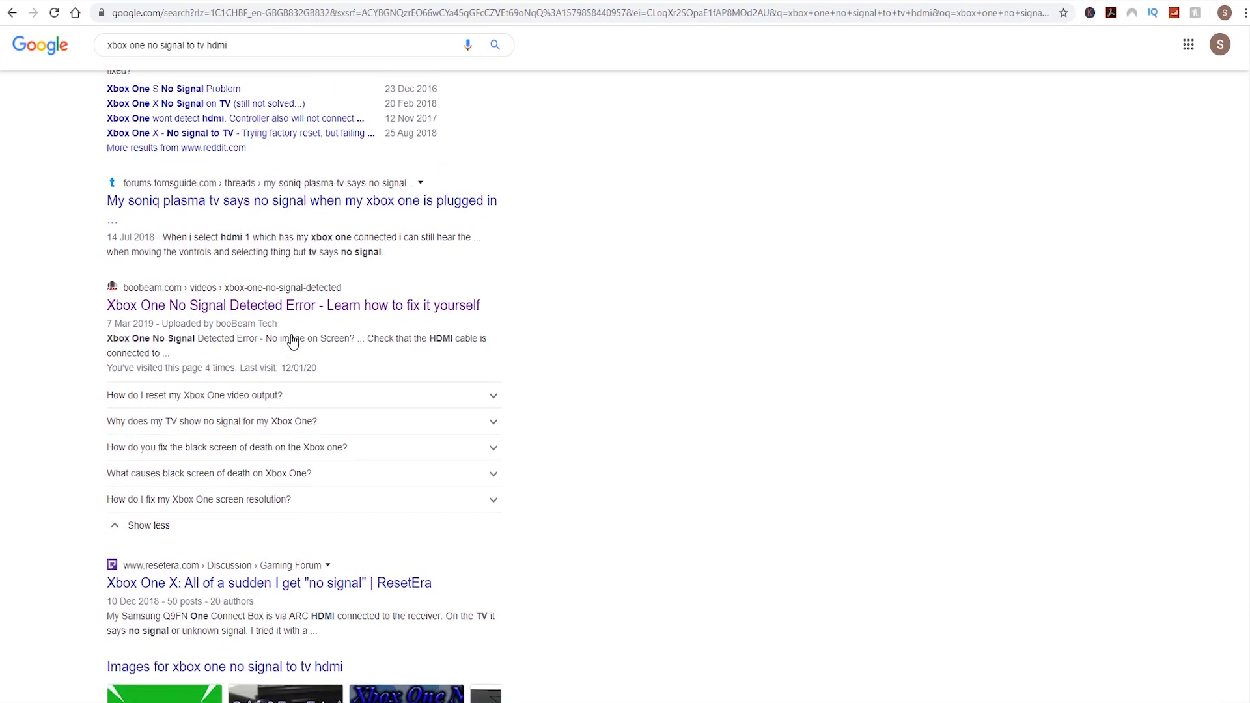
mouse_move(302, 421)
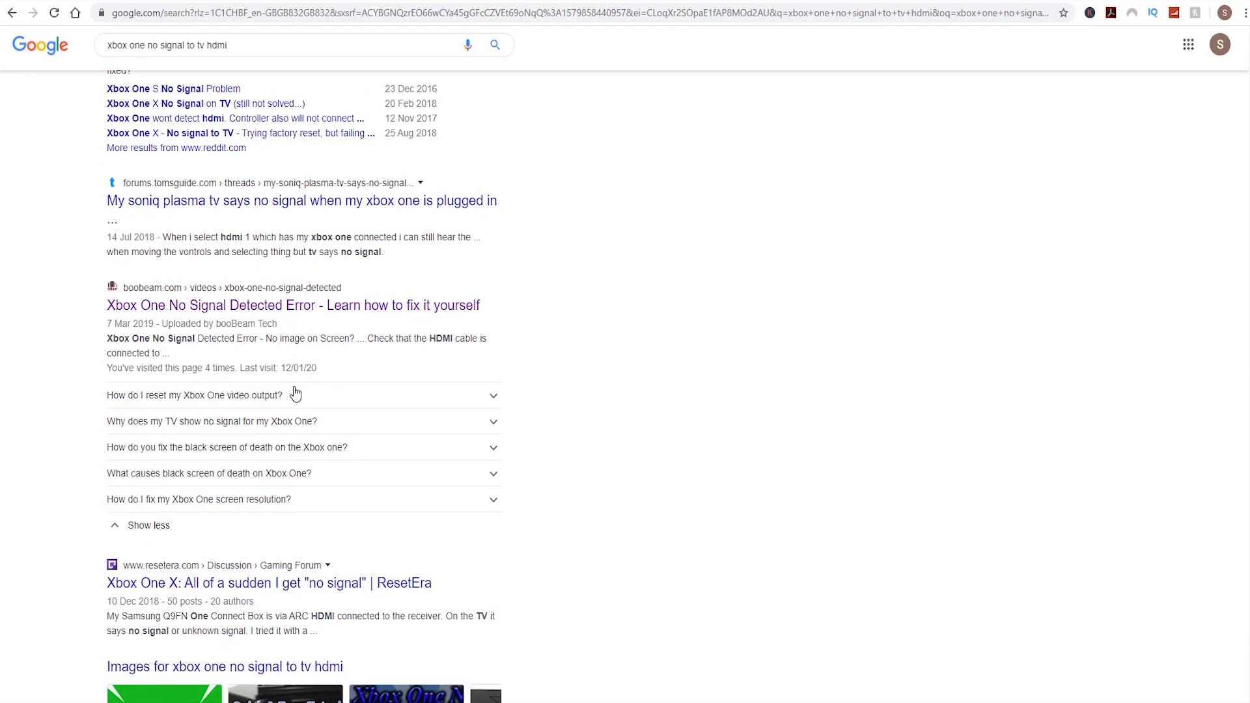
scroll(down, 3)
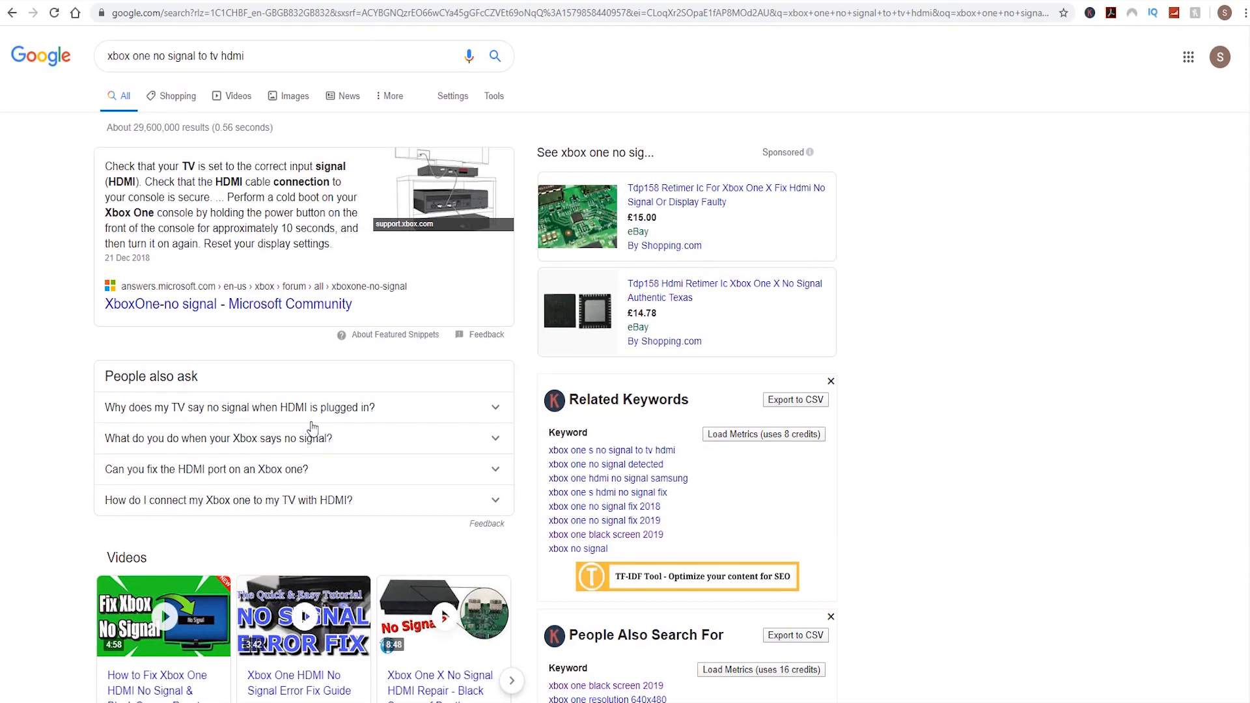
mouse_move(267, 415)
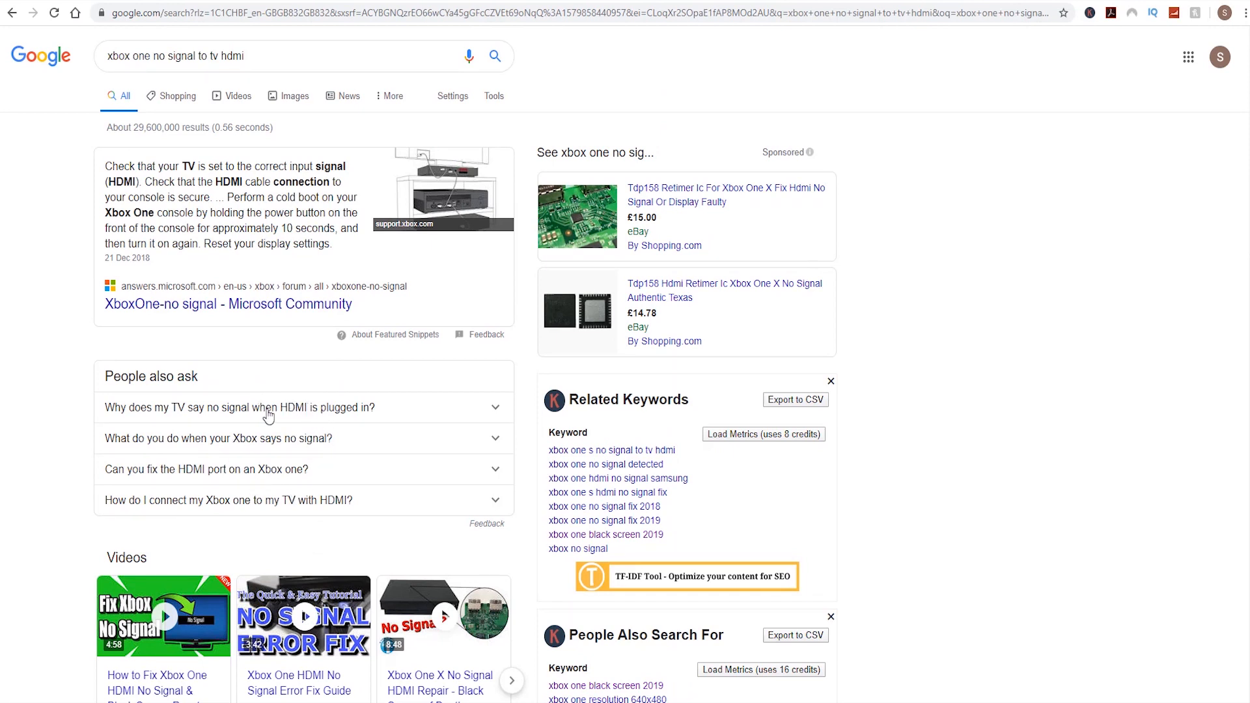
mouse_move(279, 475)
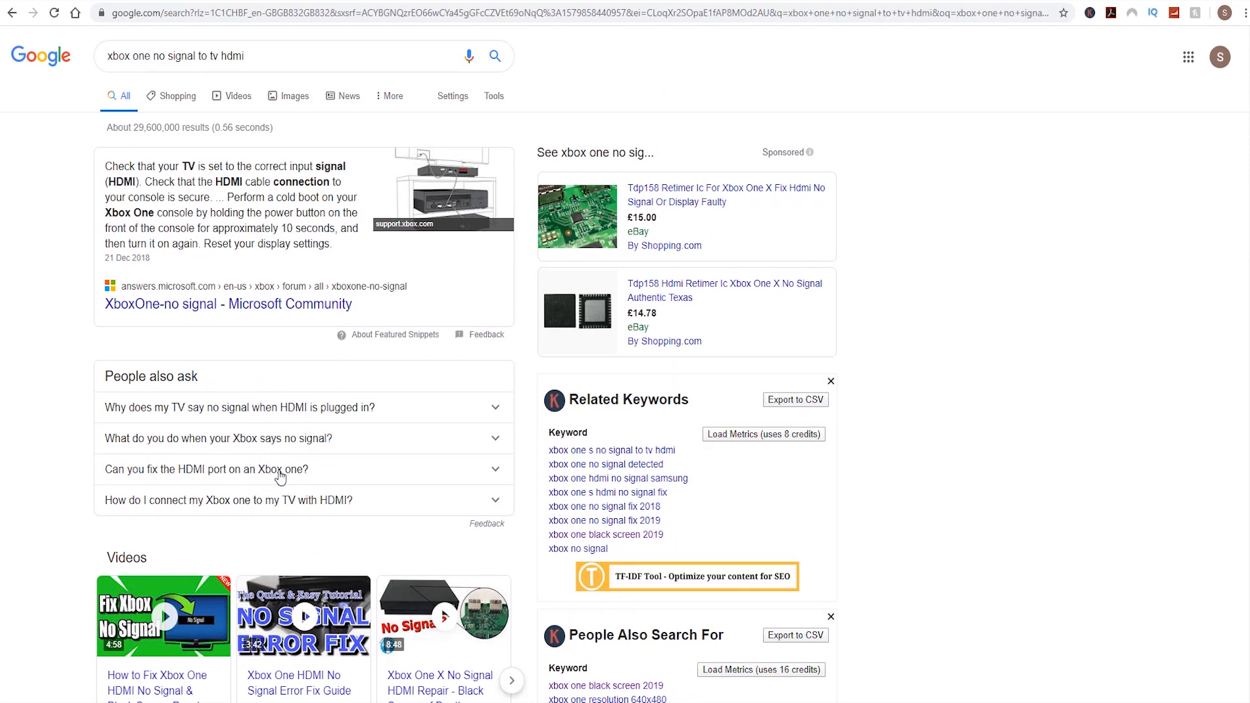
mouse_move(346, 447)
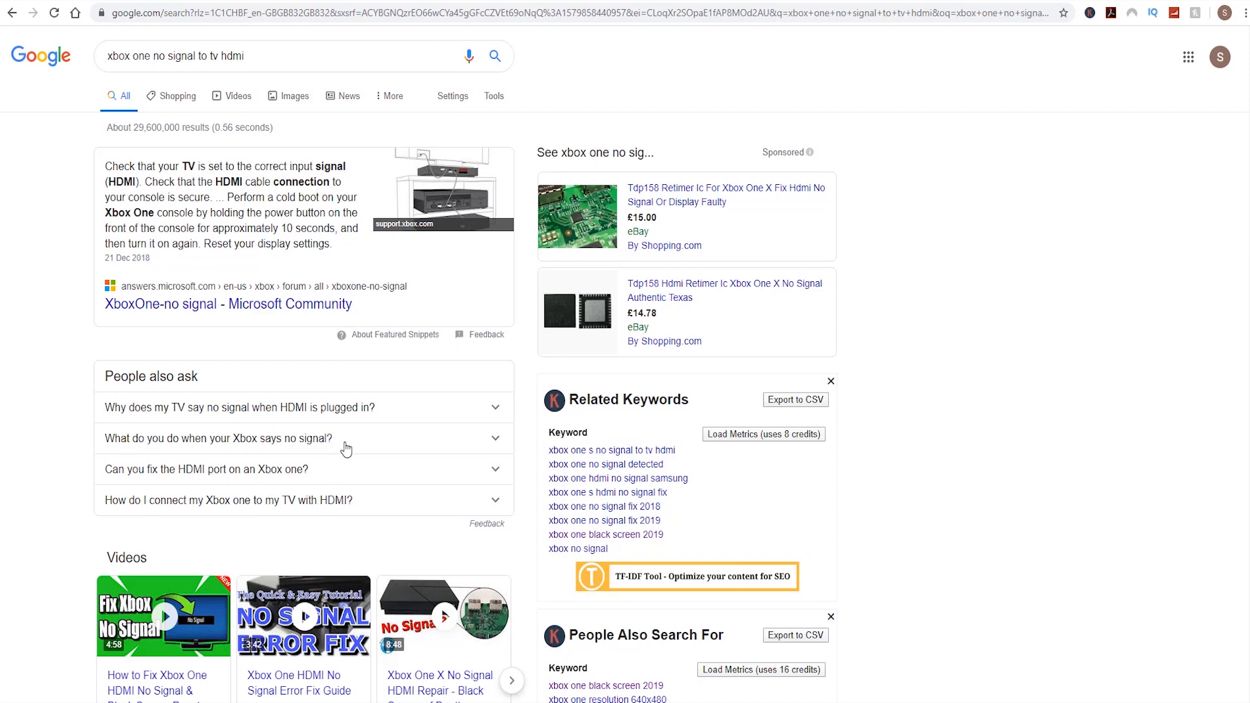
mouse_move(318, 423)
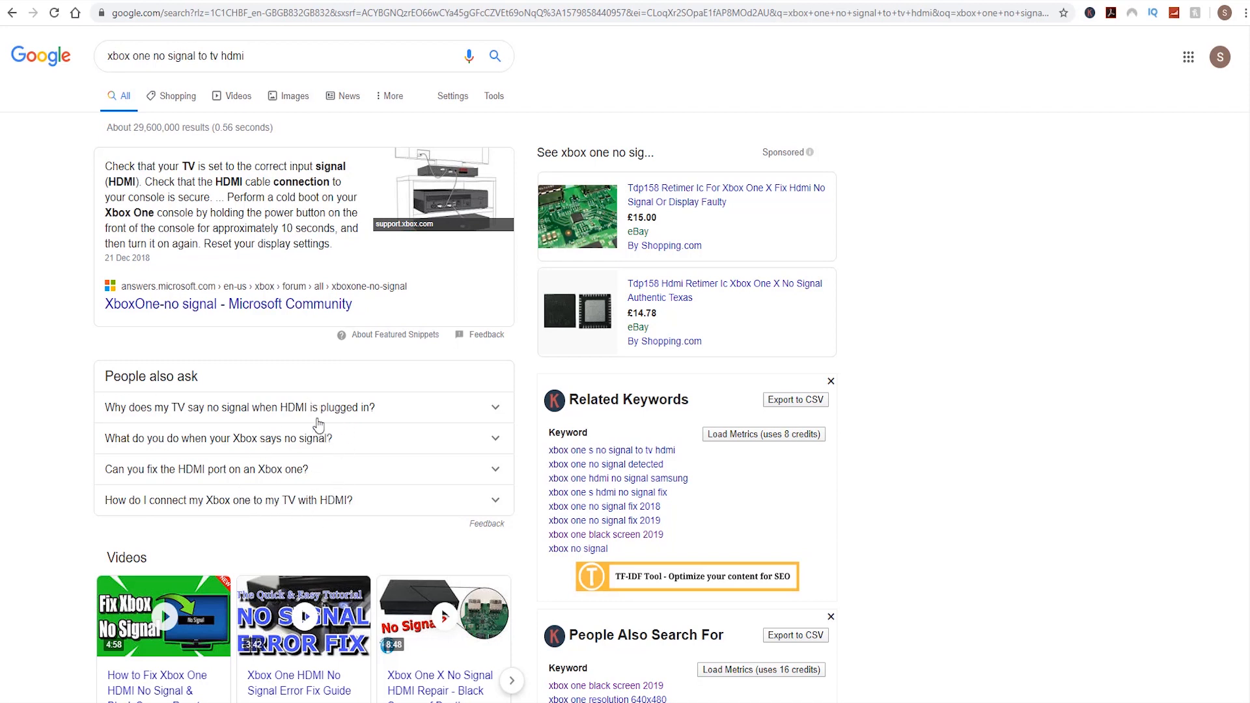
mouse_move(298, 504)
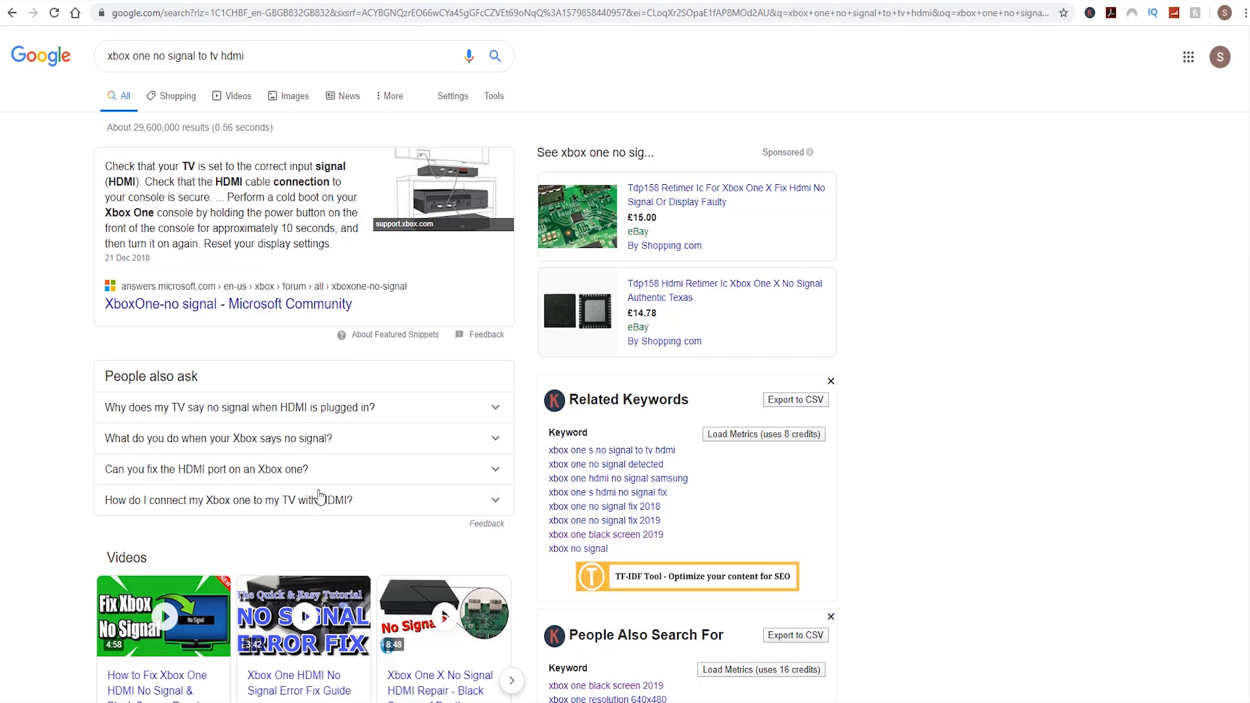
scroll(down, 3)
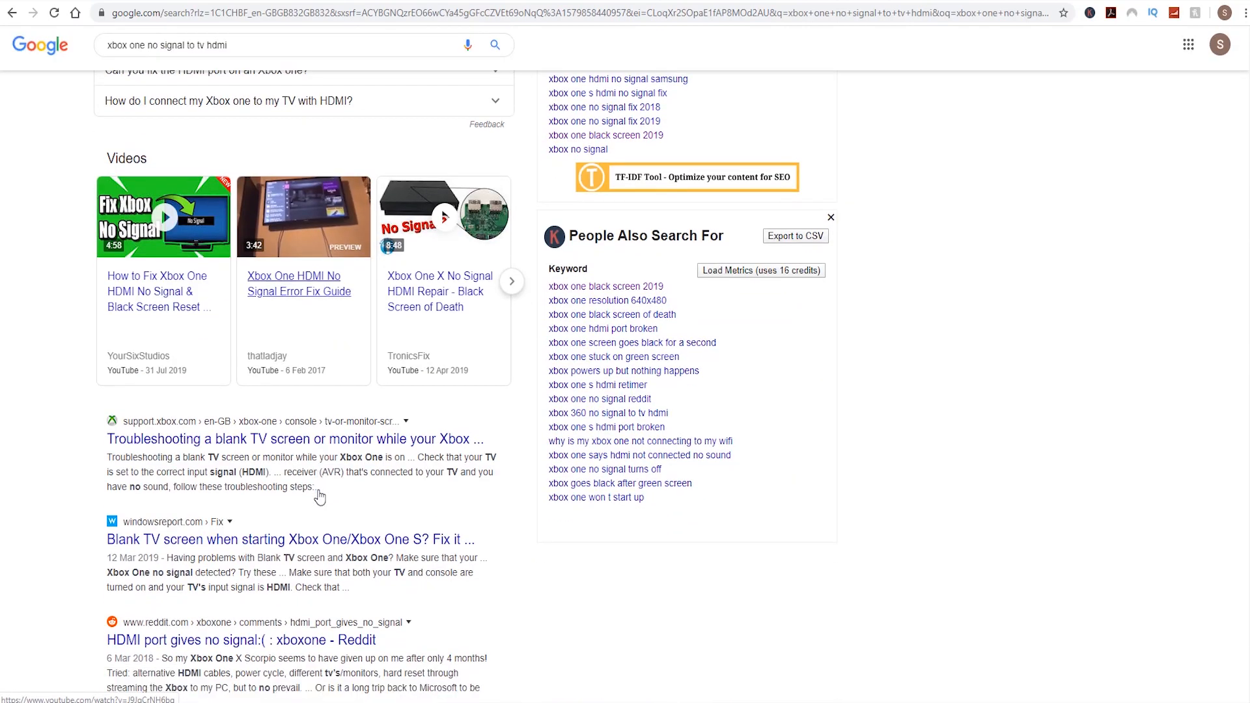
scroll(down, 3)
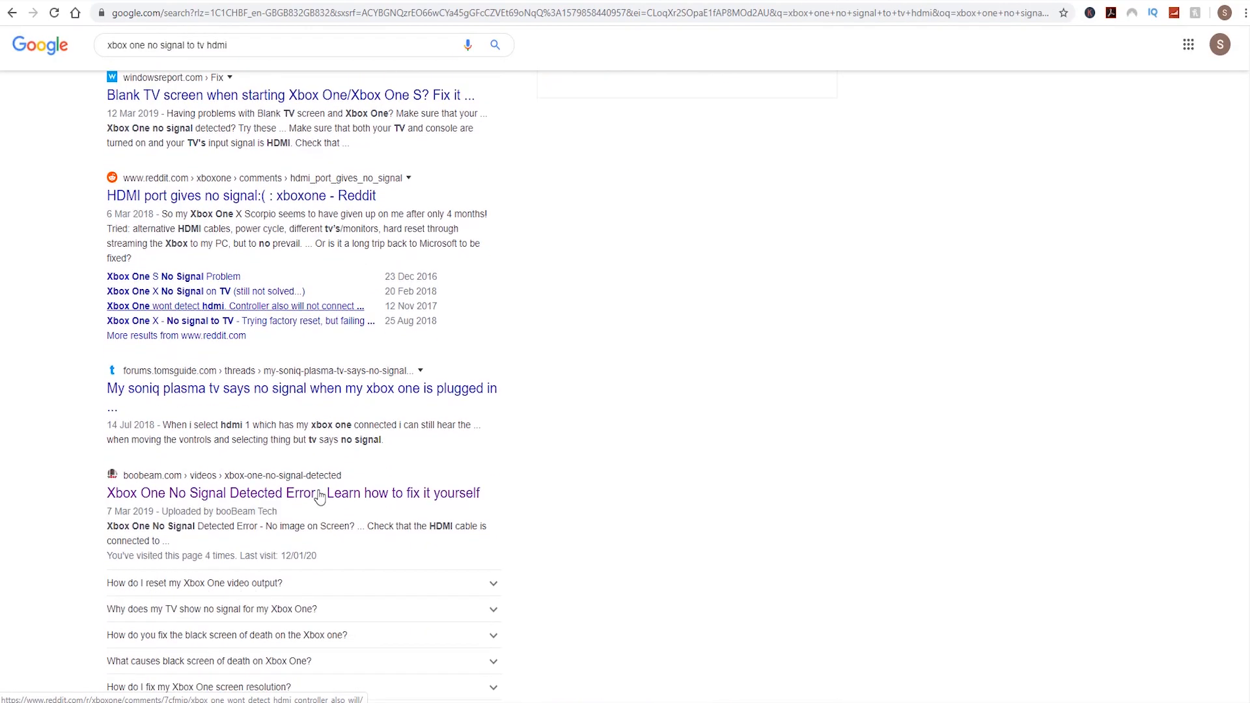
scroll(down, 3)
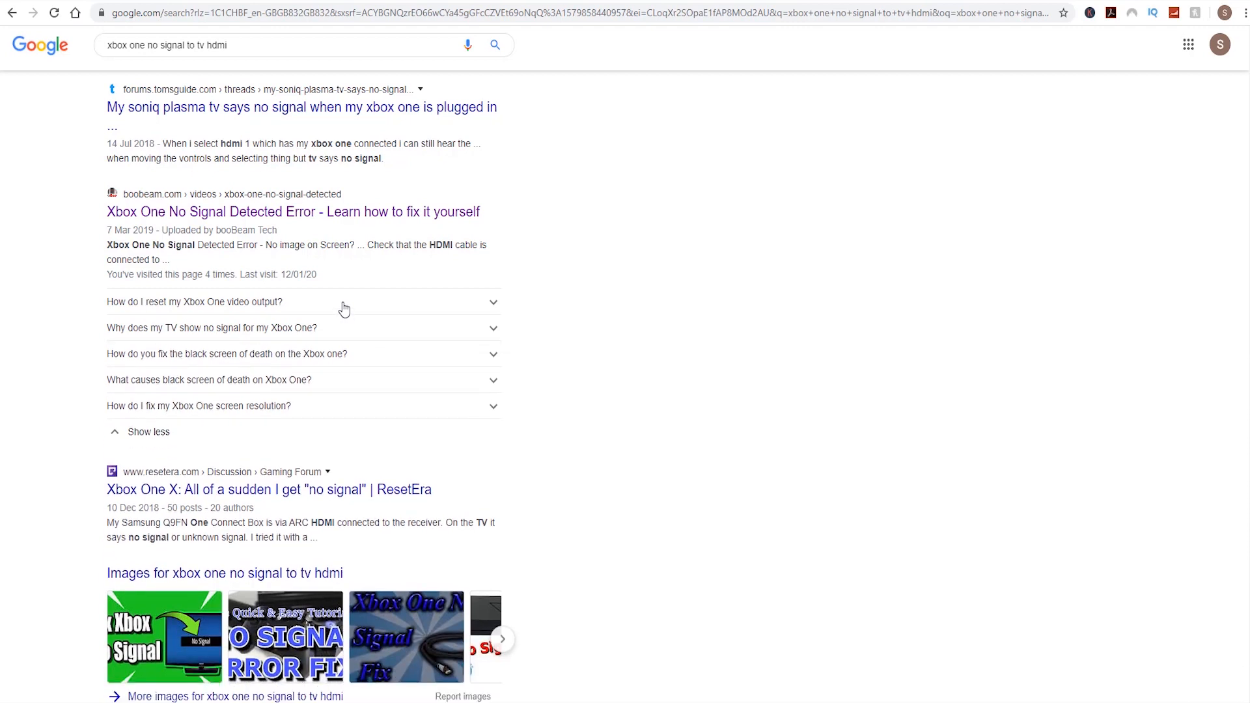
click(194, 301)
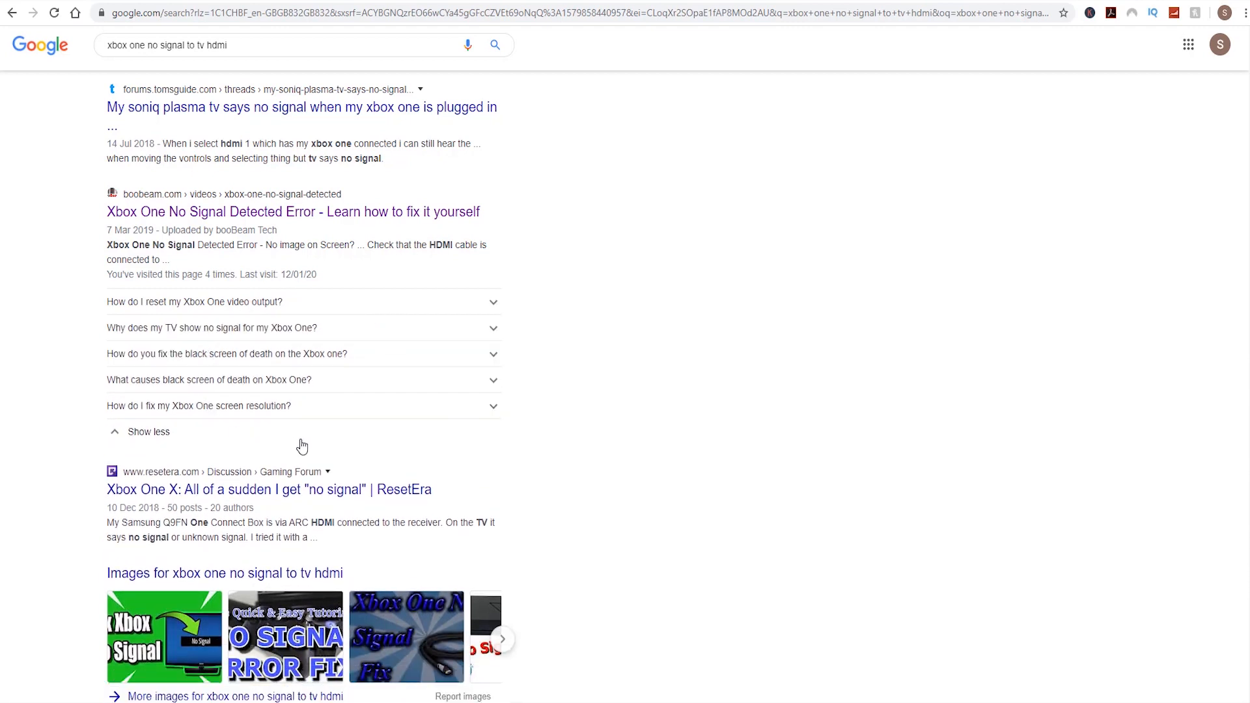
mouse_move(279, 426)
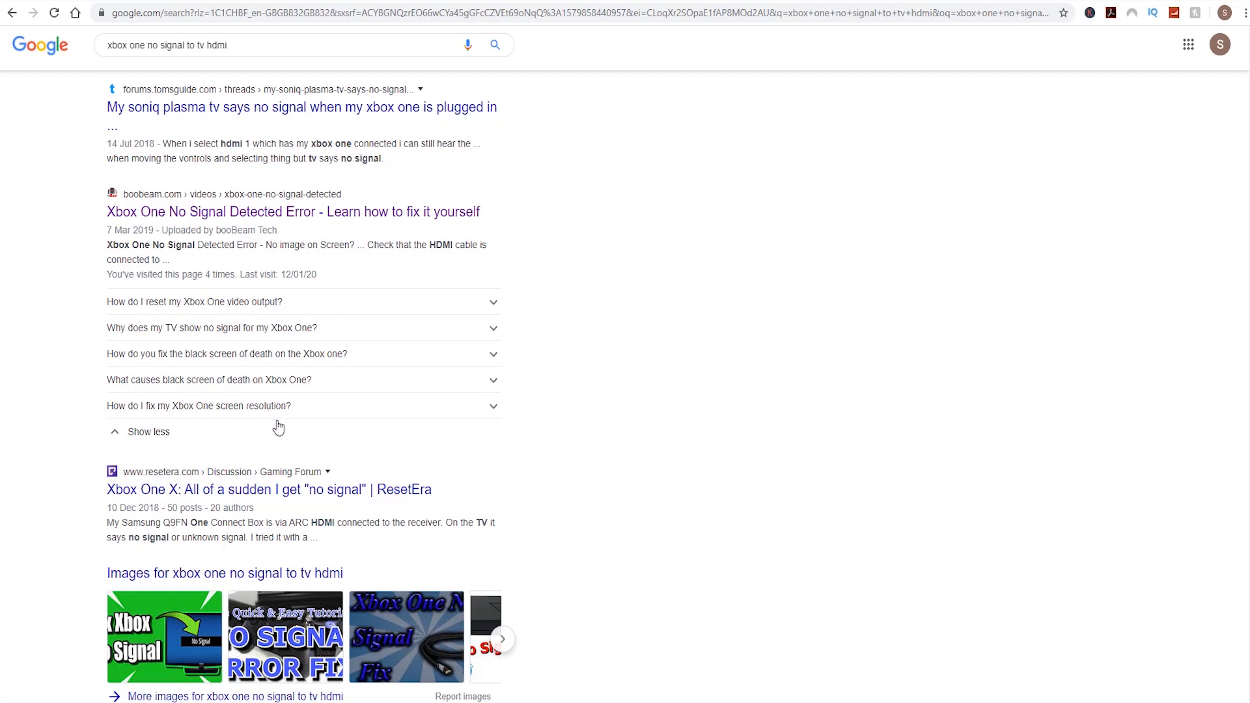
mouse_move(287, 447)
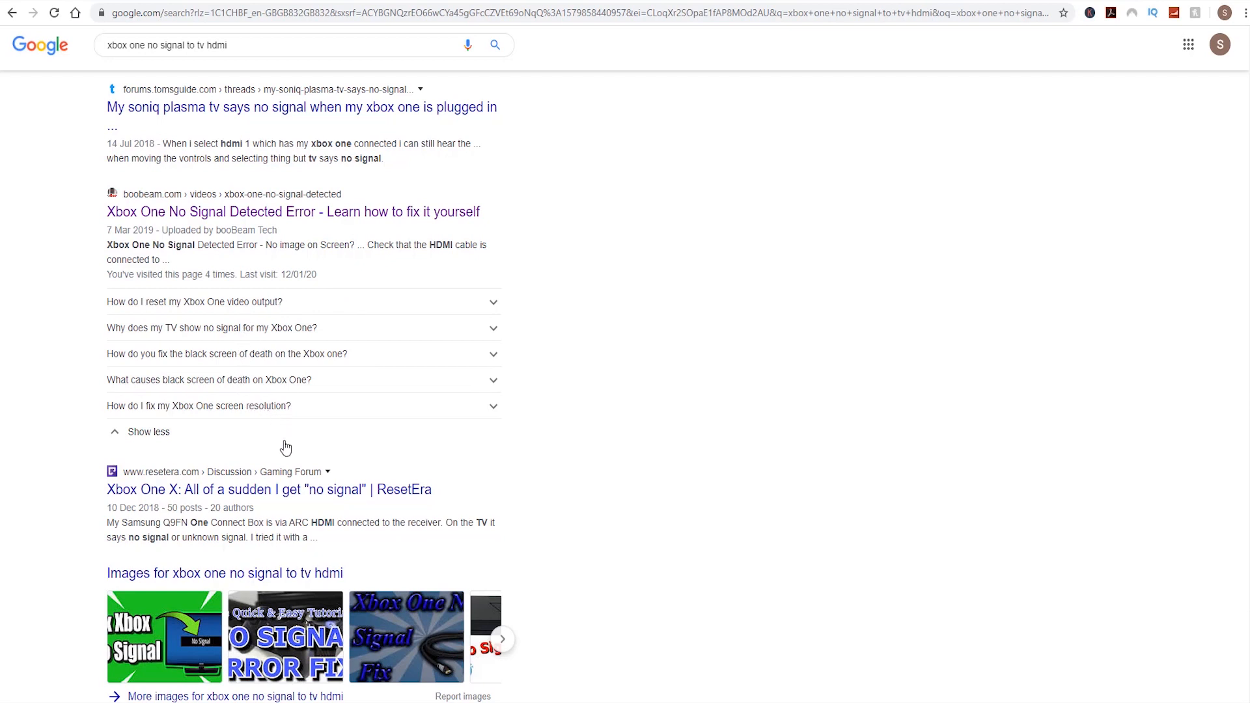
mouse_move(285, 448)
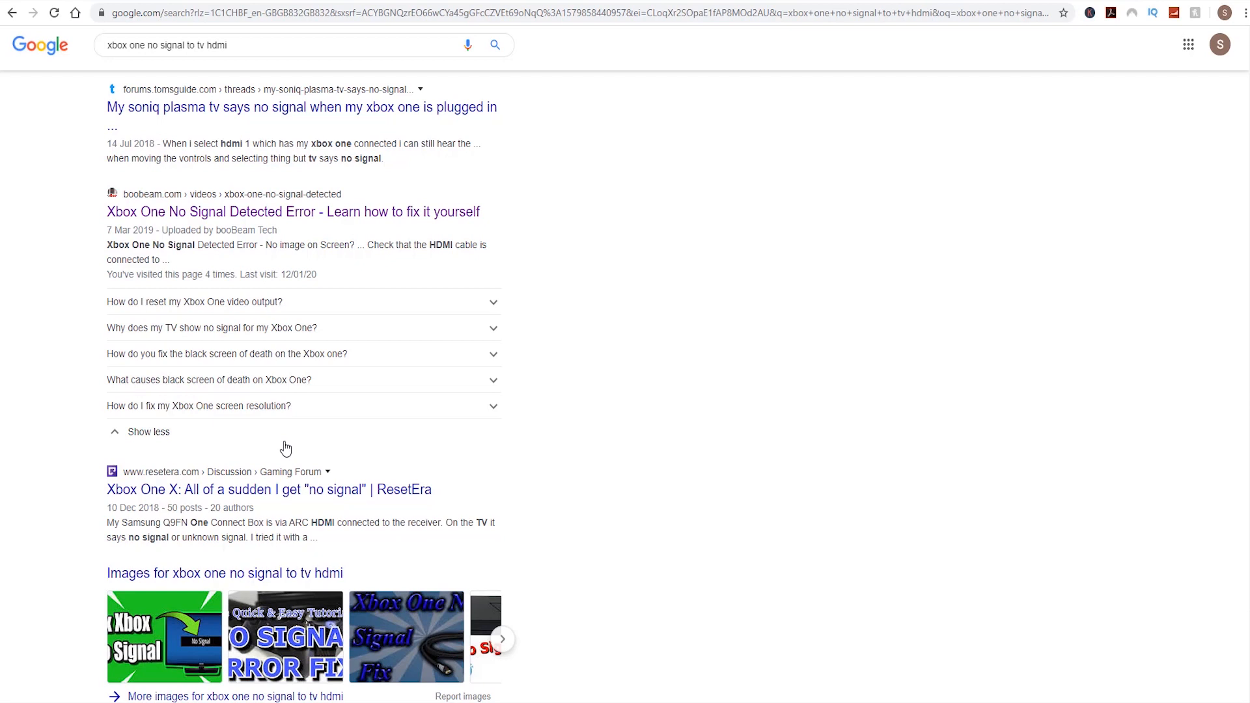
mouse_move(337, 439)
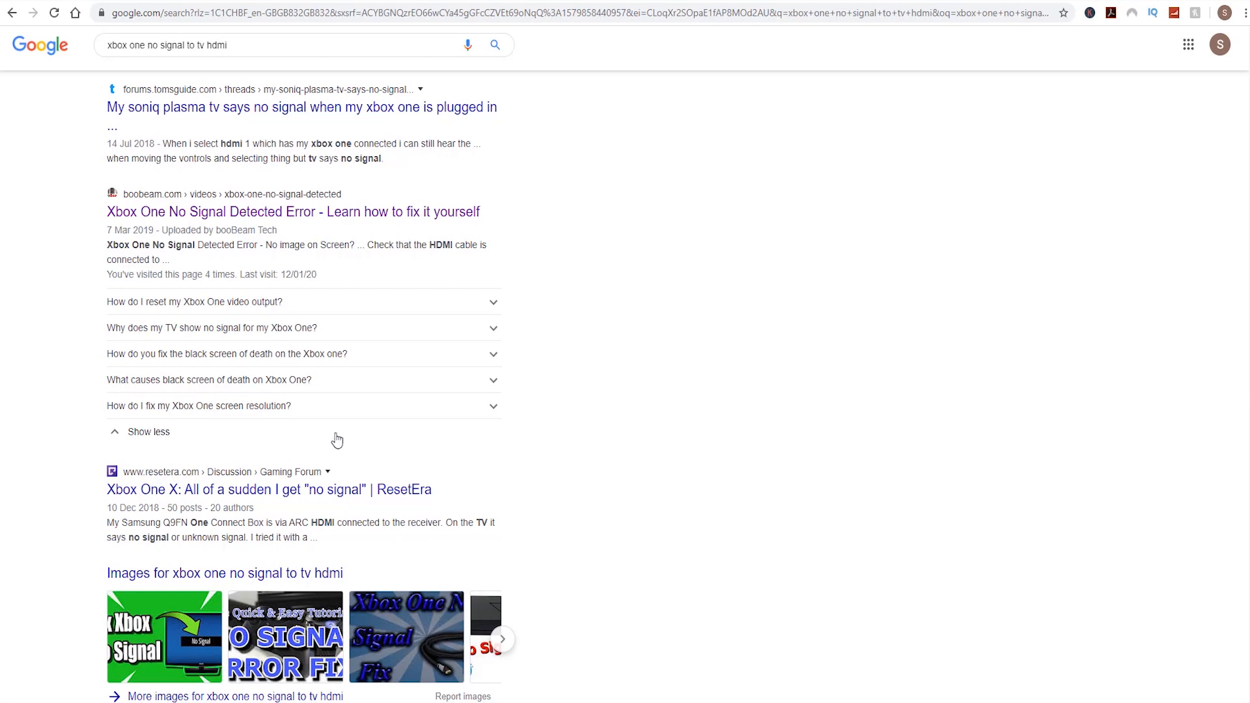
mouse_move(281, 438)
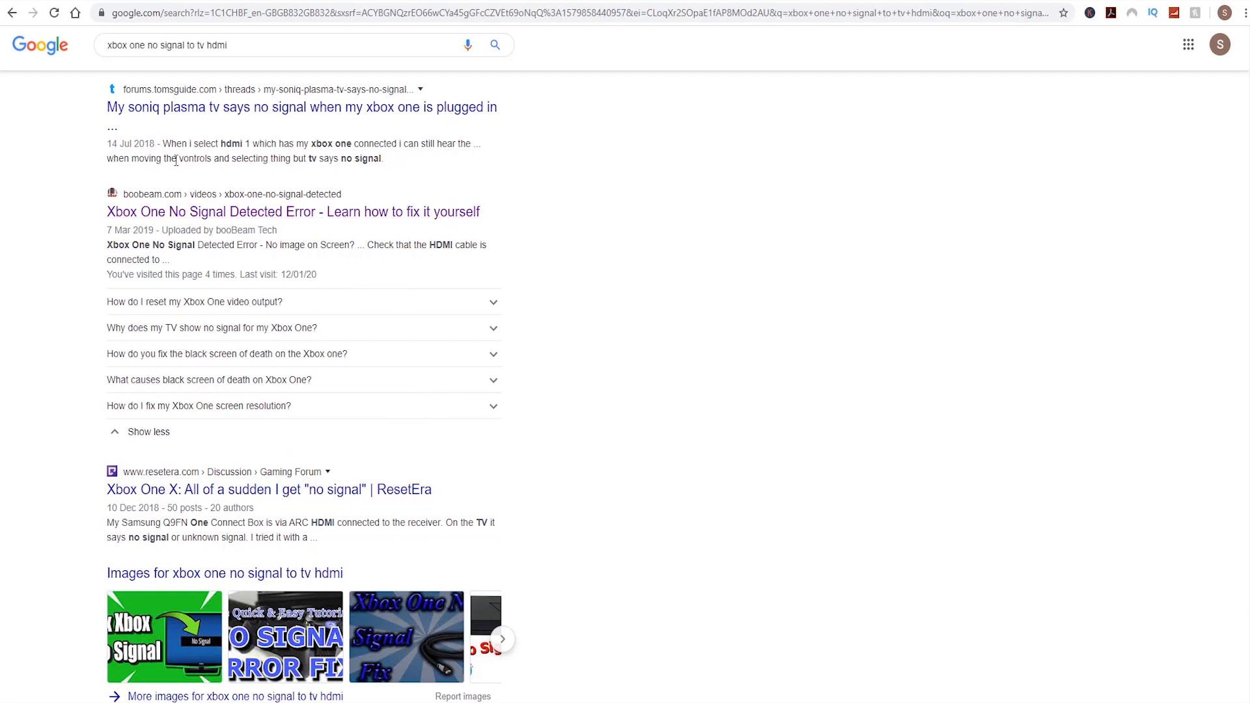
mouse_move(565, 359)
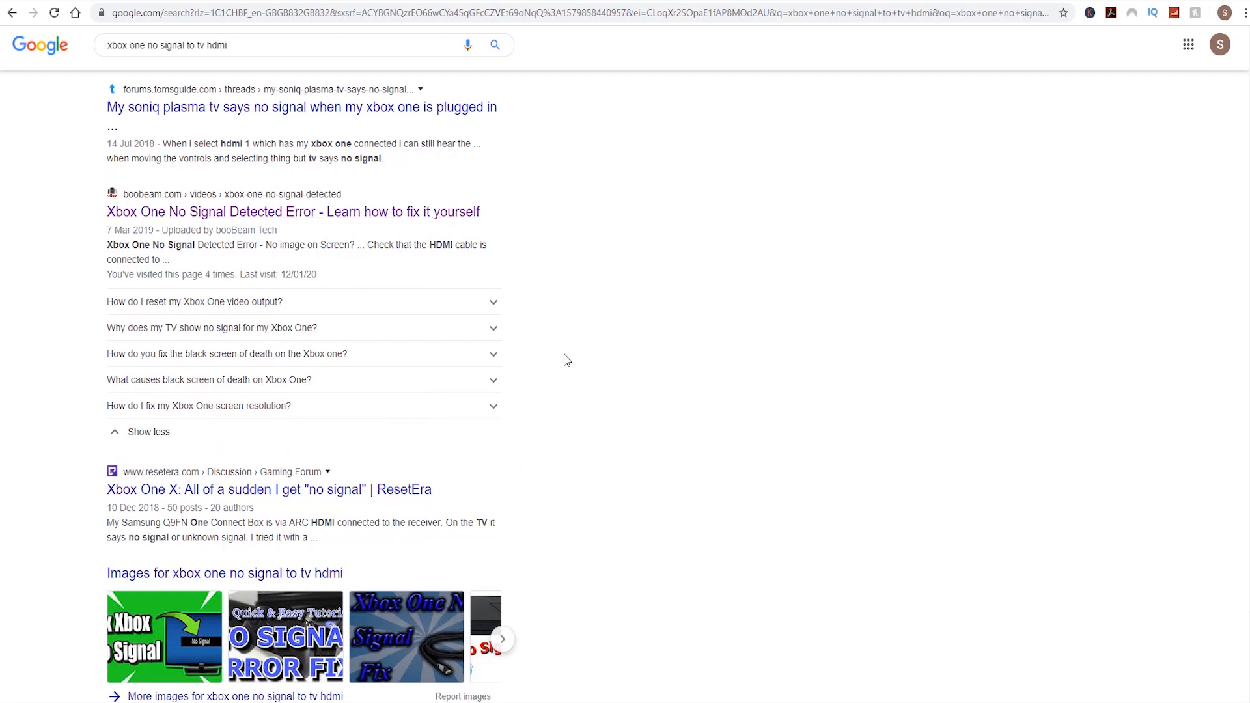
mouse_move(227, 229)
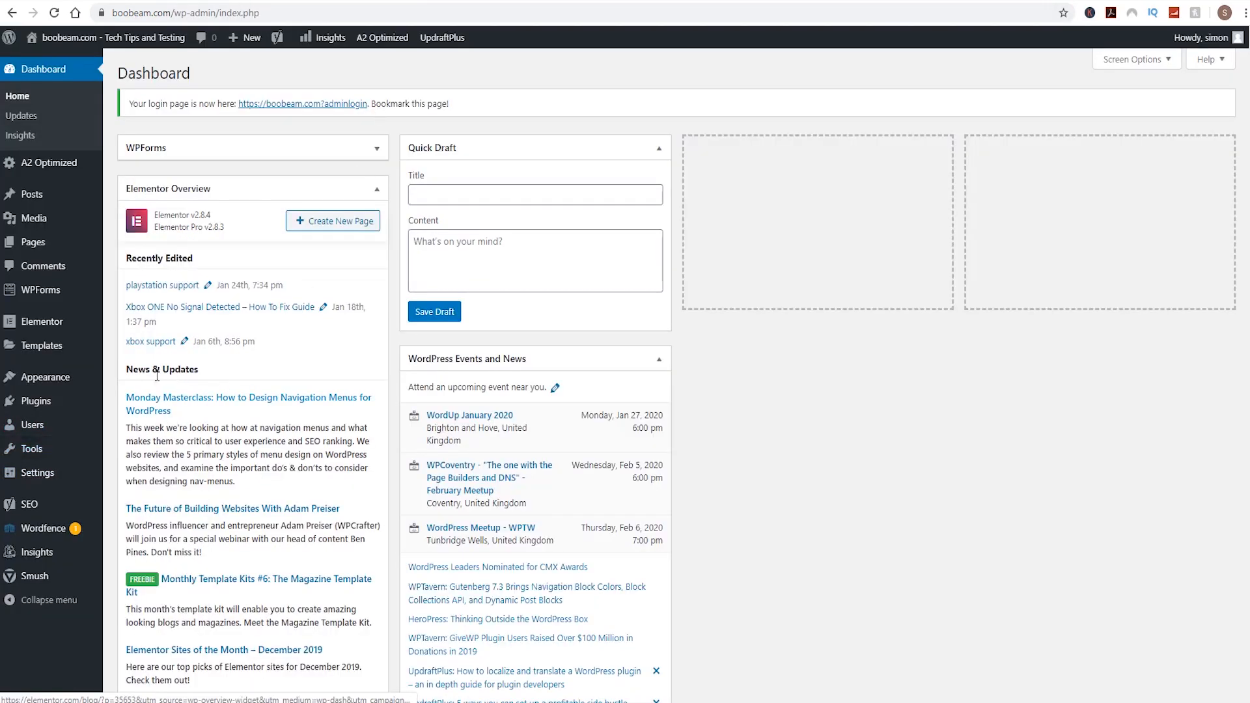
mouse_move(36, 400)
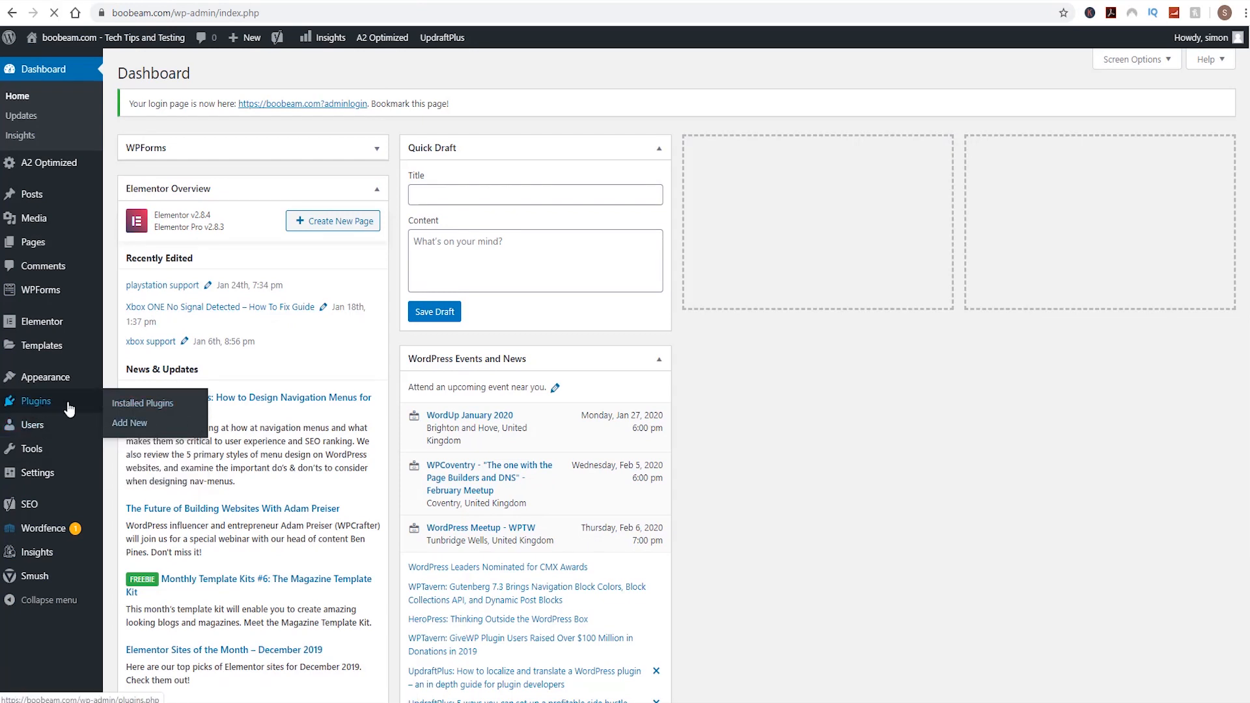
mouse_move(129, 423)
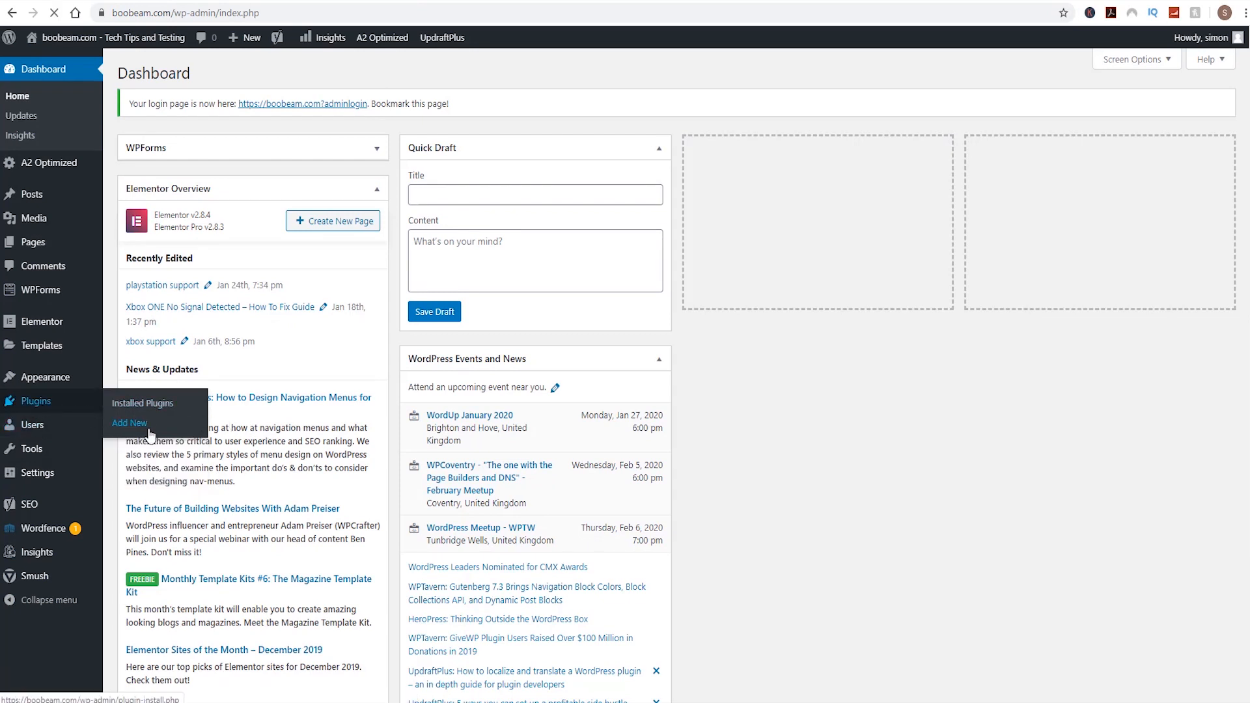
Search Add New plugins for 'structured content' to find Structured Content (JSON-LD), already active
click(143, 403)
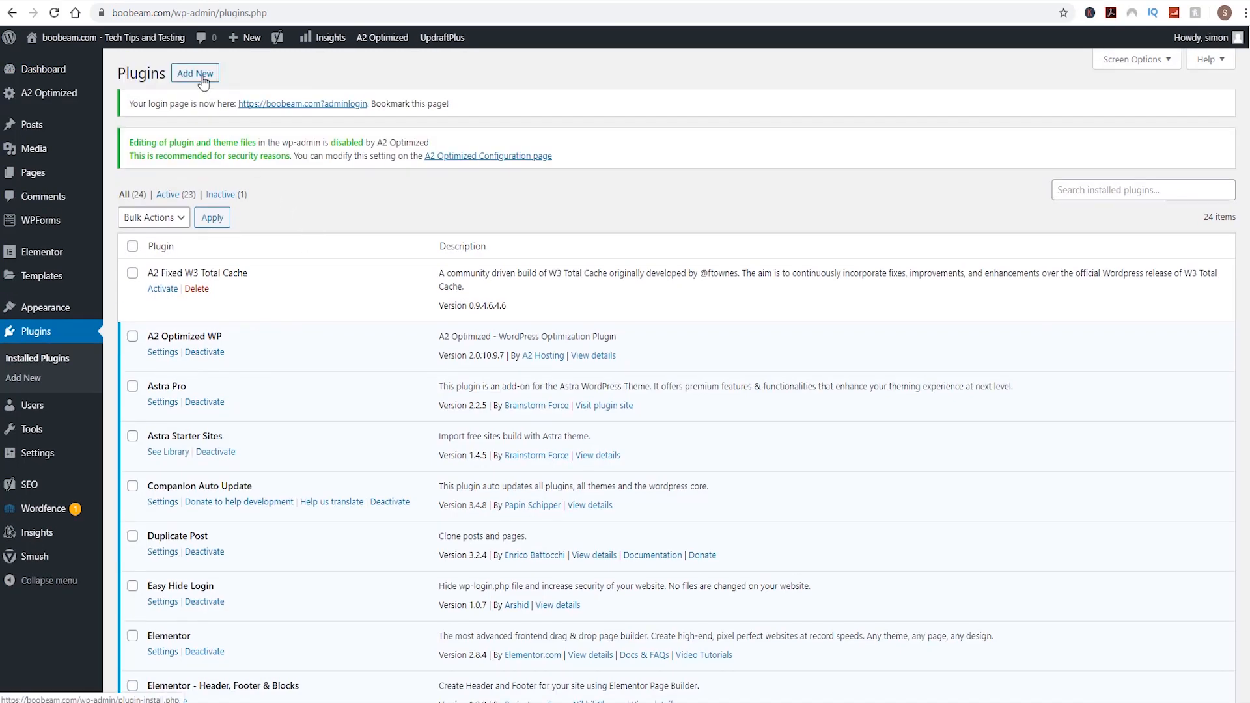
click(195, 73)
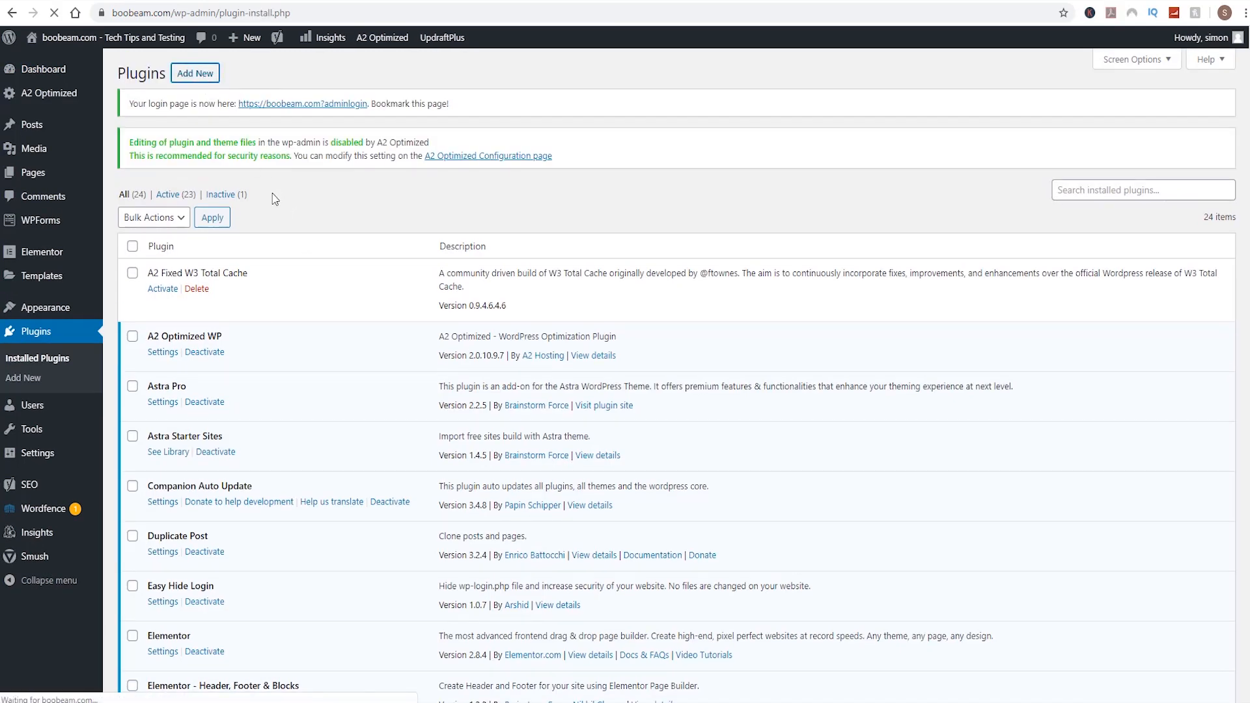
click(194, 72)
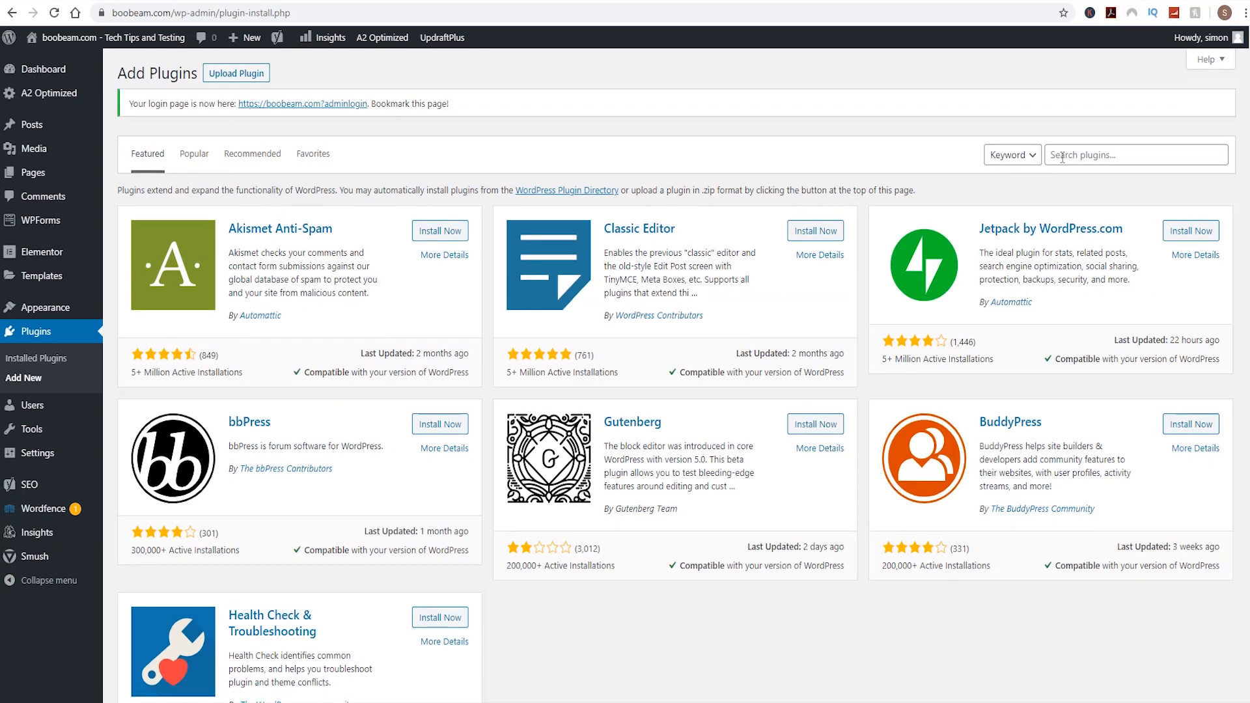
click(1135, 155)
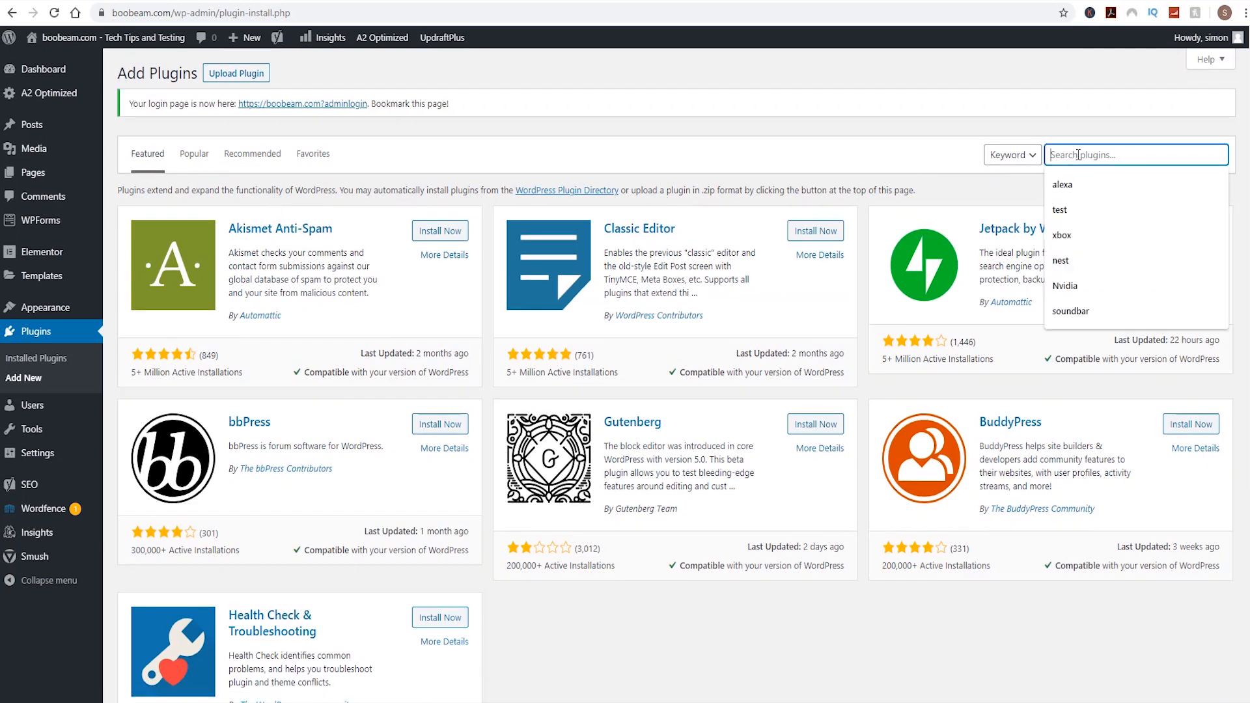
text(structured)
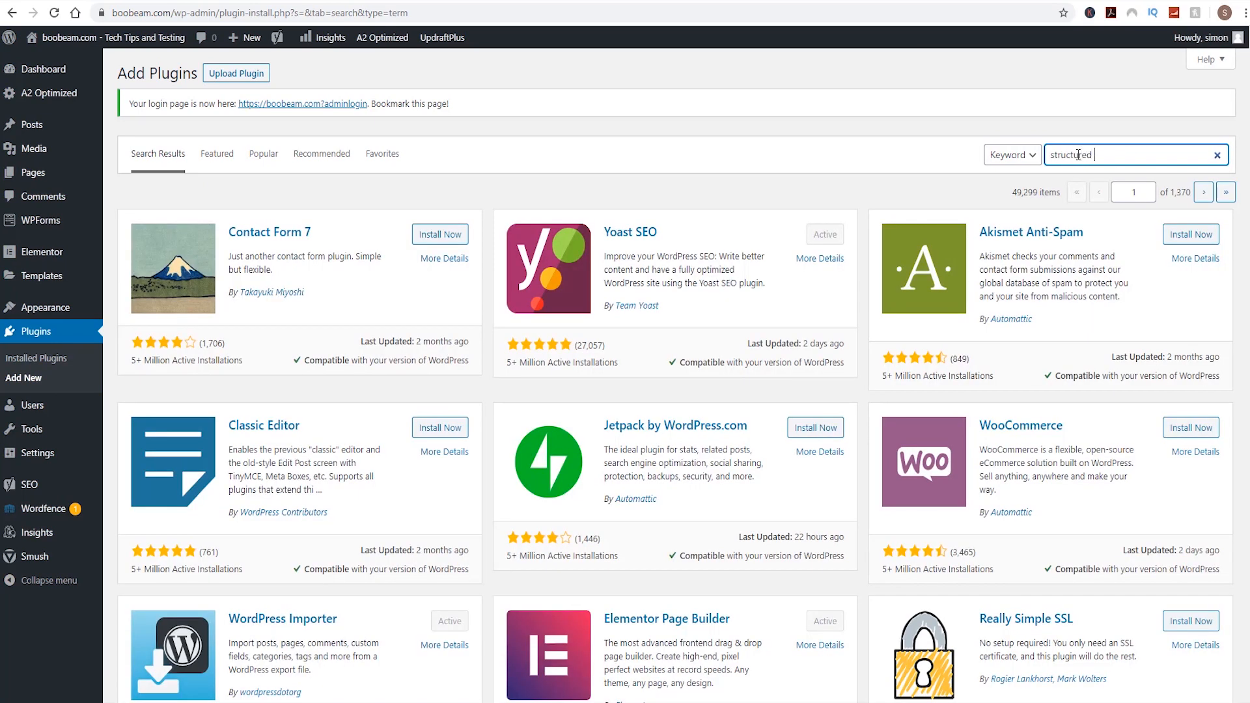
text(content)
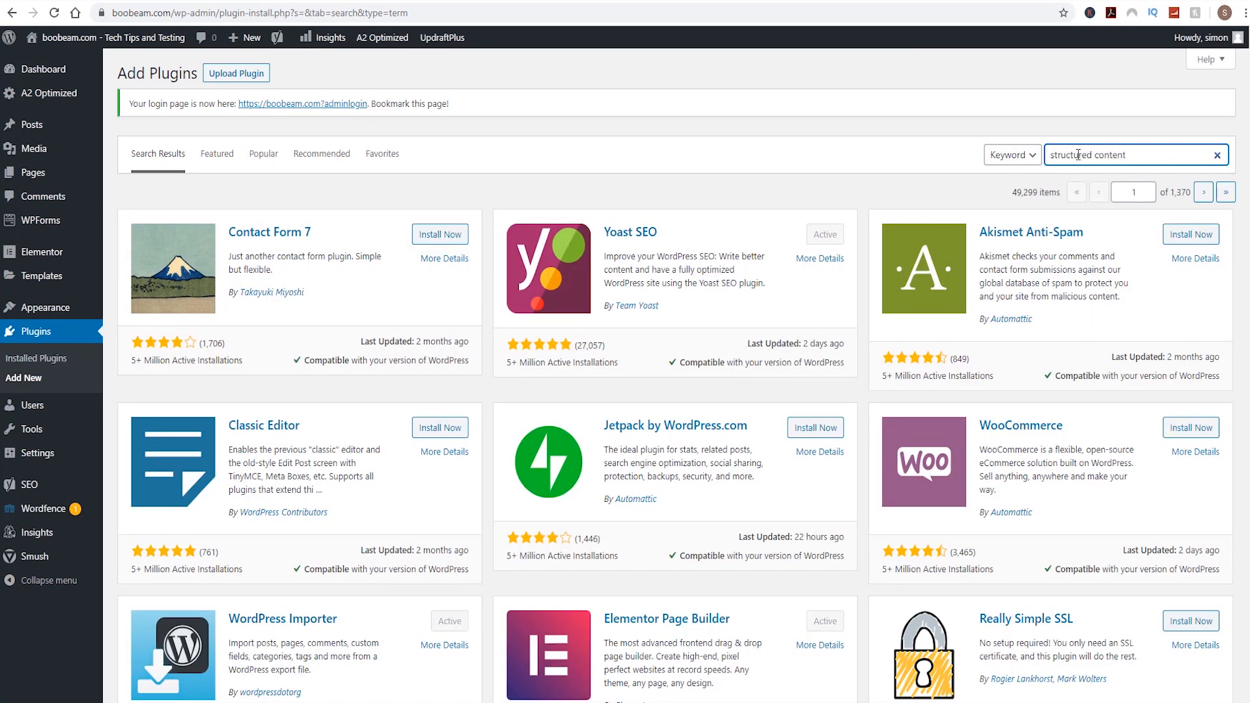
key(Enter)
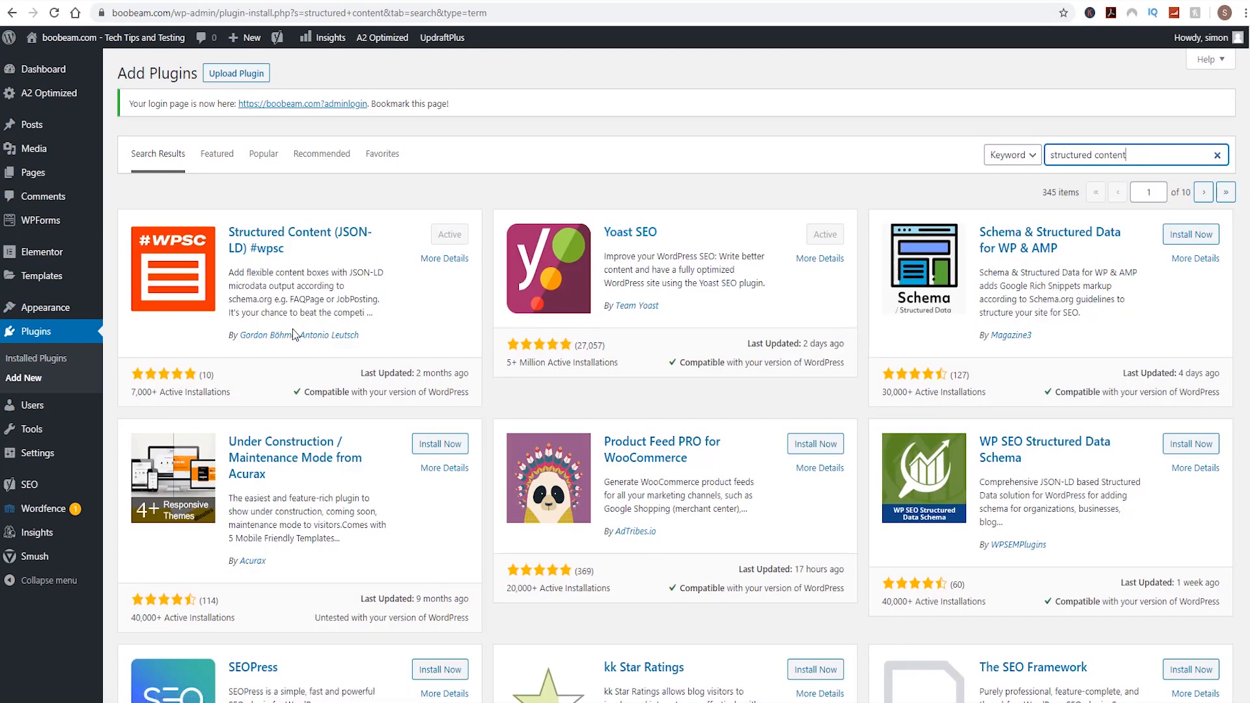
mouse_move(324, 335)
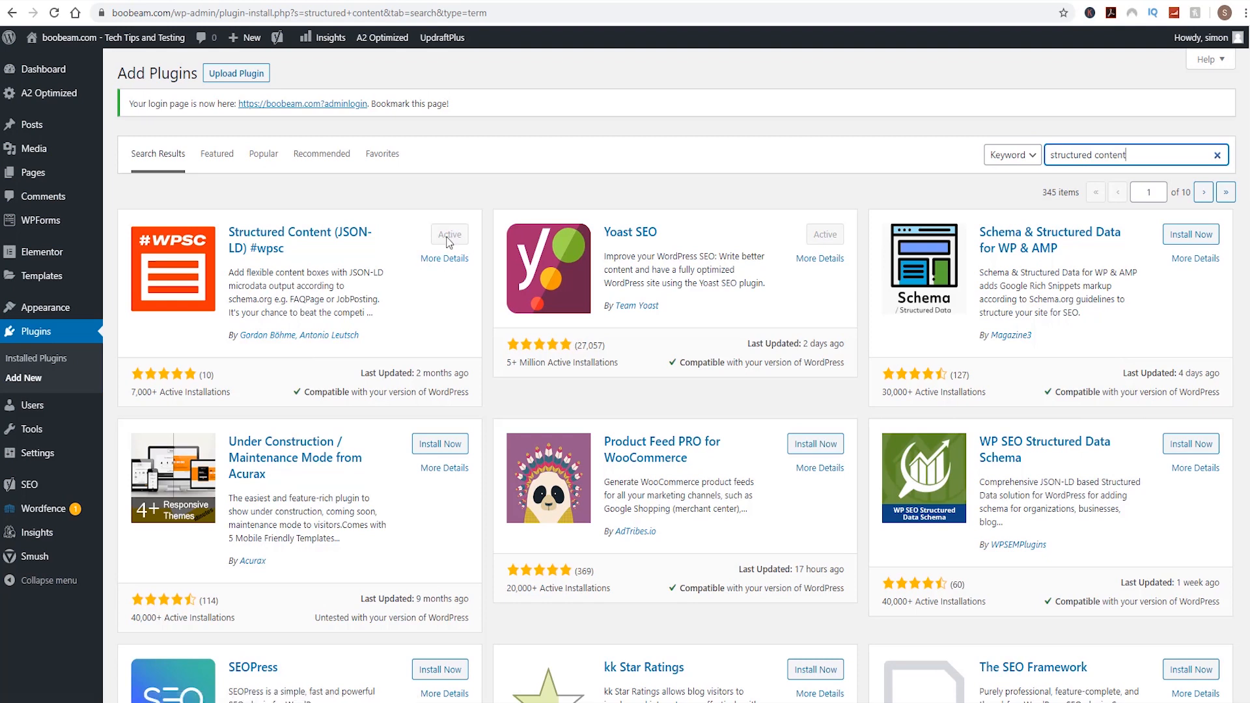
mouse_move(224, 352)
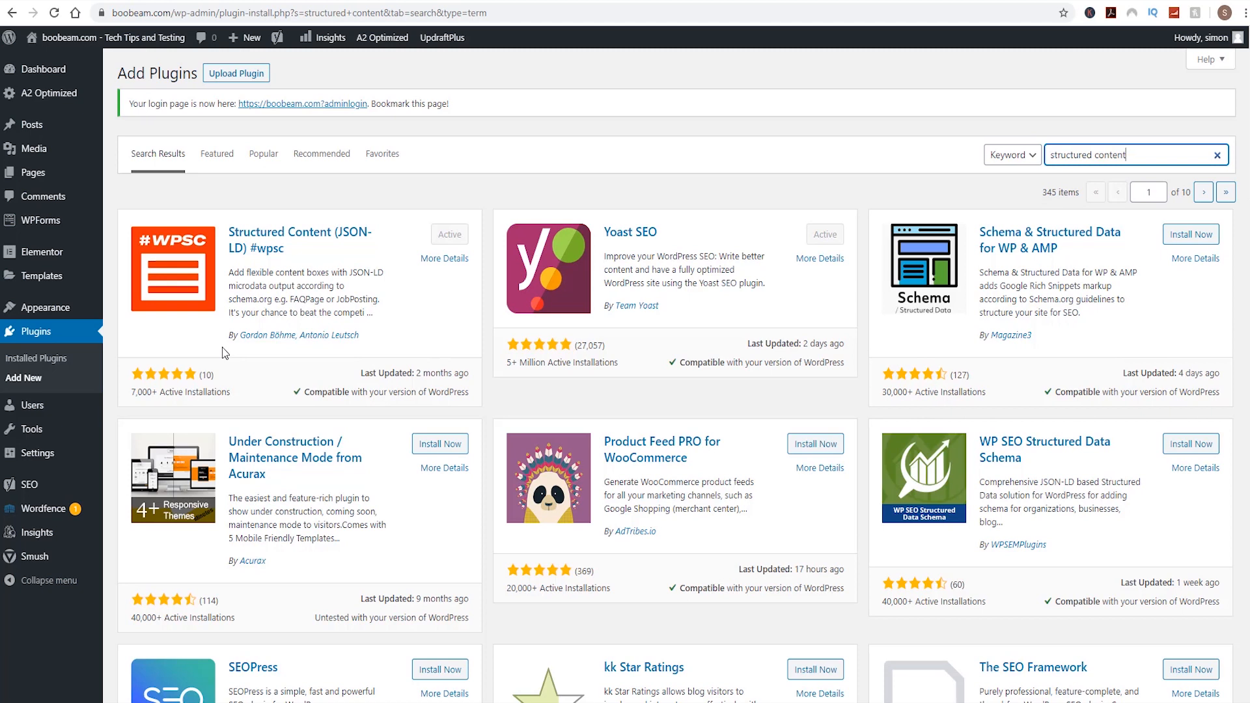
mouse_move(408, 335)
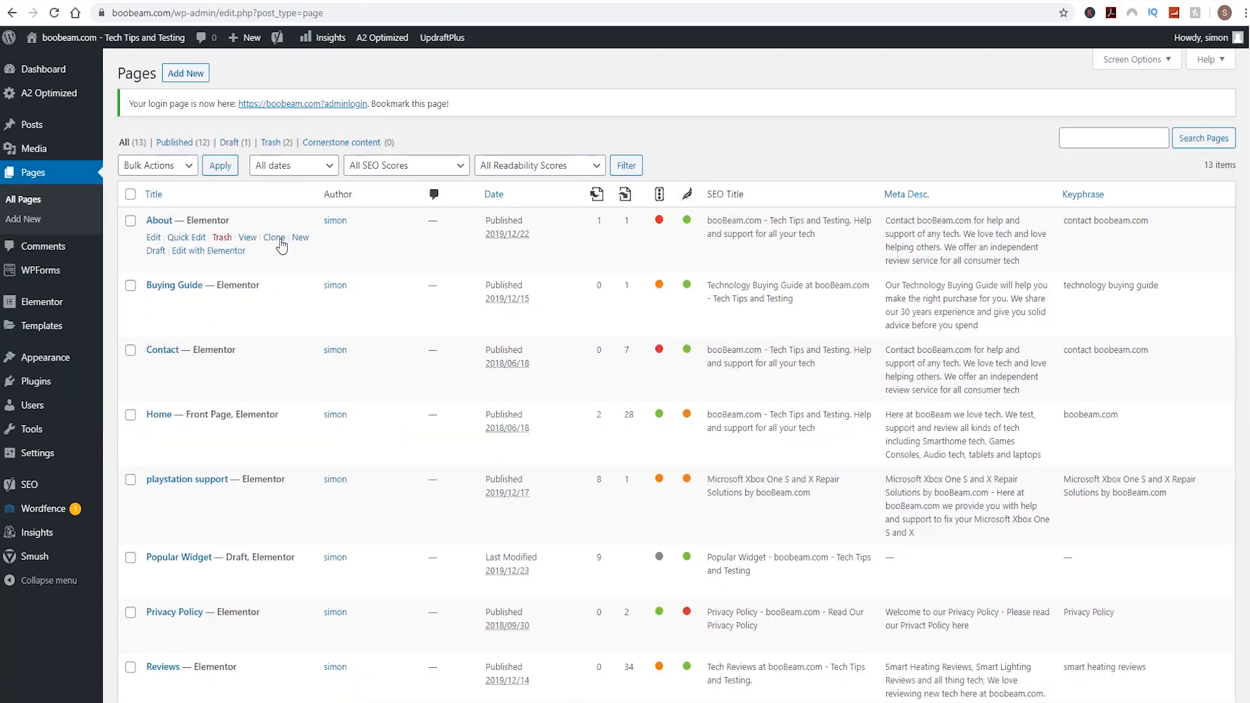
mouse_move(185, 73)
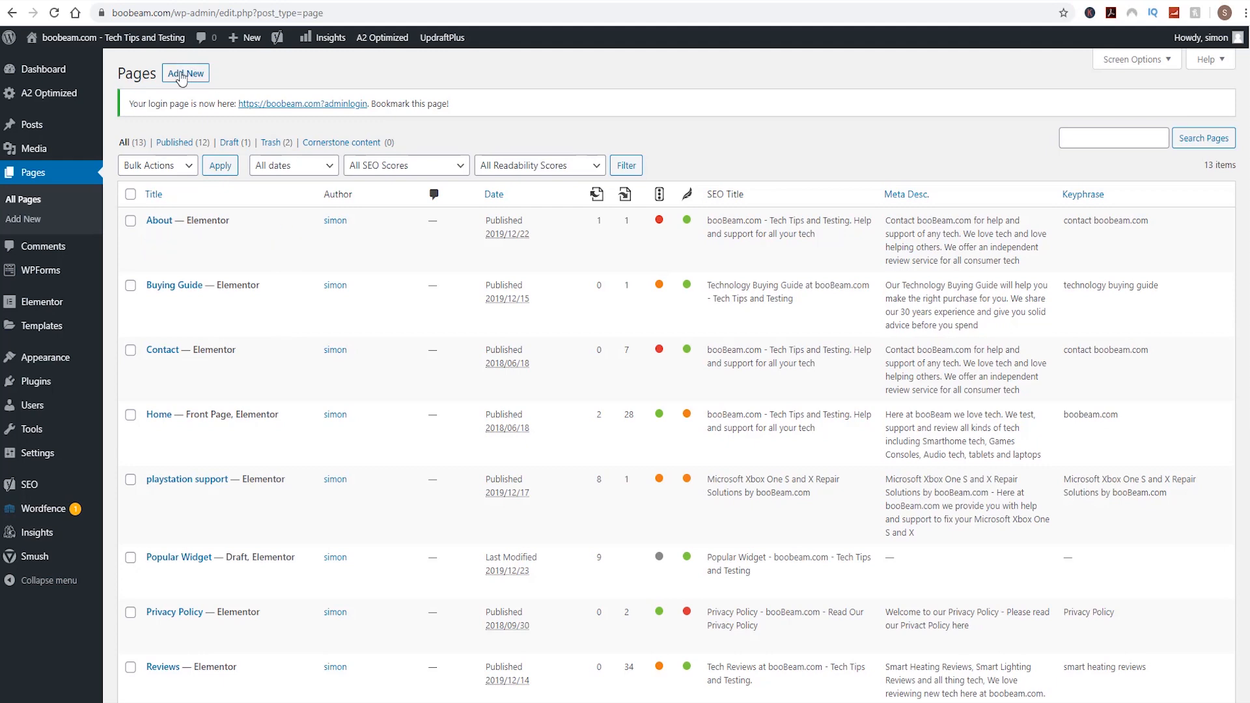
click(185, 72)
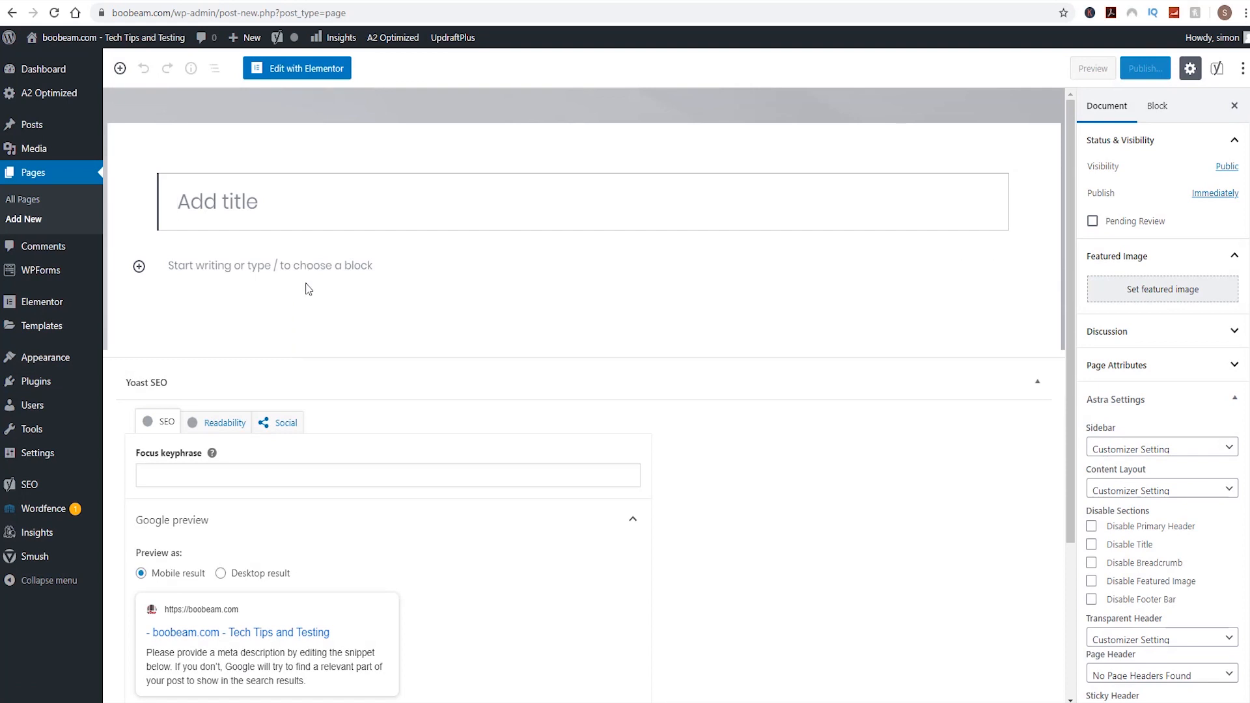
click(270, 265)
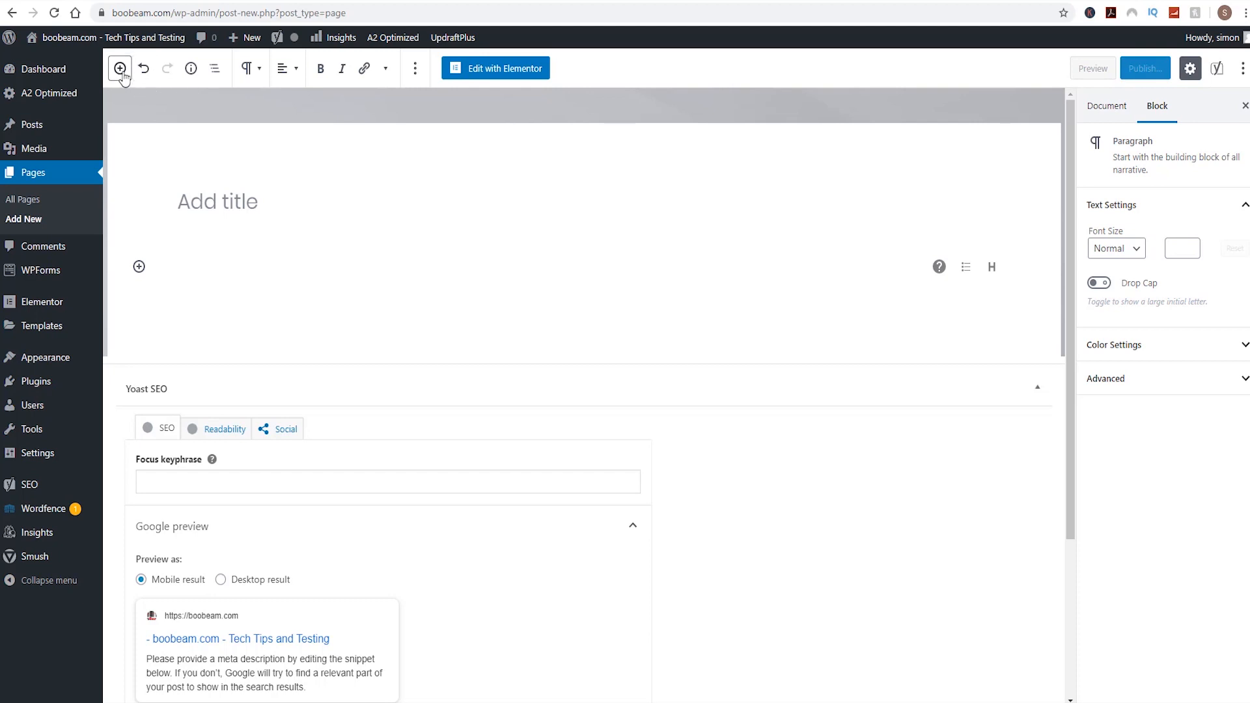
click(120, 68)
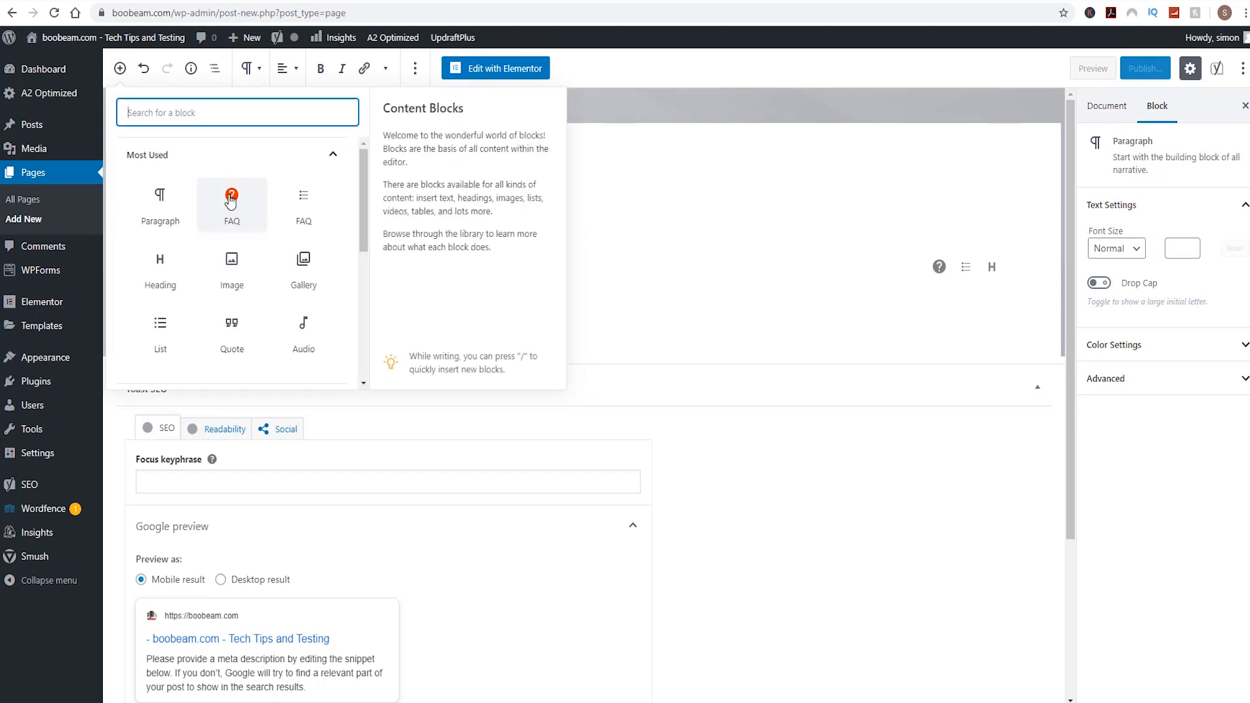
mouse_move(245, 203)
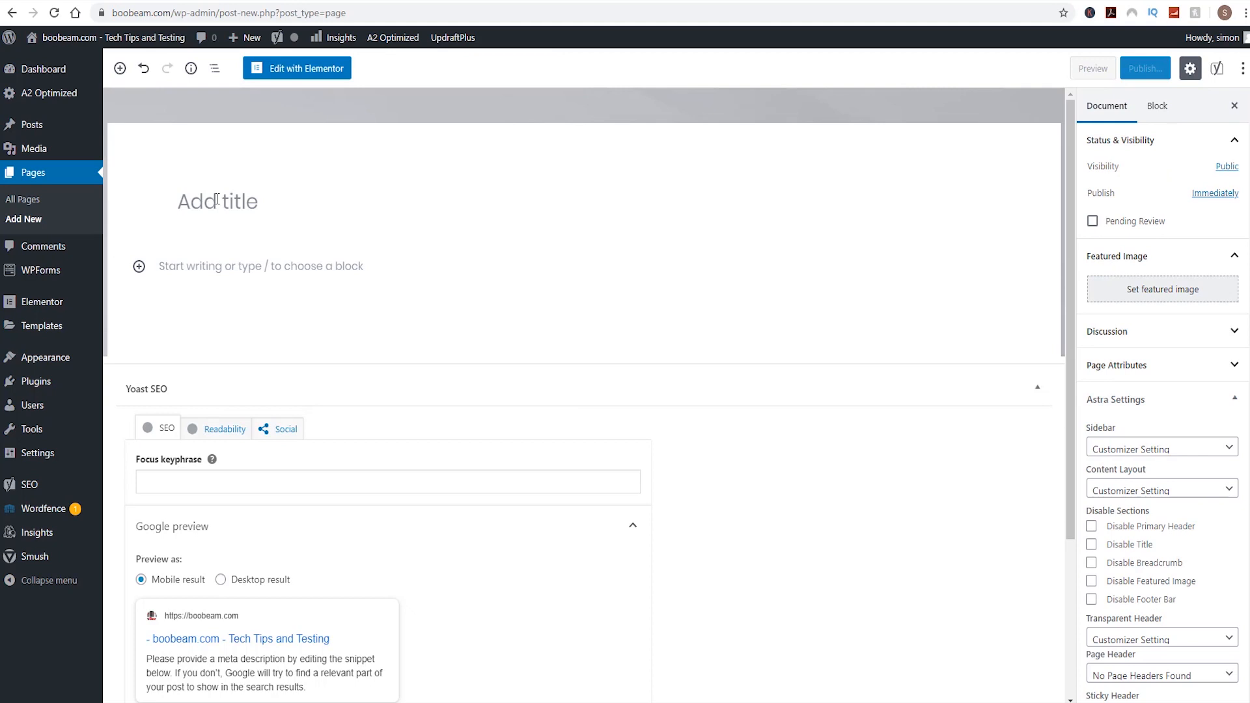
click(22, 199)
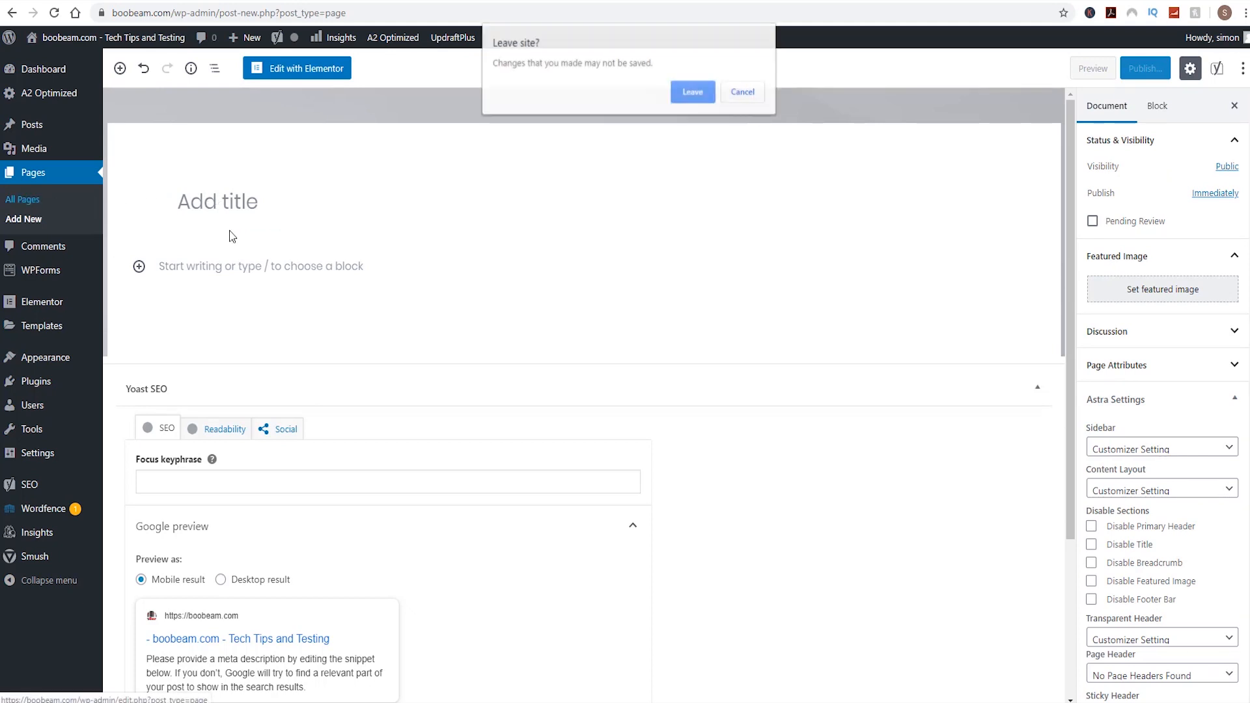
click(692, 92)
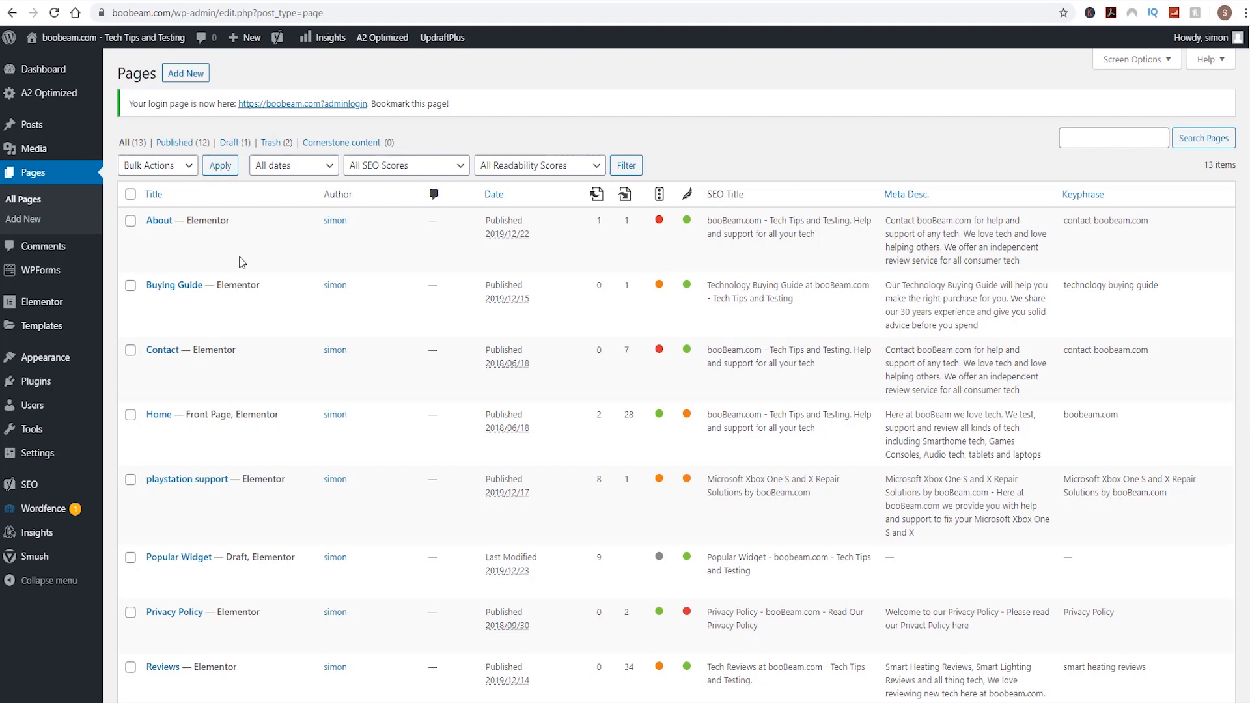
mouse_move(163, 349)
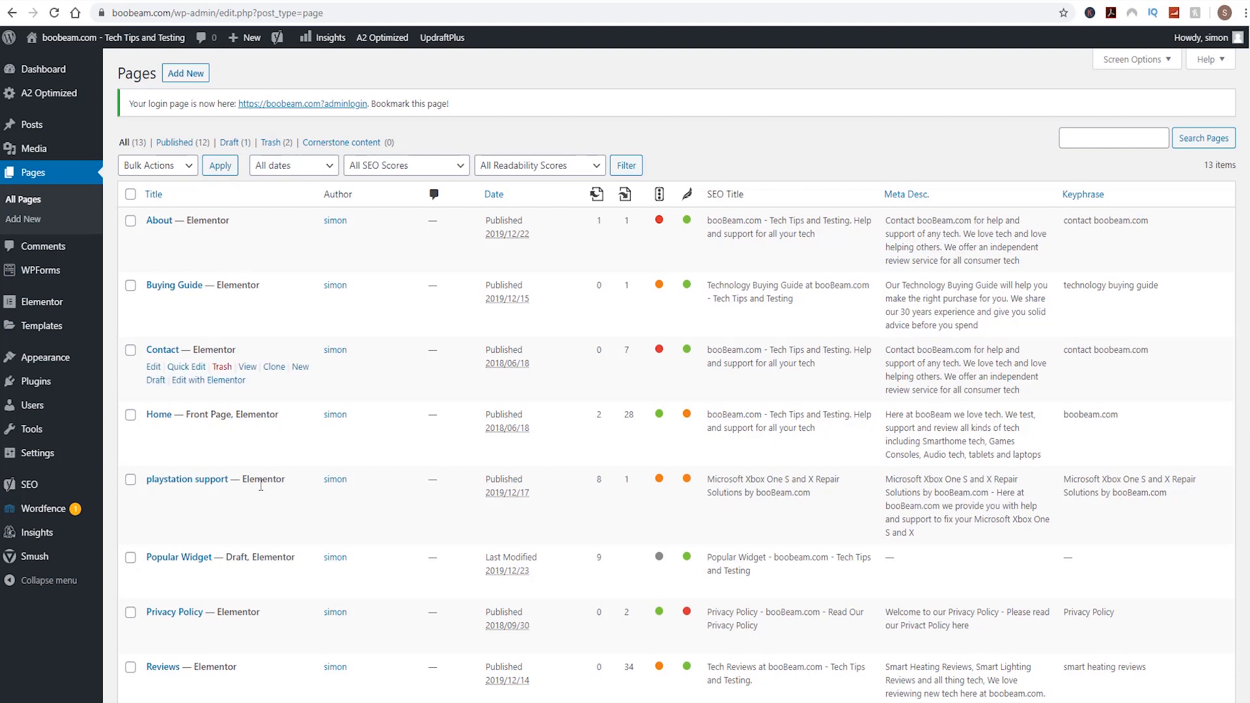
mouse_move(186, 479)
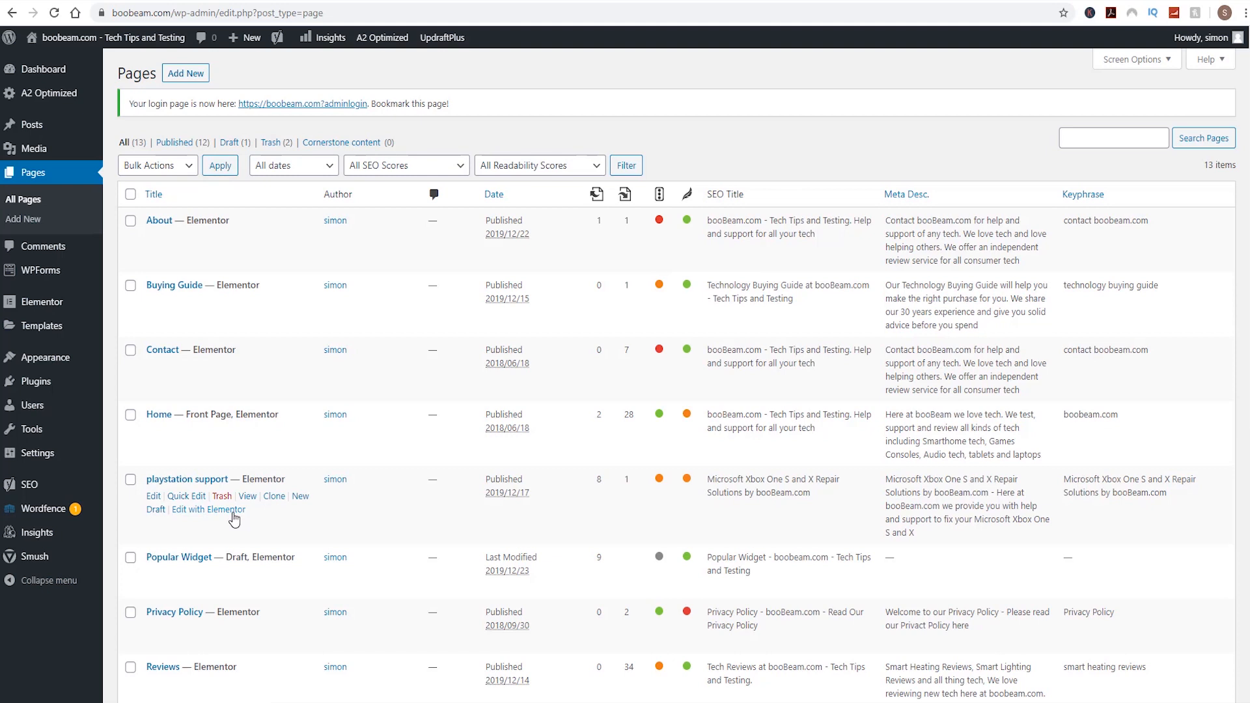
Open the 'playstation support' page in the Elementor editor from the Pages list
click(208, 509)
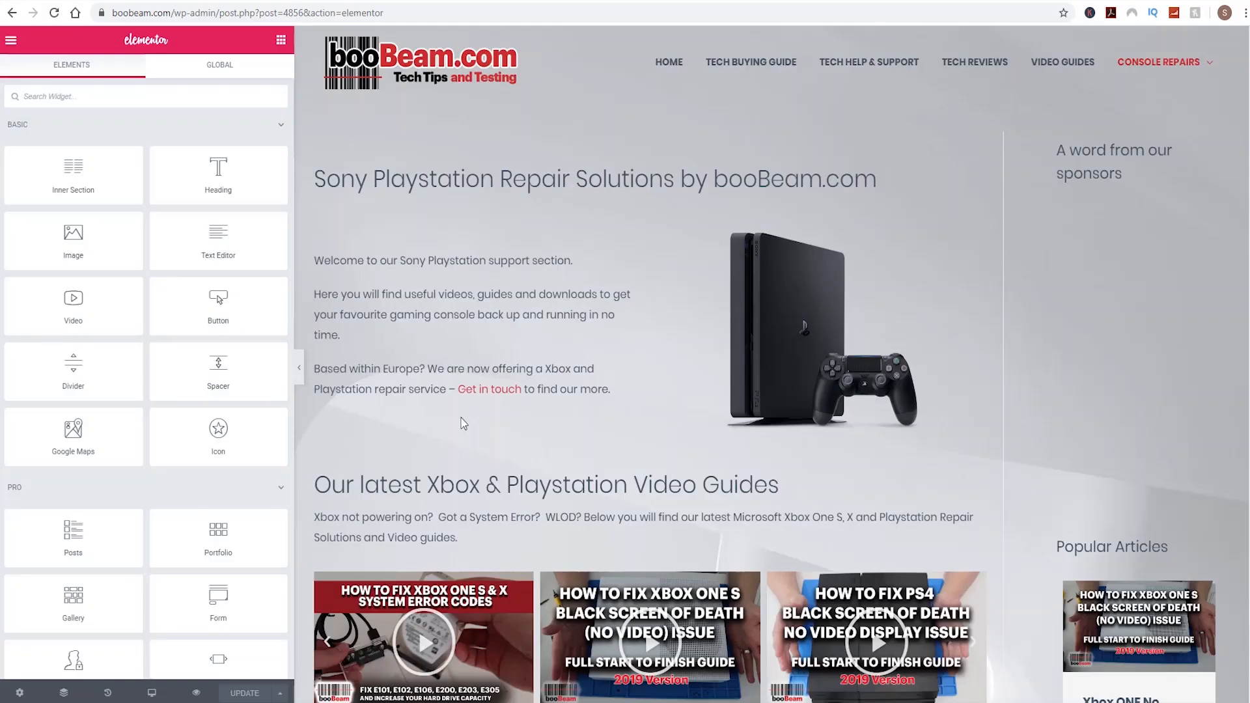
Add a Heading widget titled 'Playstation Support FAQ' below the system update download button
scroll(down, 3)
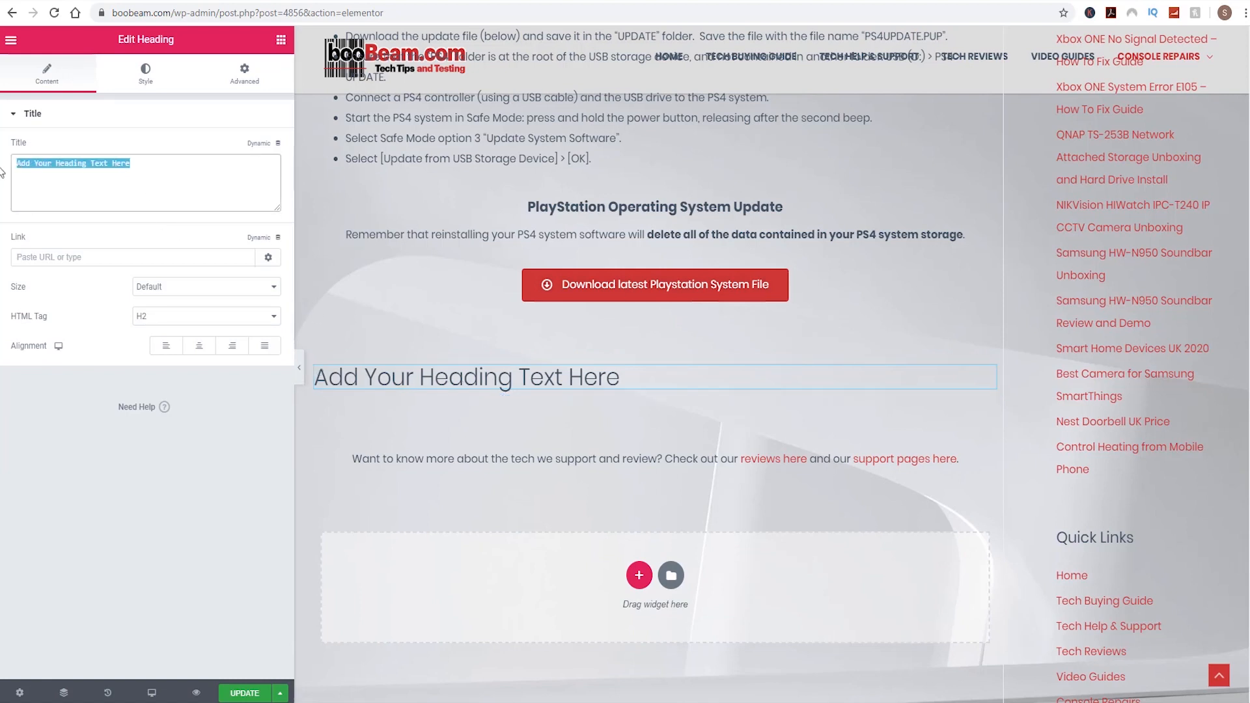
text(Playstation Support F)
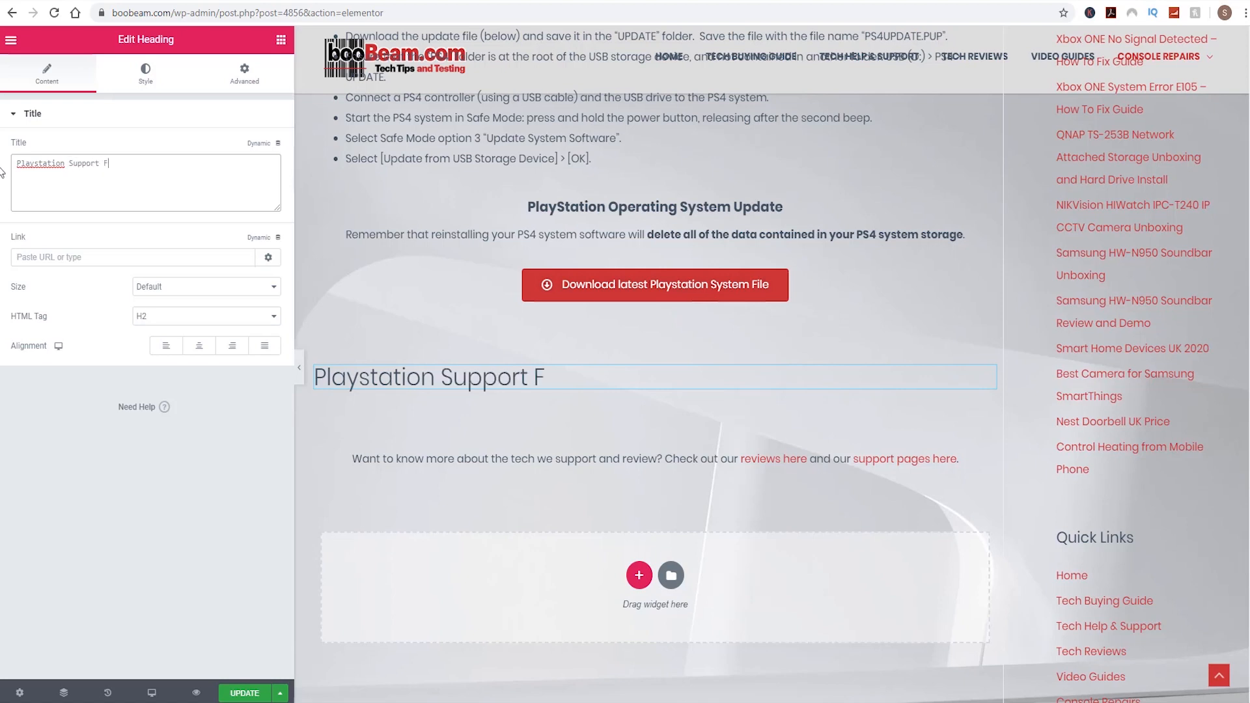
text(AQ)
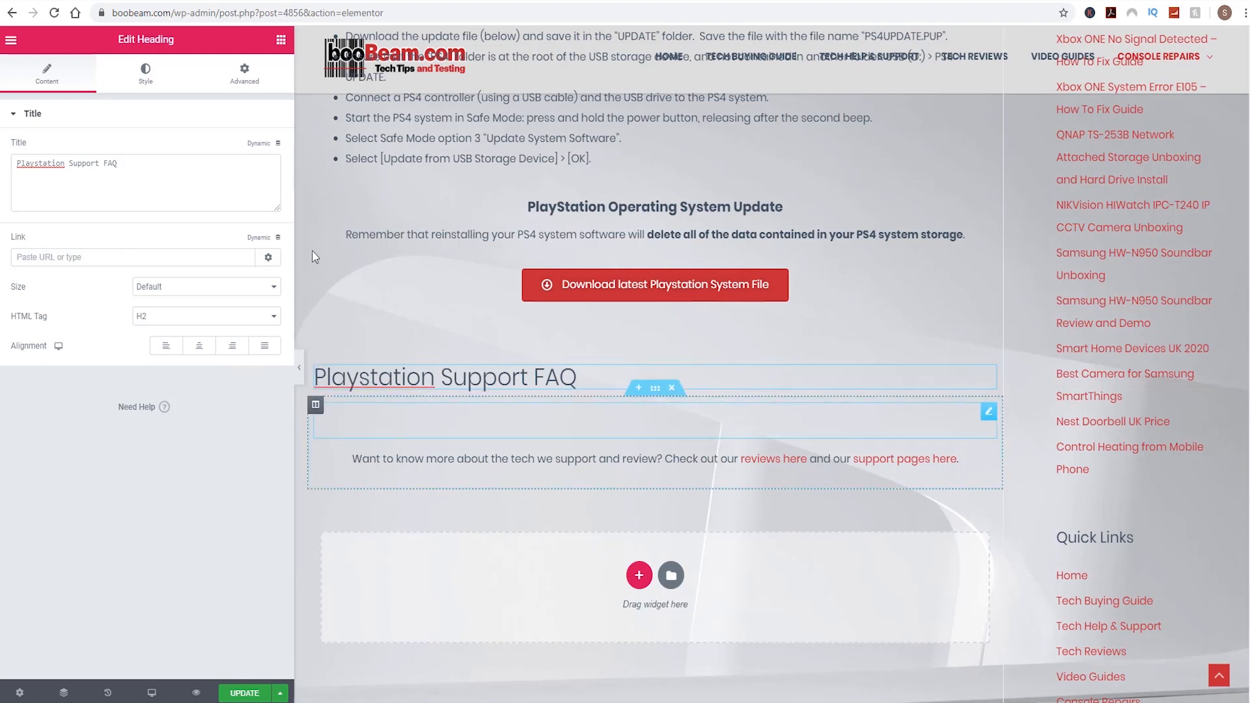
click(280, 40)
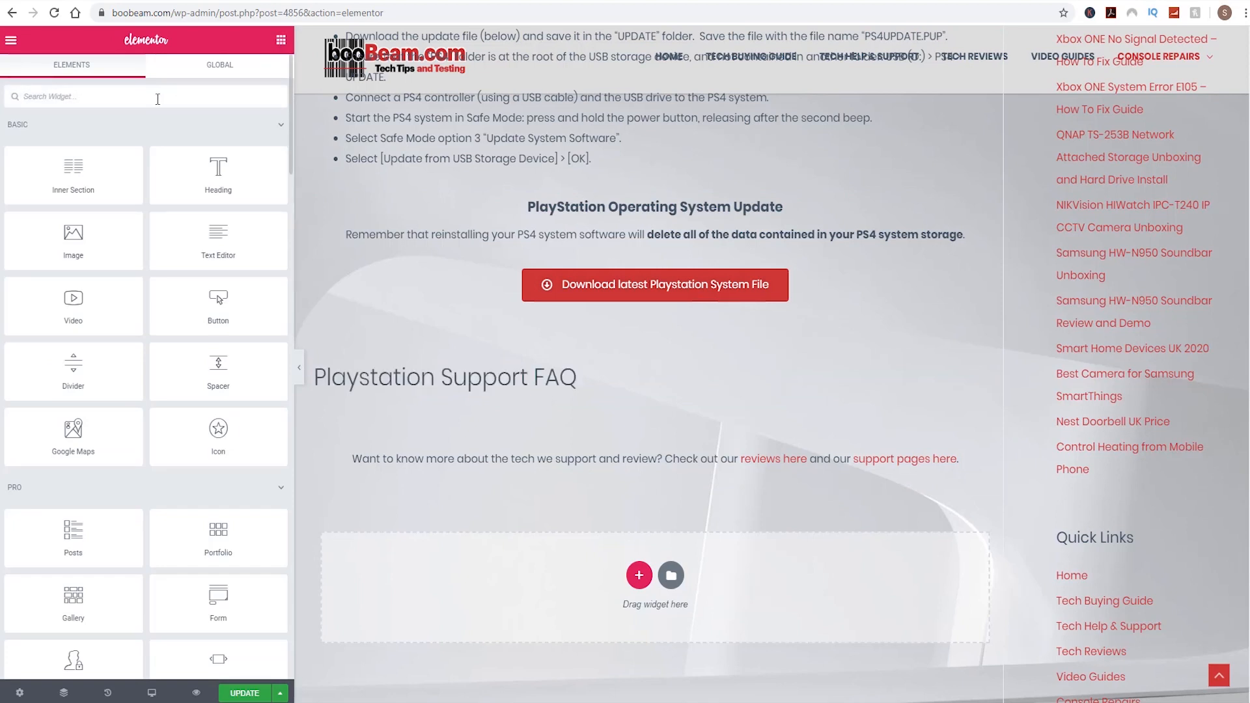
Place a Shortcode widget under the FAQ heading and ready its shortcode field for input
text(short)
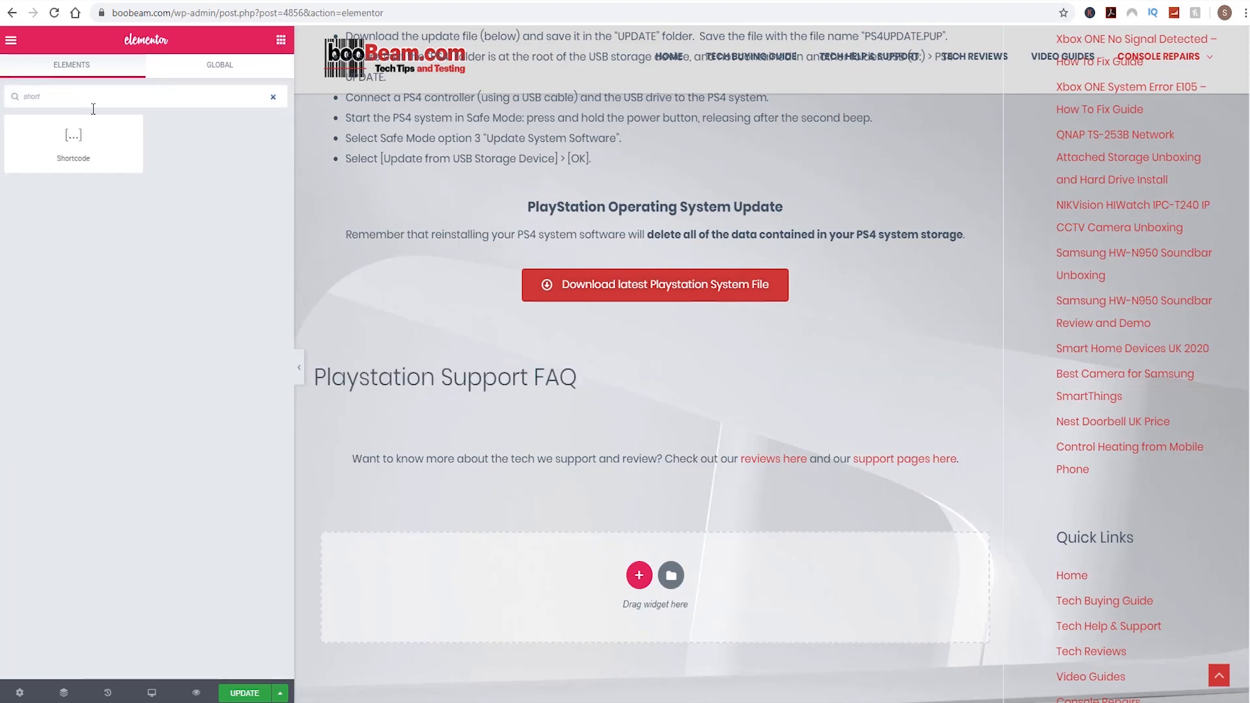
drag(74, 143, 511, 415)
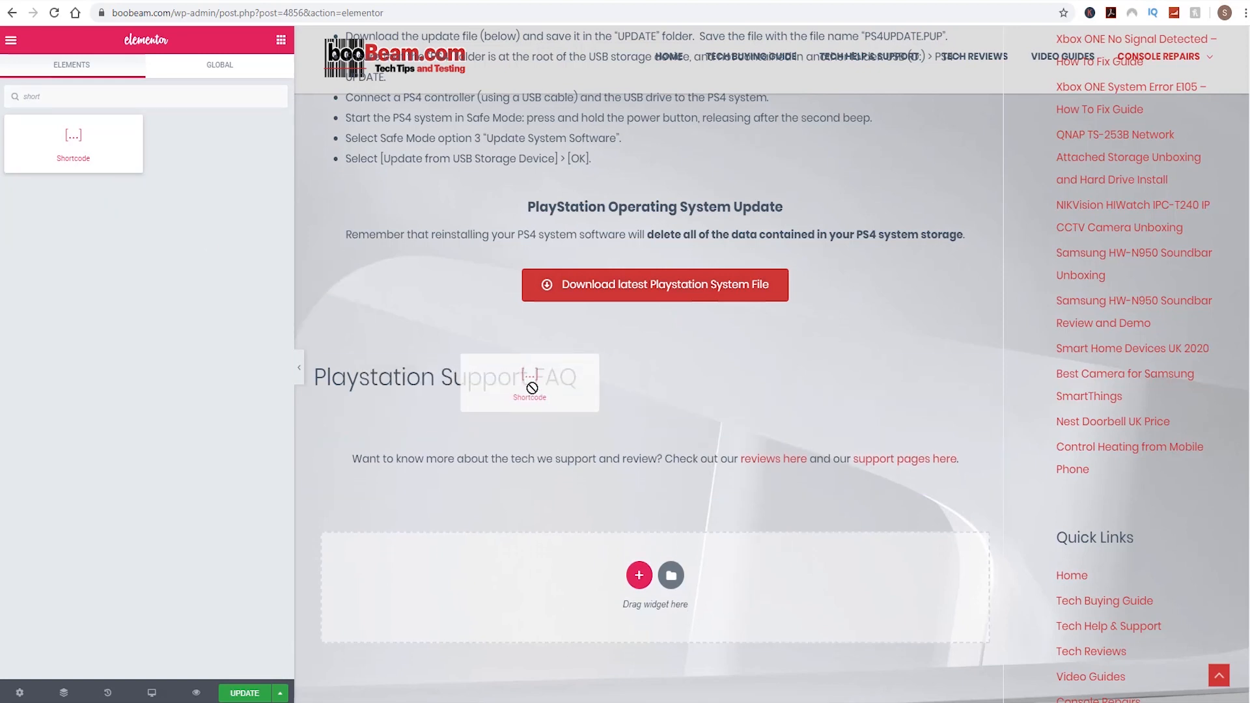
click(528, 382)
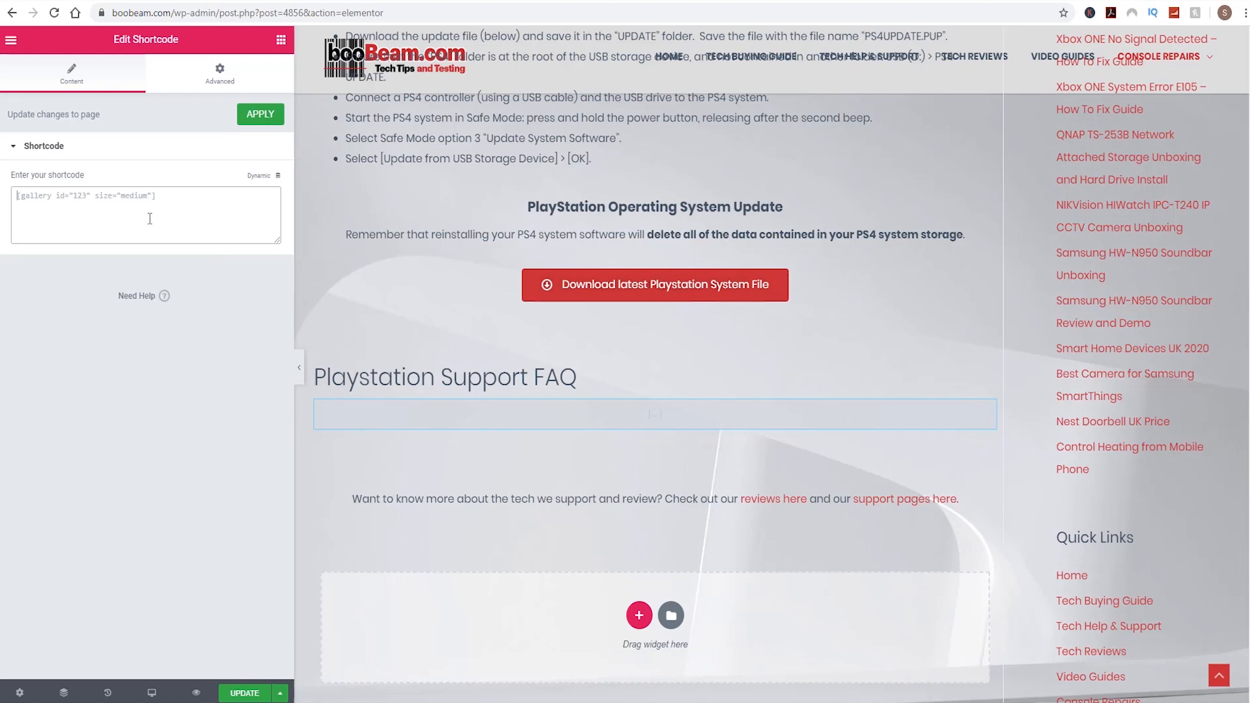
click(150, 216)
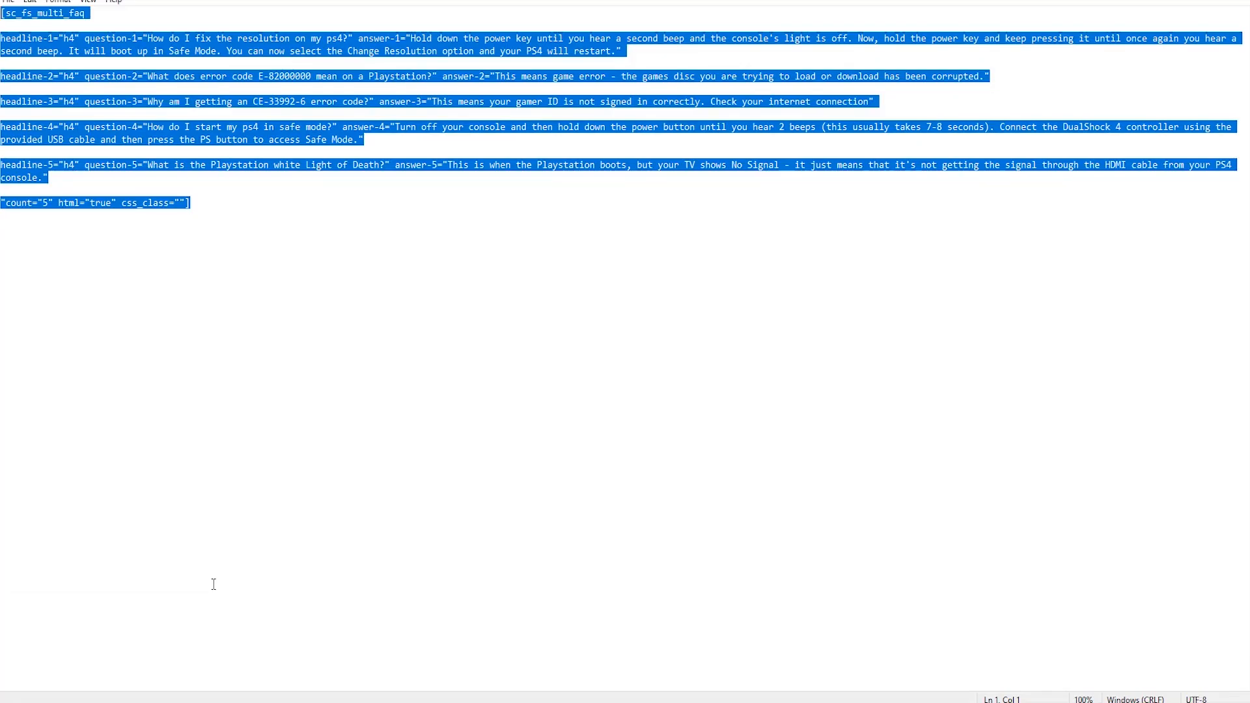
click(63, 56)
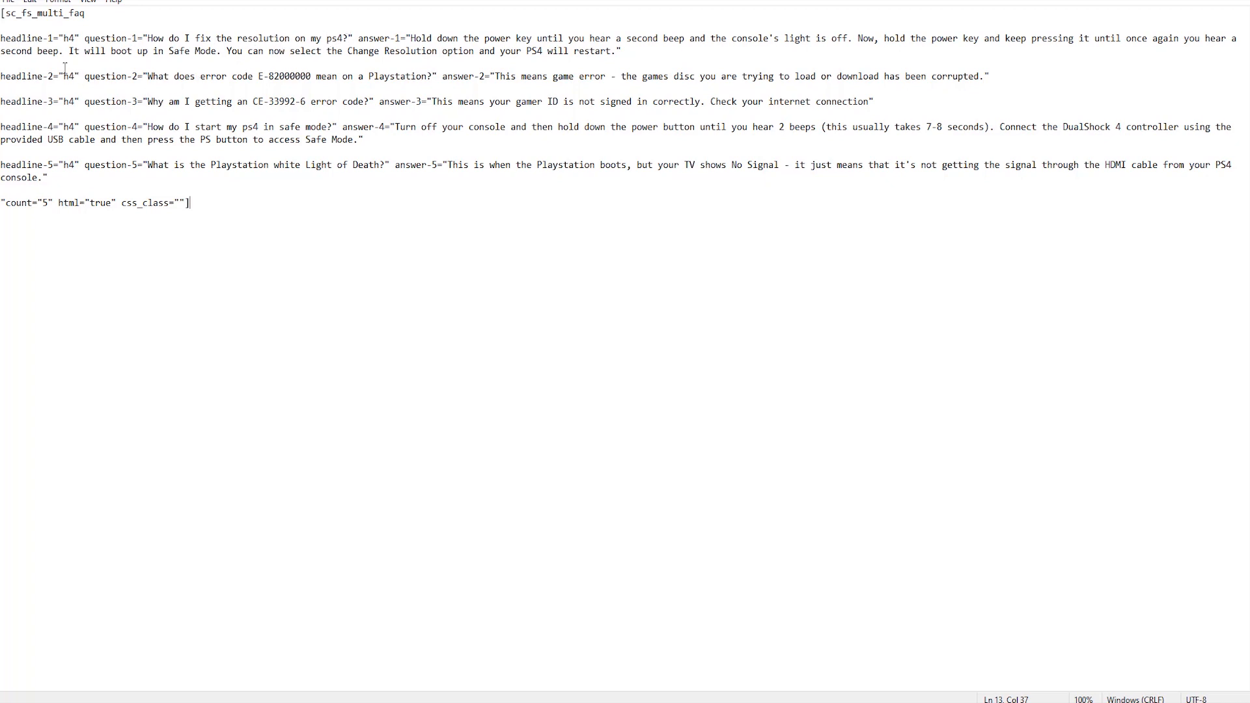
mouse_move(24, 38)
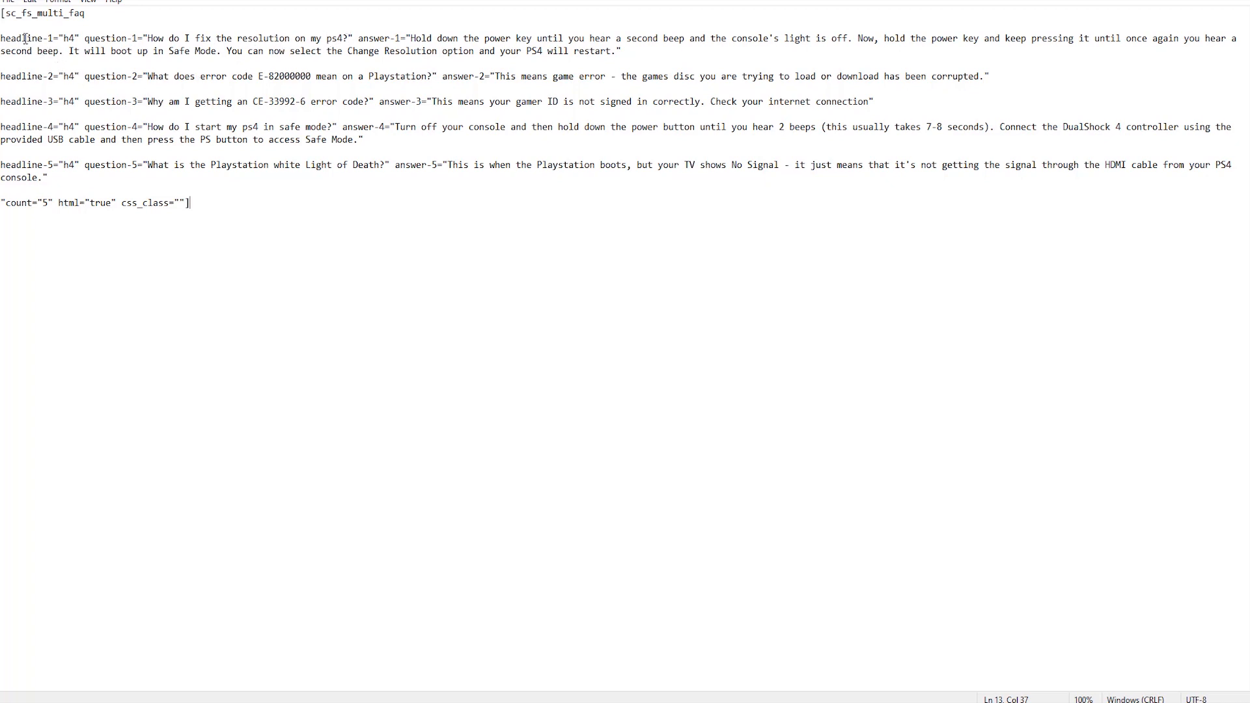
double_click(36, 38)
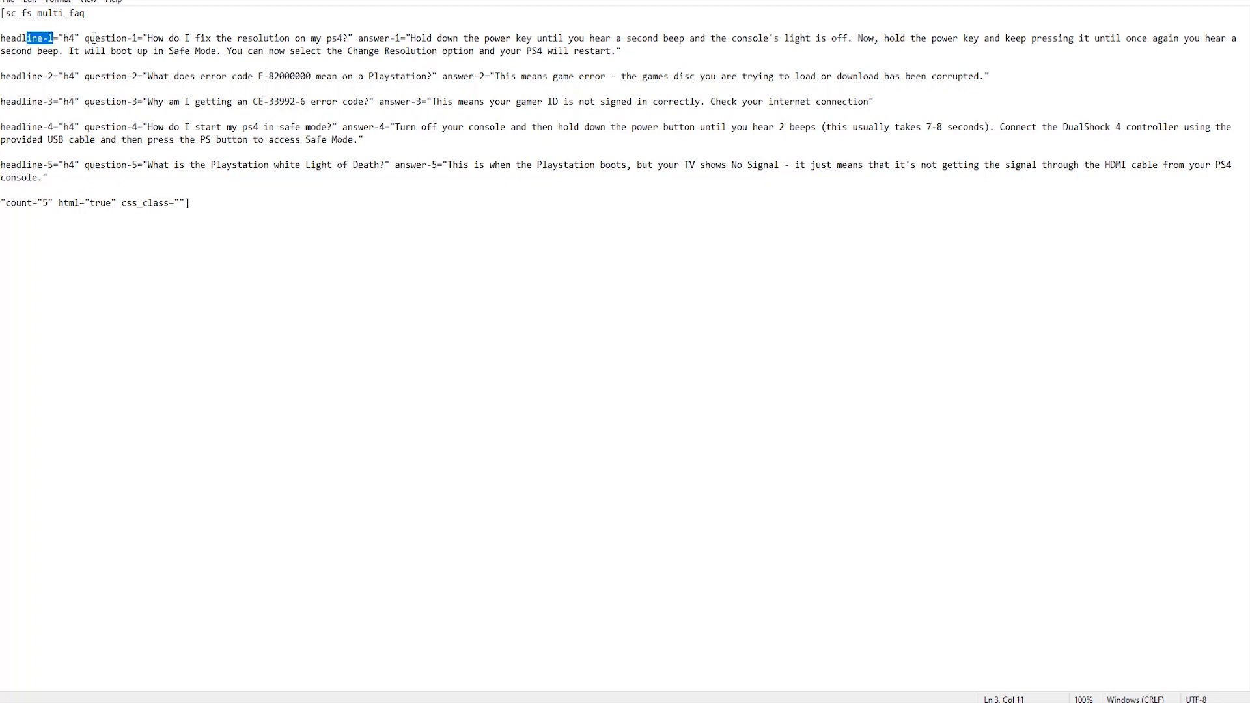
double_click(111, 38)
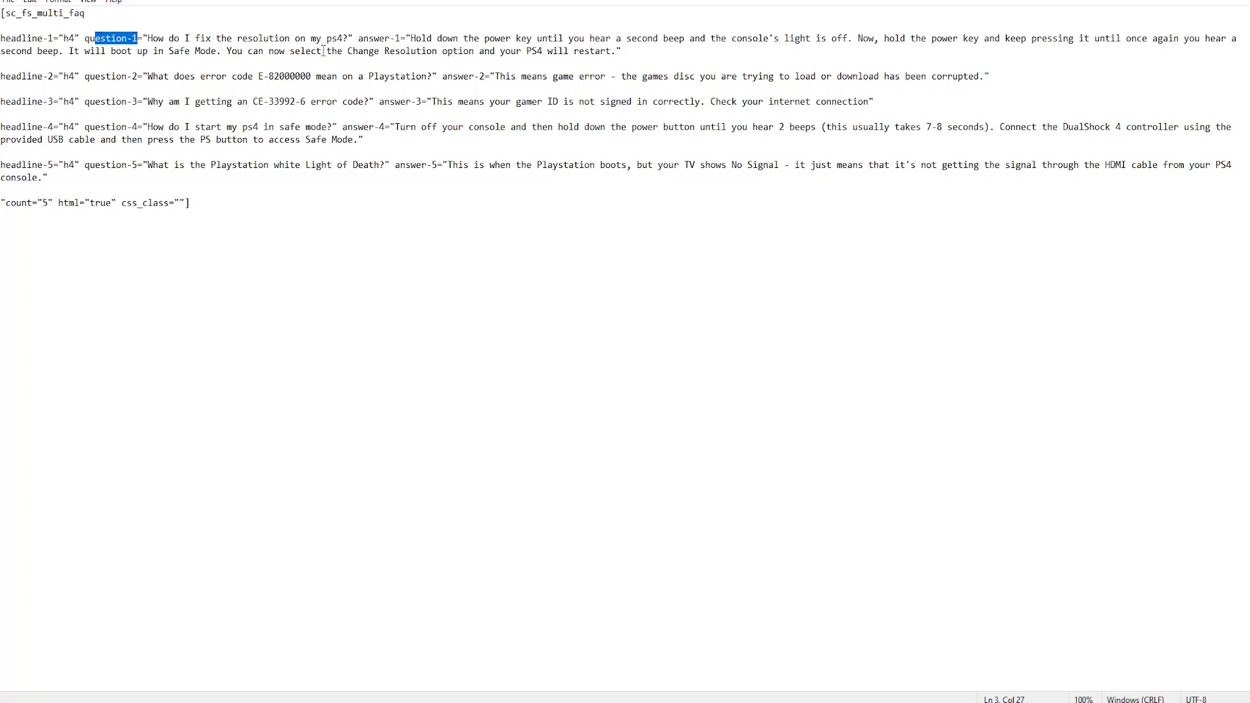
double_click(381, 38)
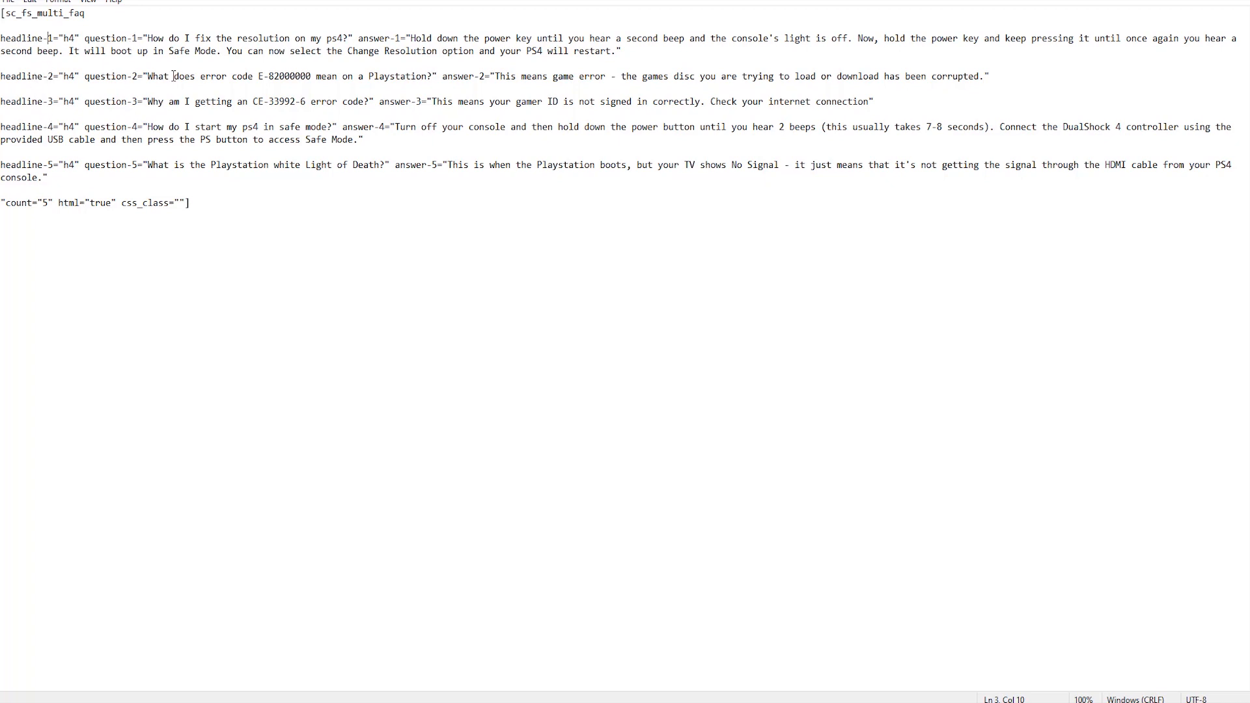
mouse_move(373, 142)
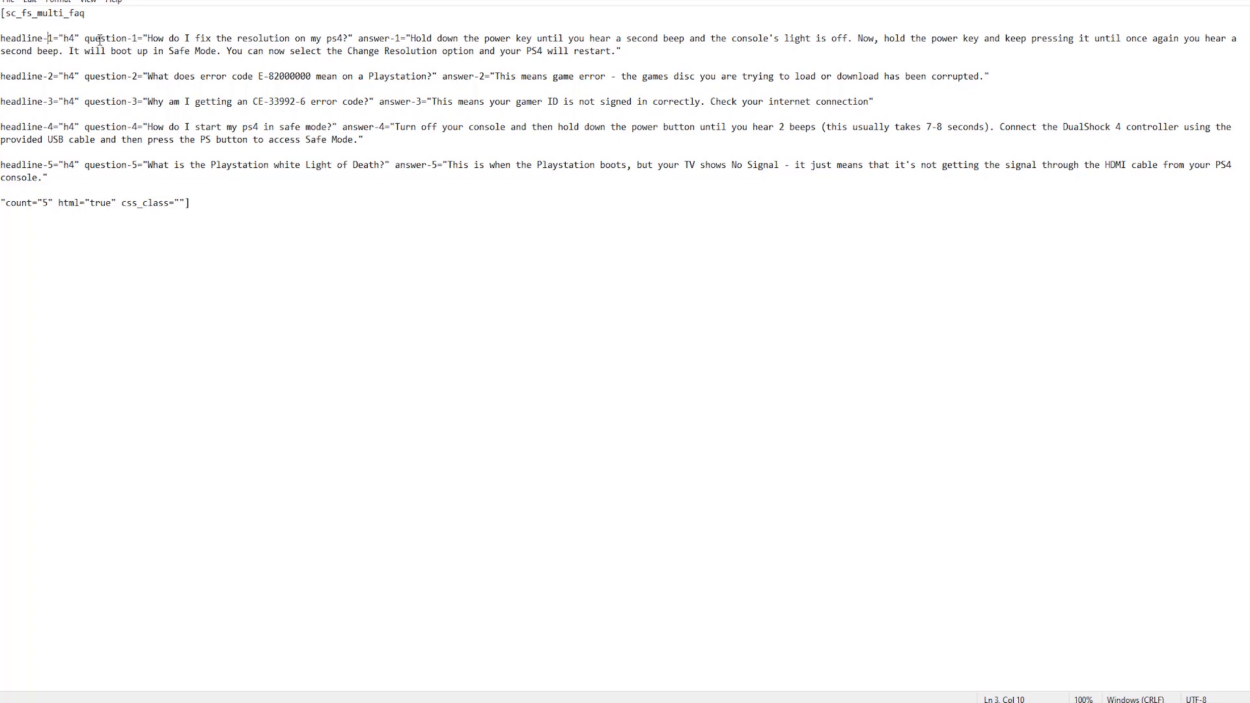
click(199, 50)
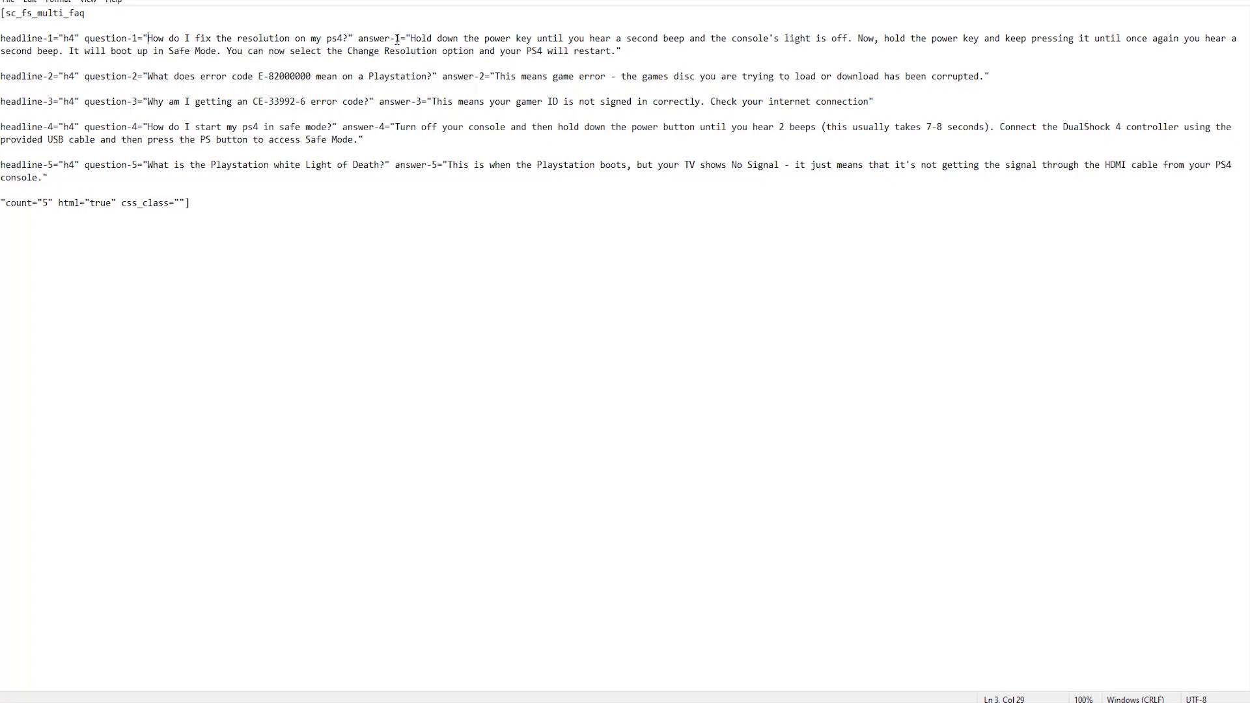
mouse_move(408, 42)
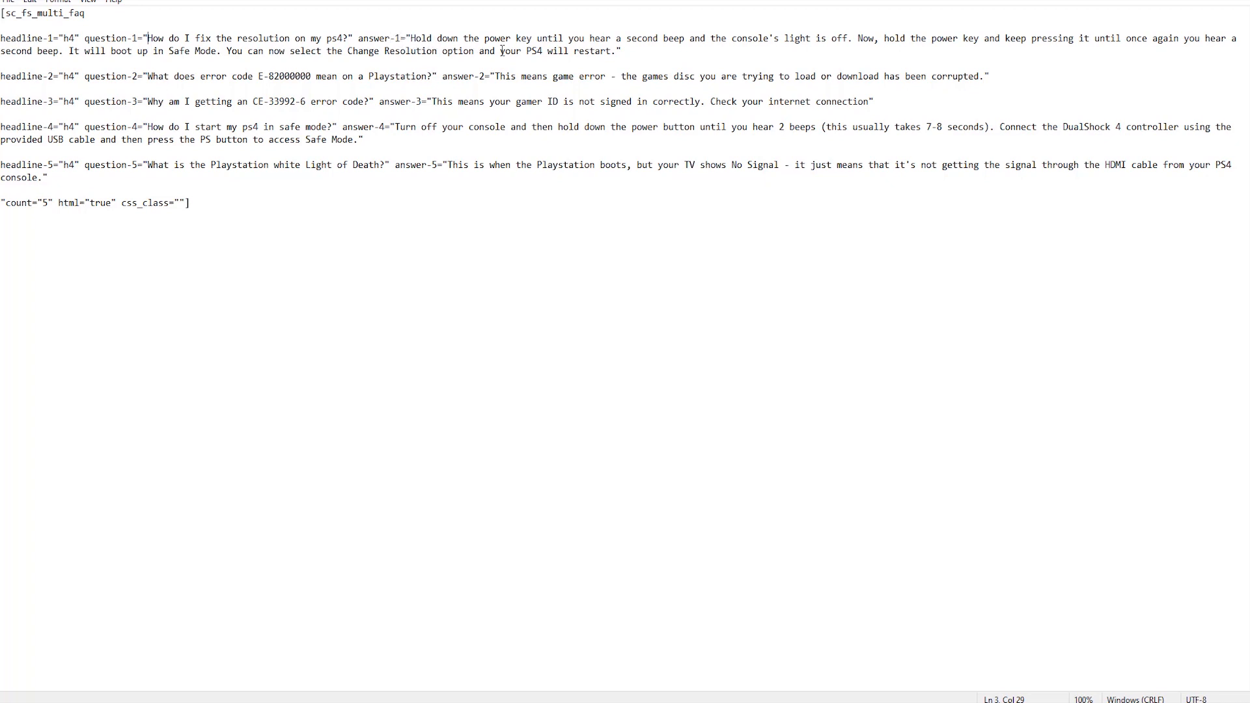
mouse_move(599, 58)
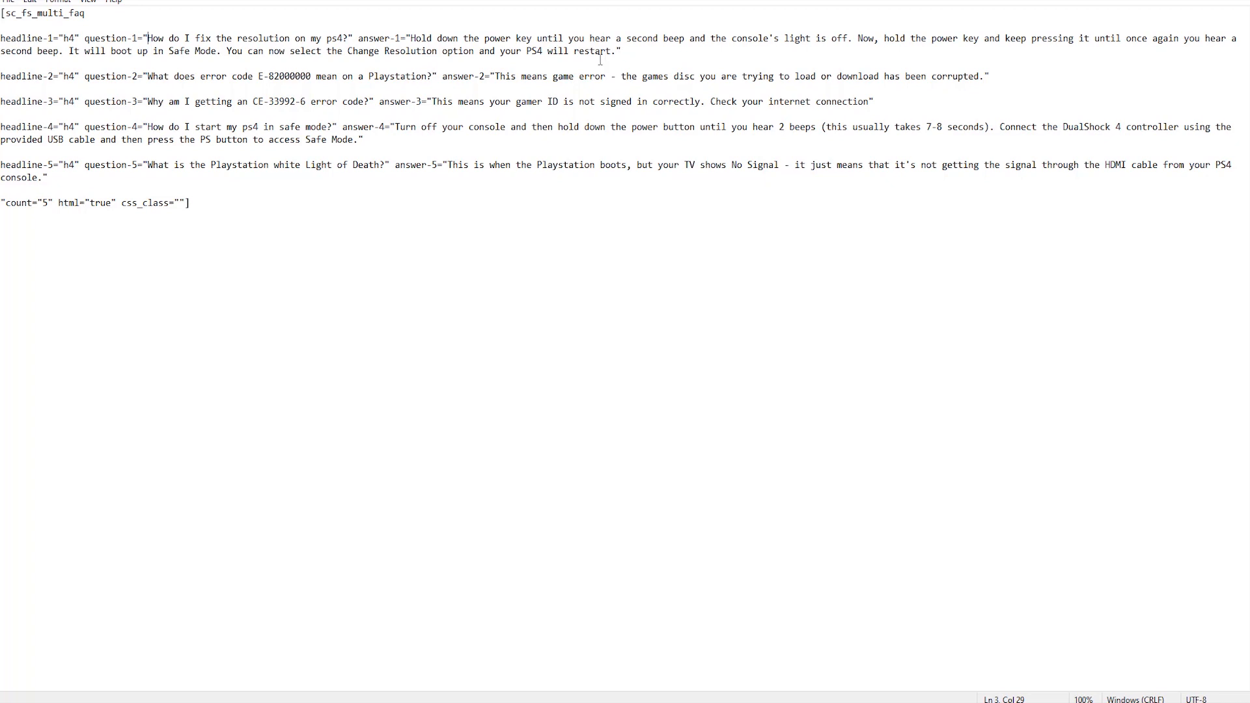
mouse_move(233, 61)
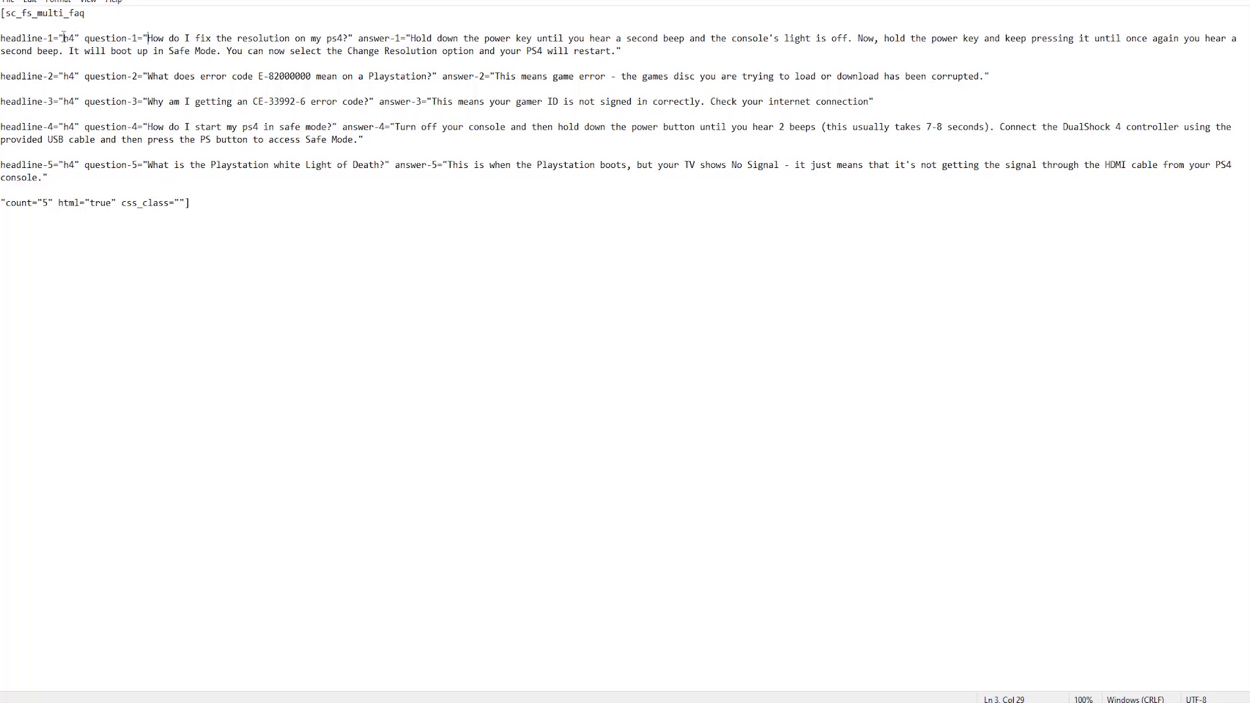
double_click(68, 38)
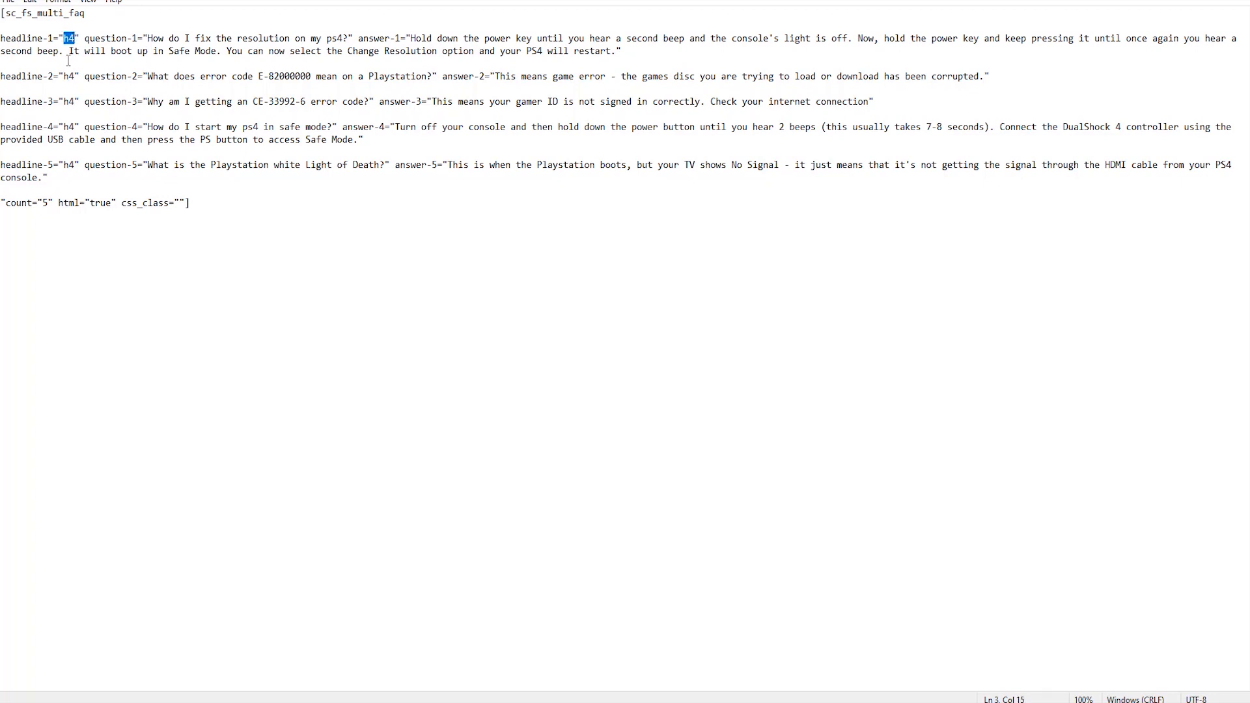
double_click(68, 76)
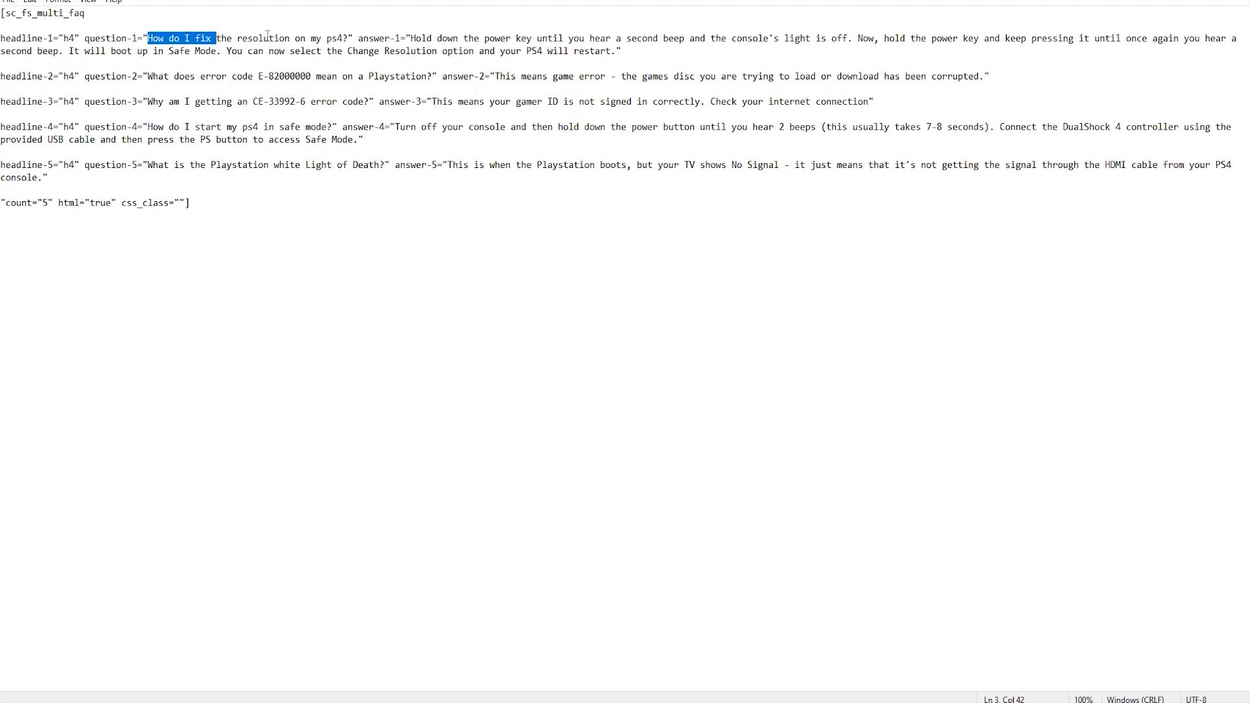
drag(214, 38, 343, 38)
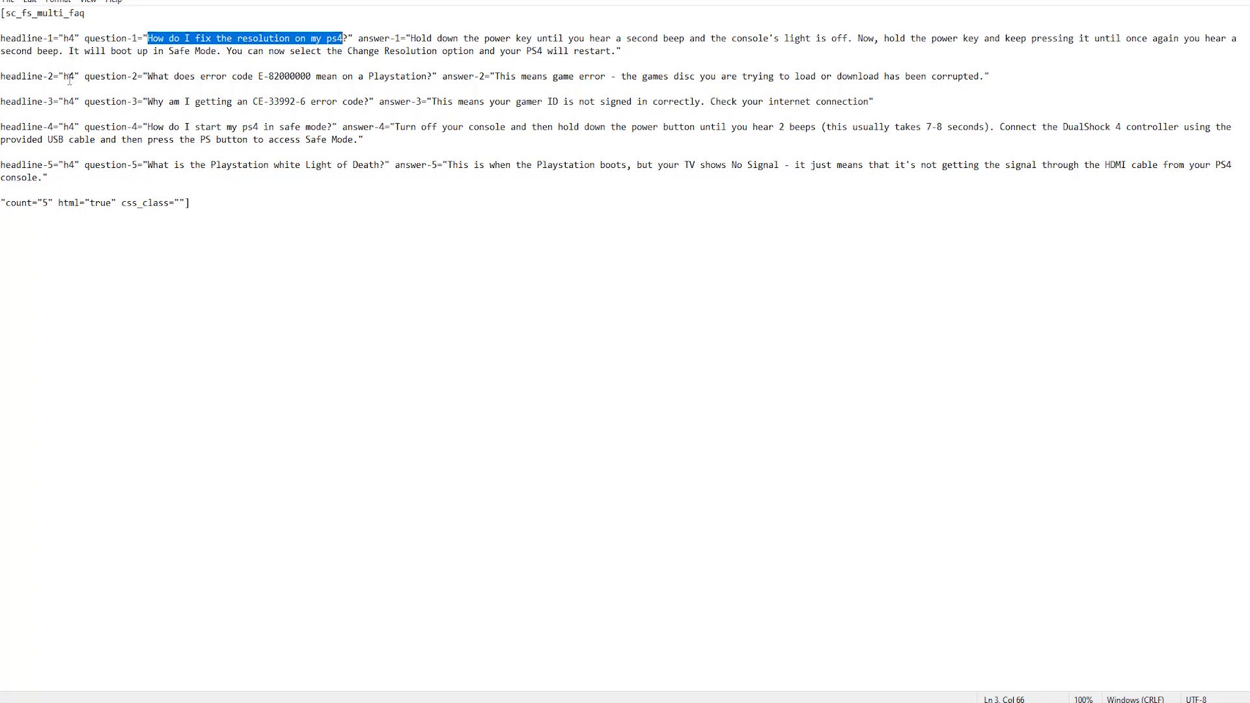
click(103, 75)
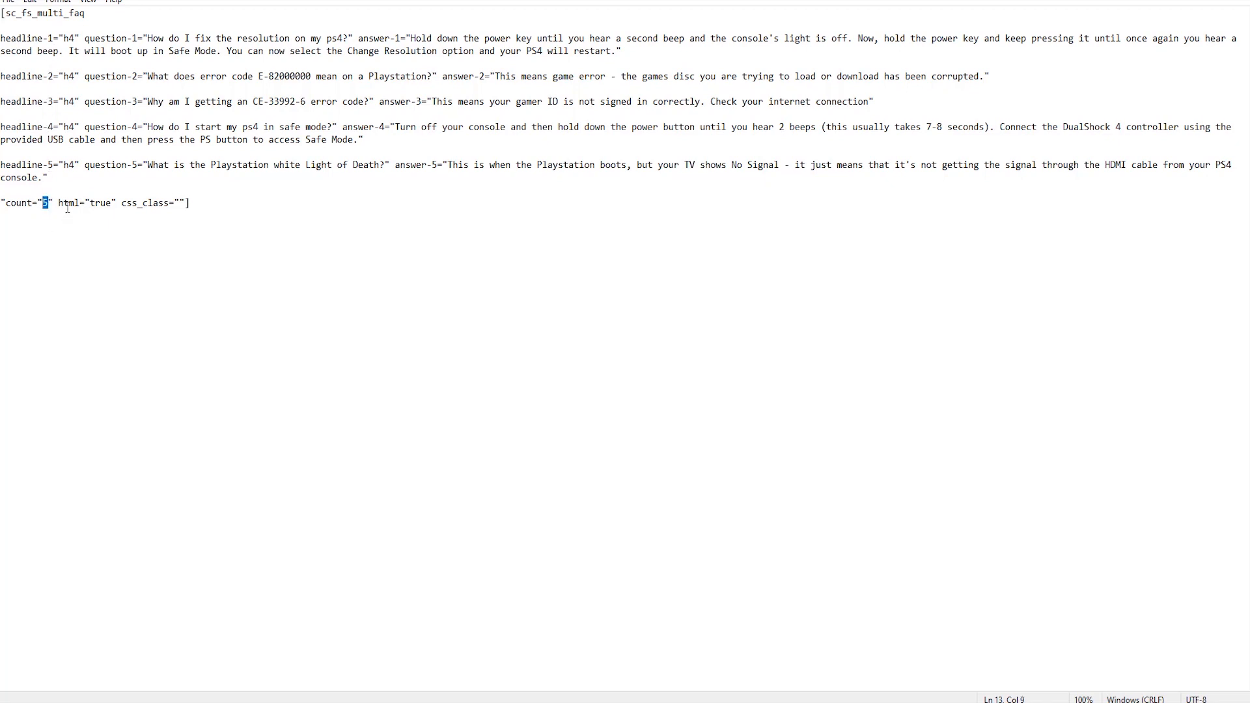
Highlight the count 5 and css_class line, then select the whole FAQ shortcode for copying
double_click(67, 203)
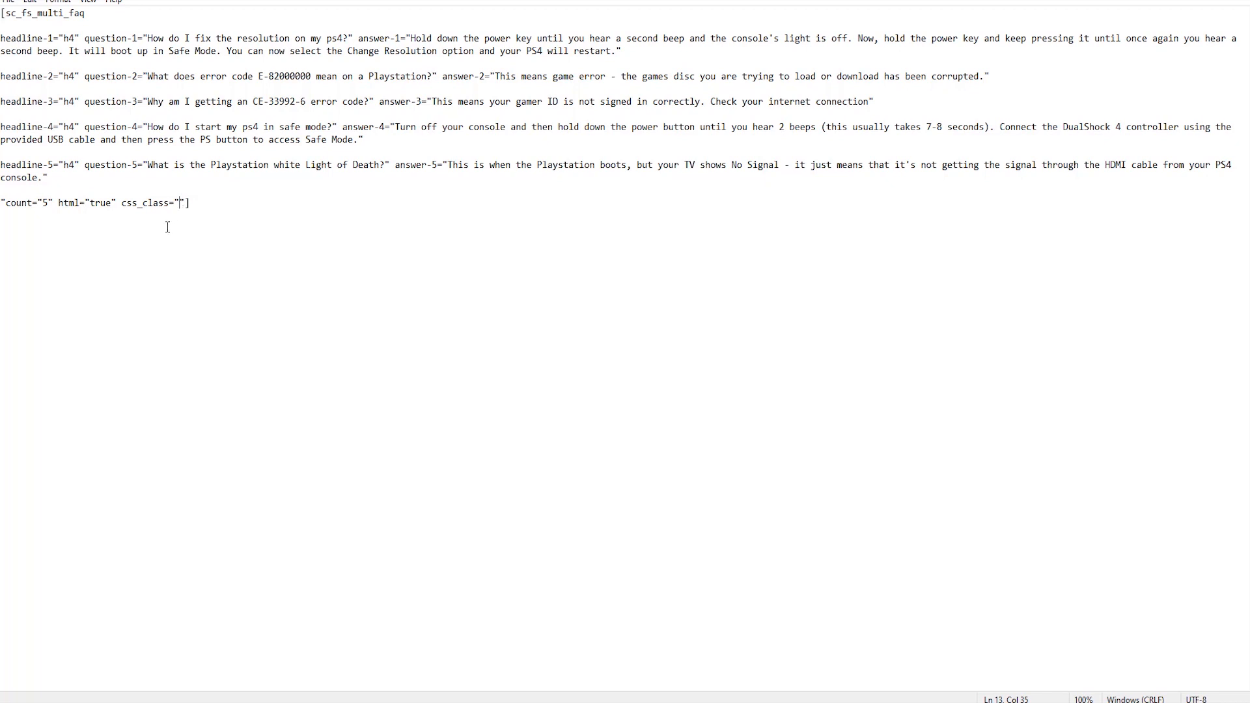
triple_click(96, 202)
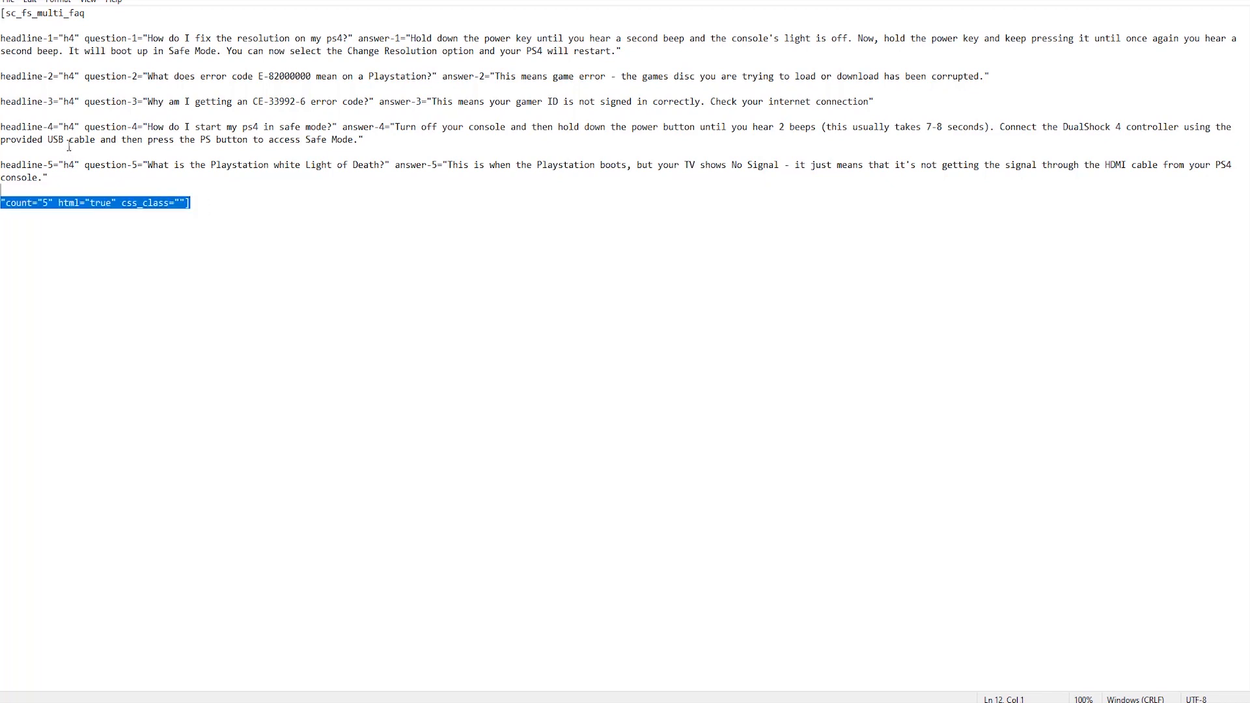
key(ctrl+a)
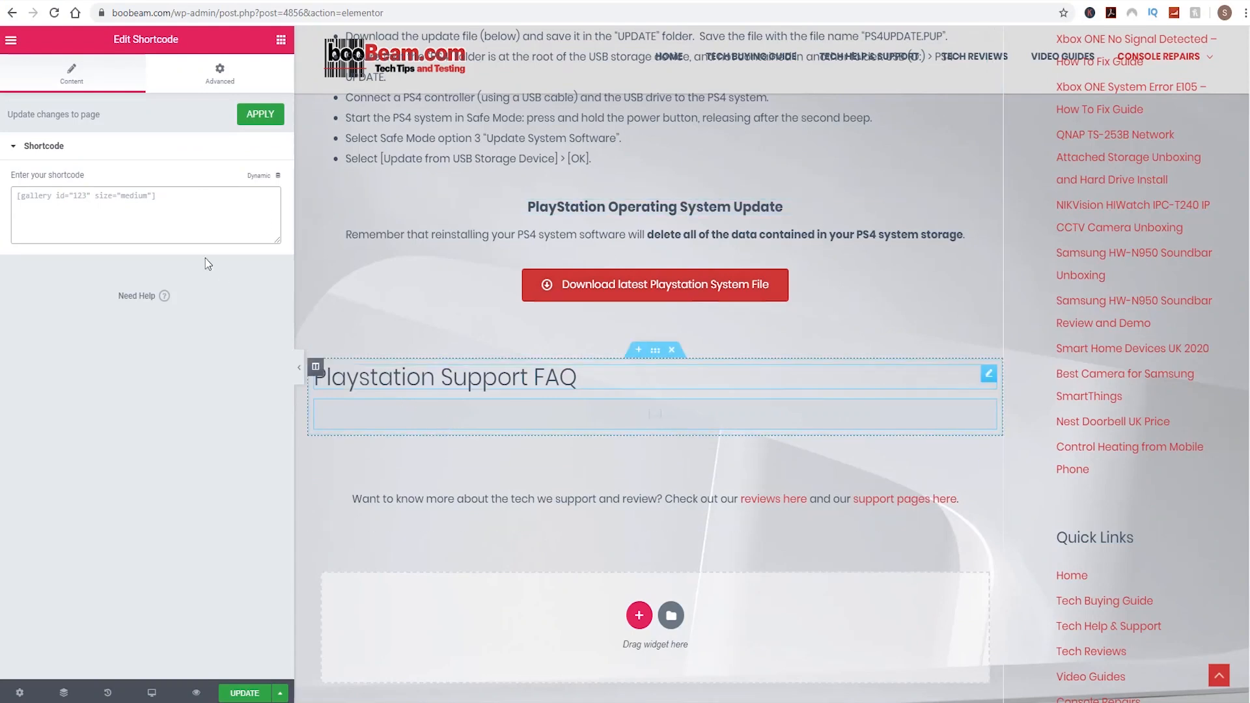
Paste the FAQ shortcode into the widget so the five Playstation questions render, then reopen its settings
right_click(145, 215)
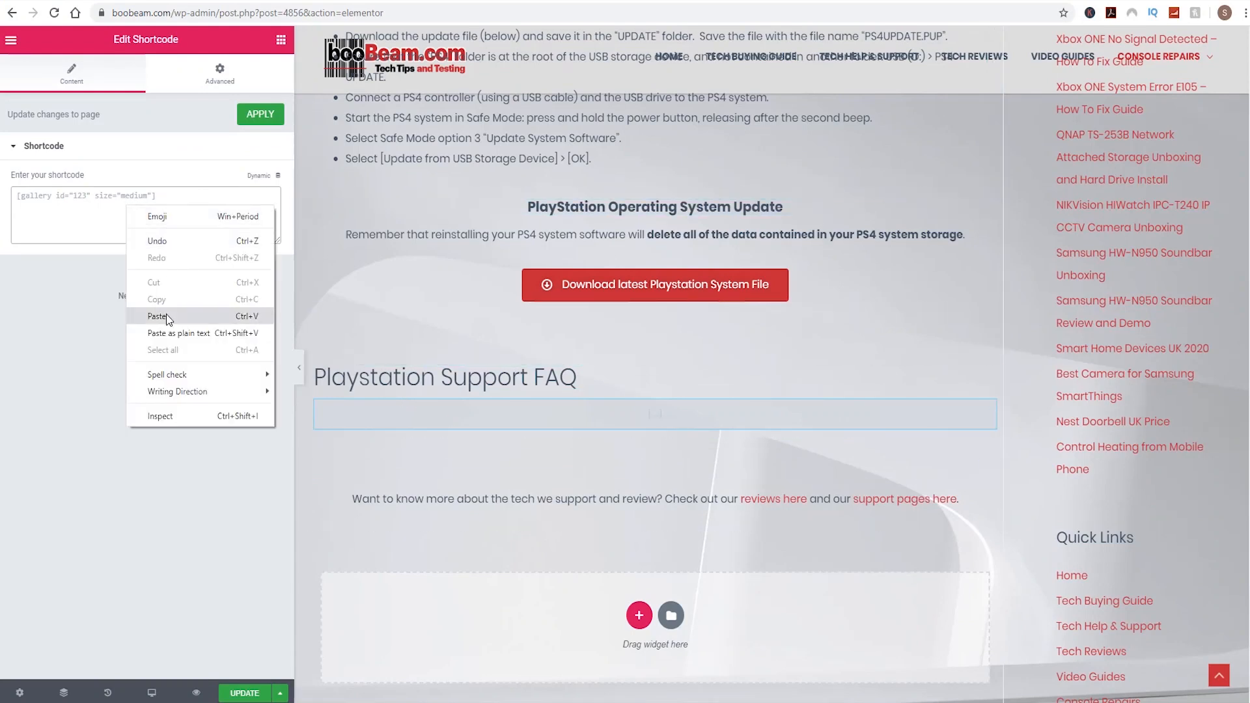
click(157, 316)
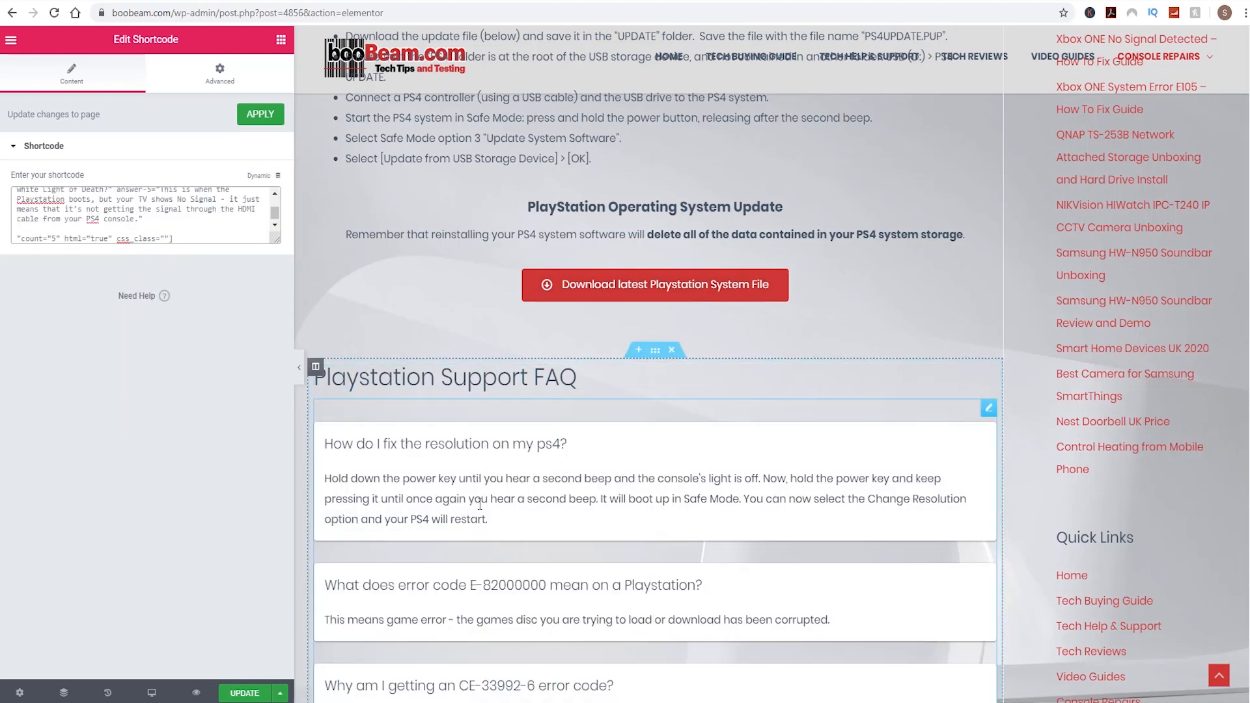
mouse_move(494, 611)
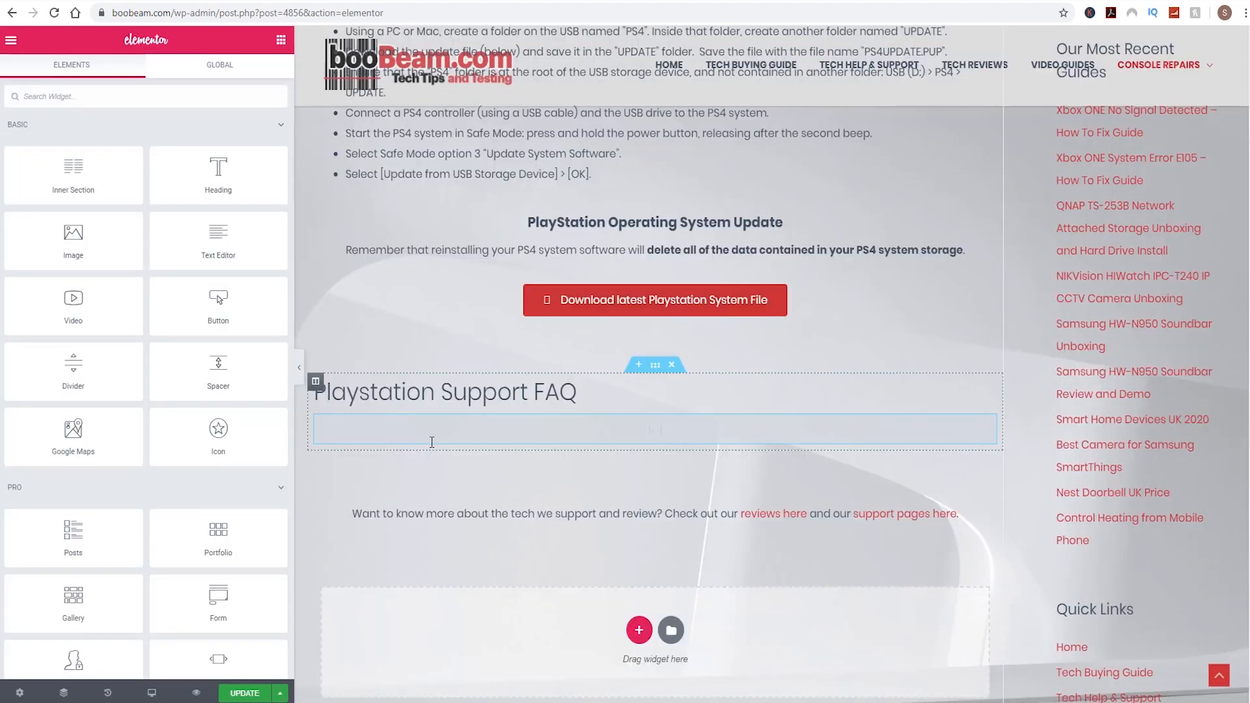
click(653, 428)
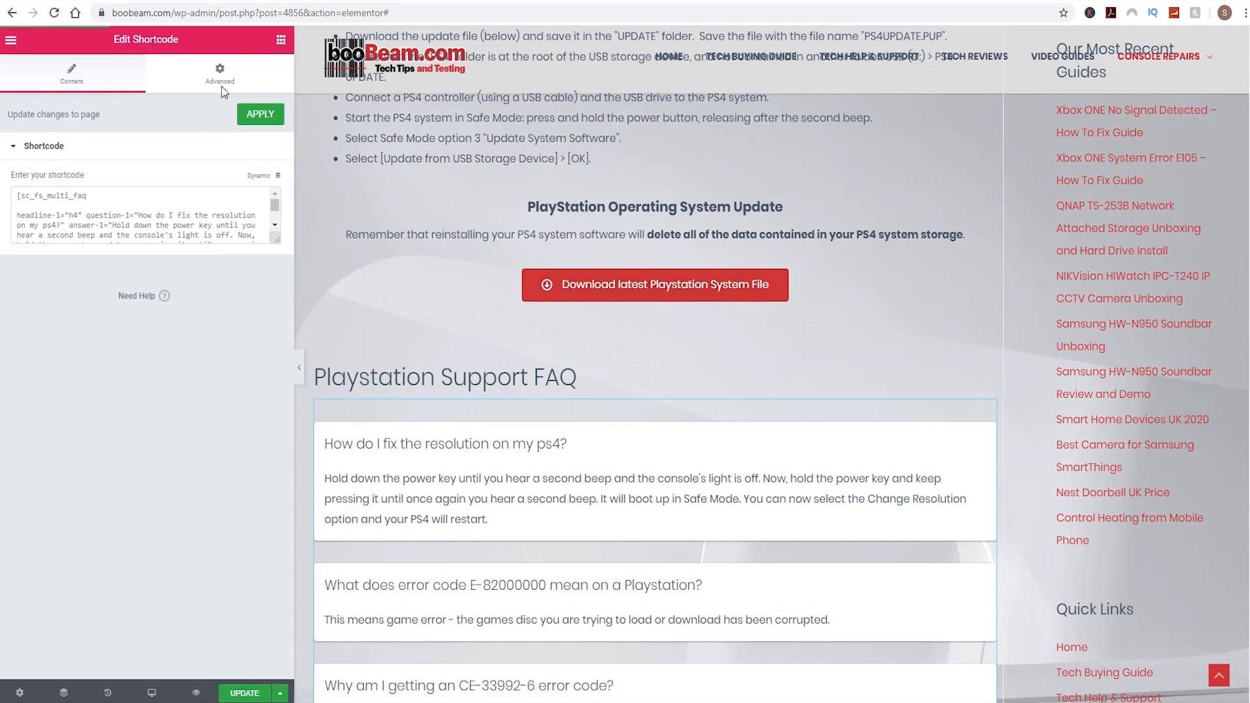
Add Custom CSS 'selector {color:red;} selector h4 {font-weight: bold;}' to the widget and update the page
click(220, 75)
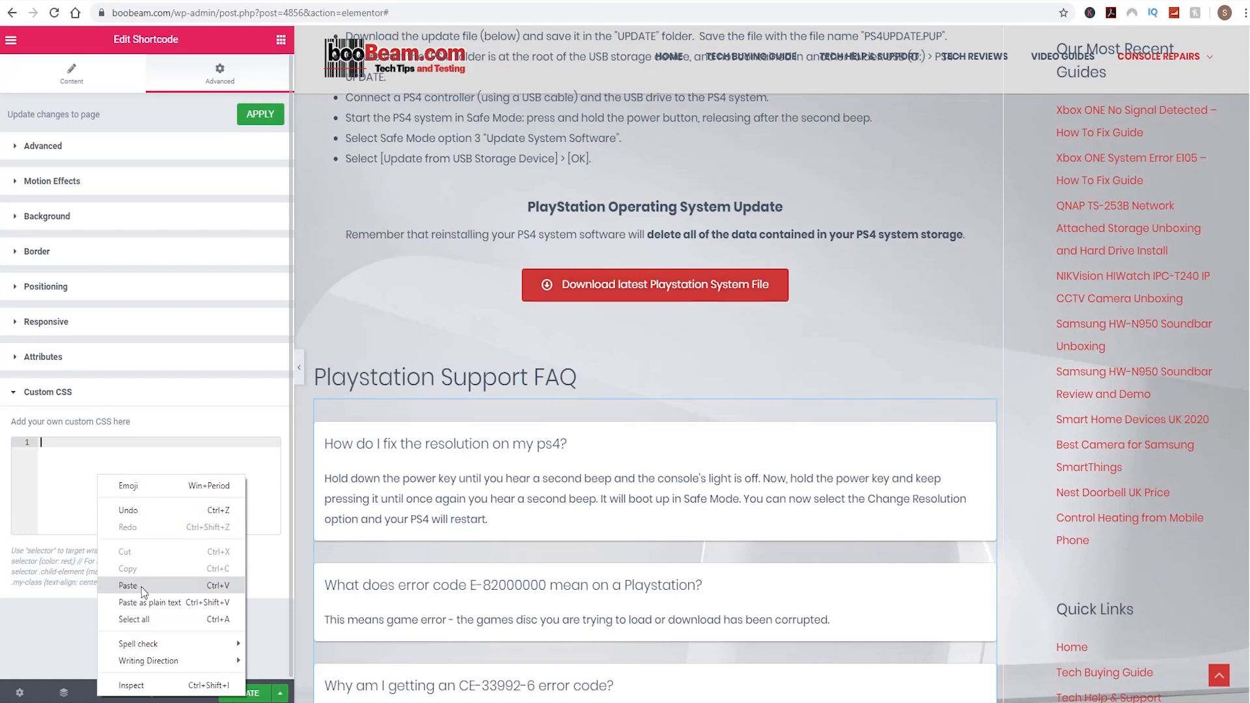
click(128, 585)
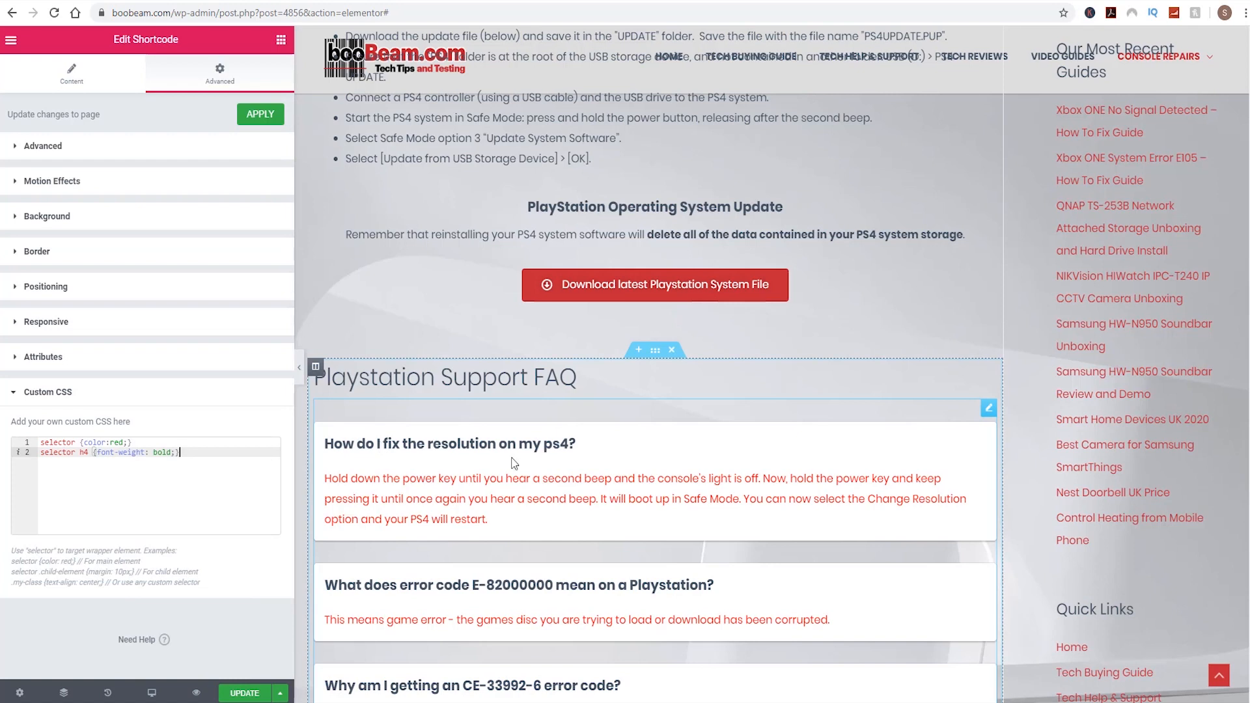
mouse_move(451, 503)
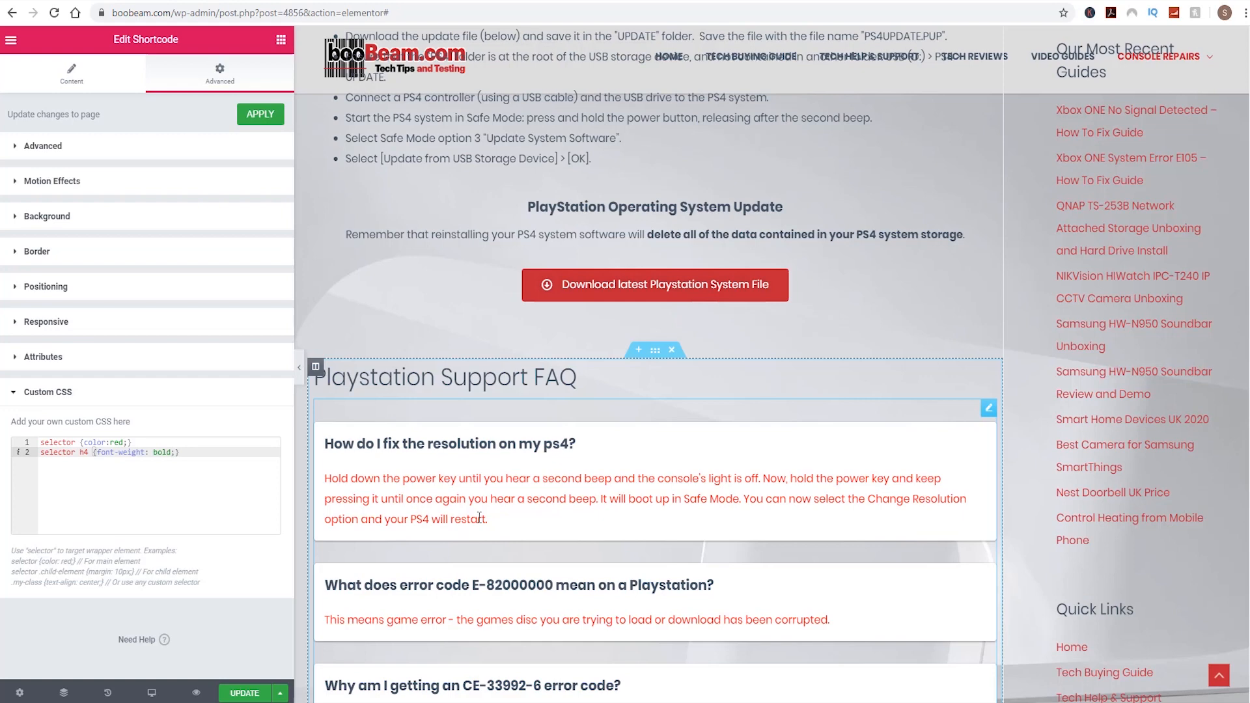
scroll(down, 3)
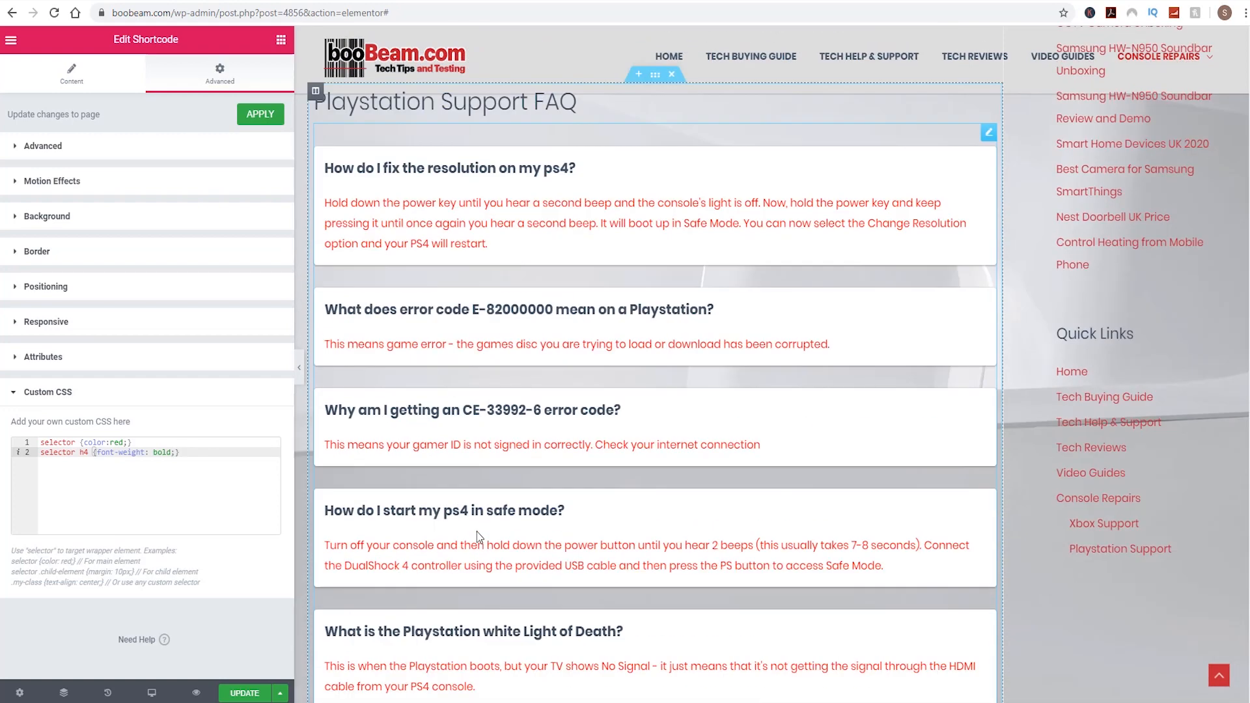
scroll(down, 3)
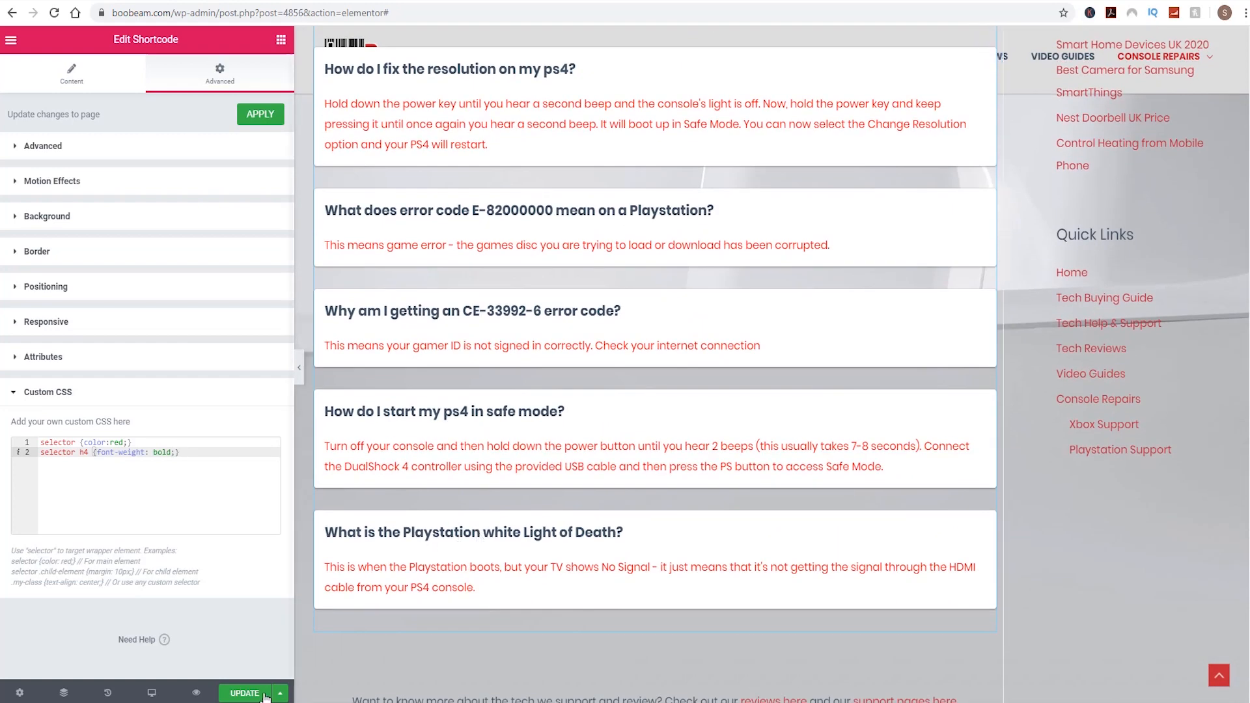
click(245, 693)
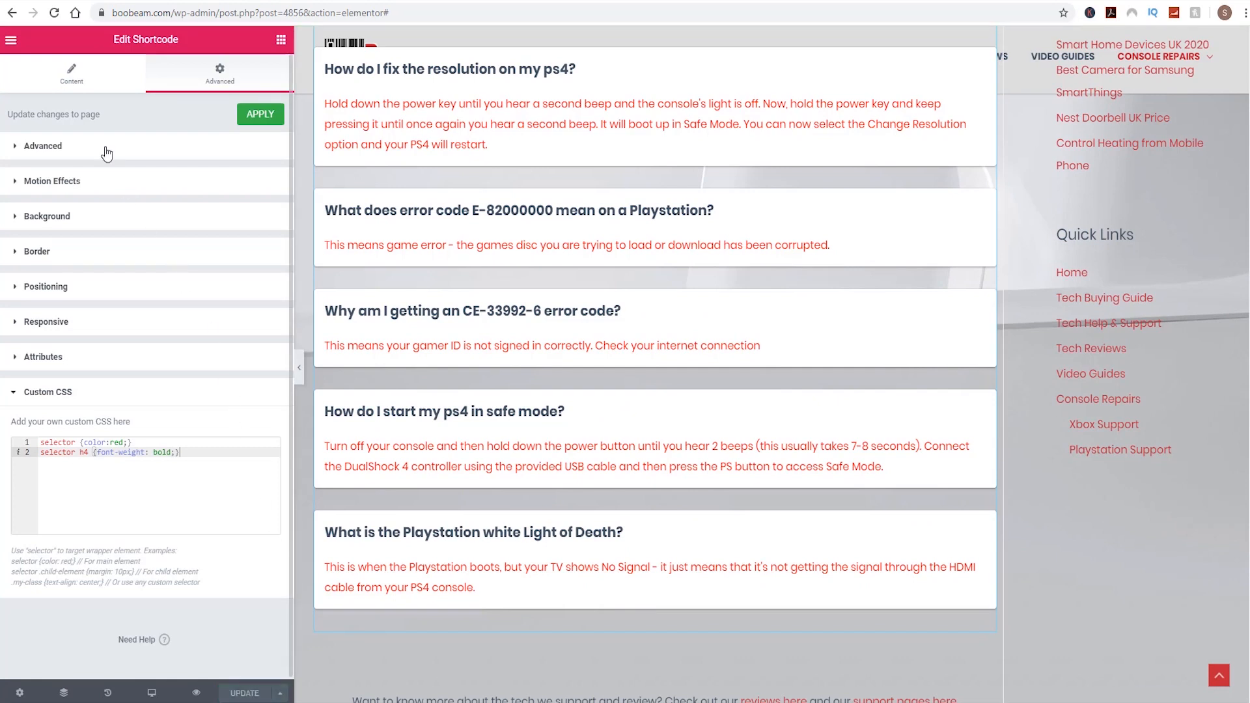
click(11, 40)
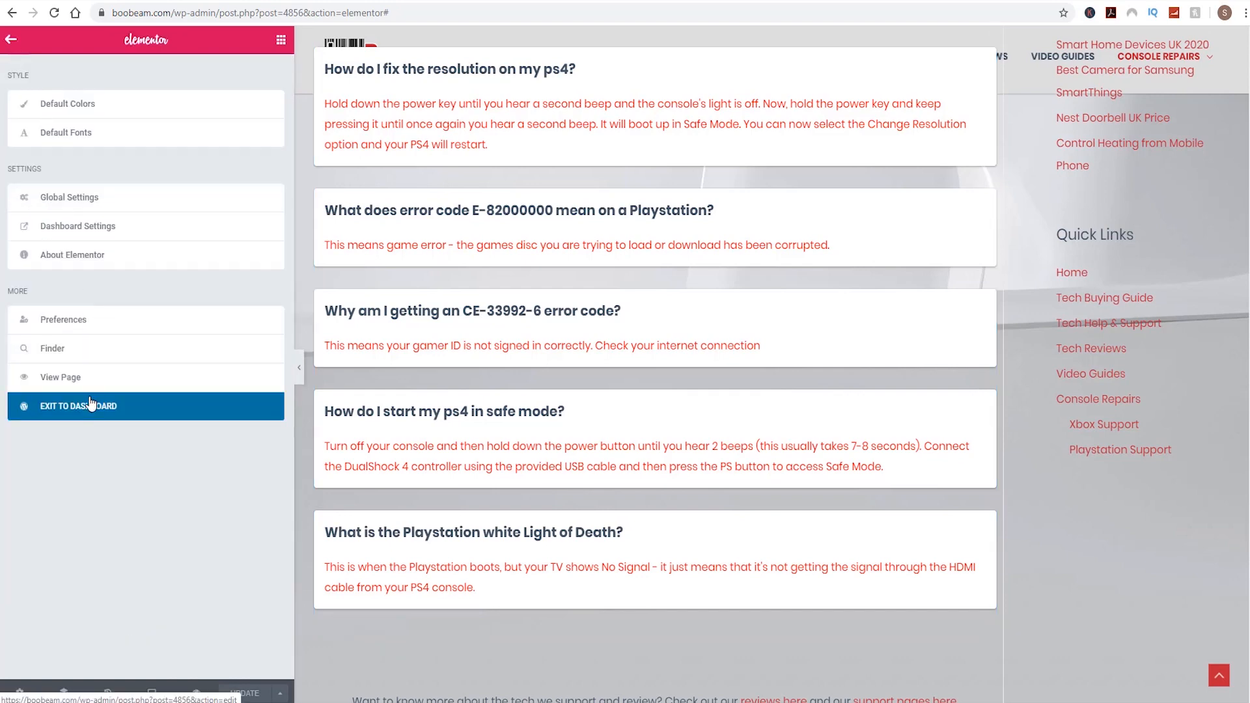
Exit to the dashboard and open the live PlayStation support page
click(79, 406)
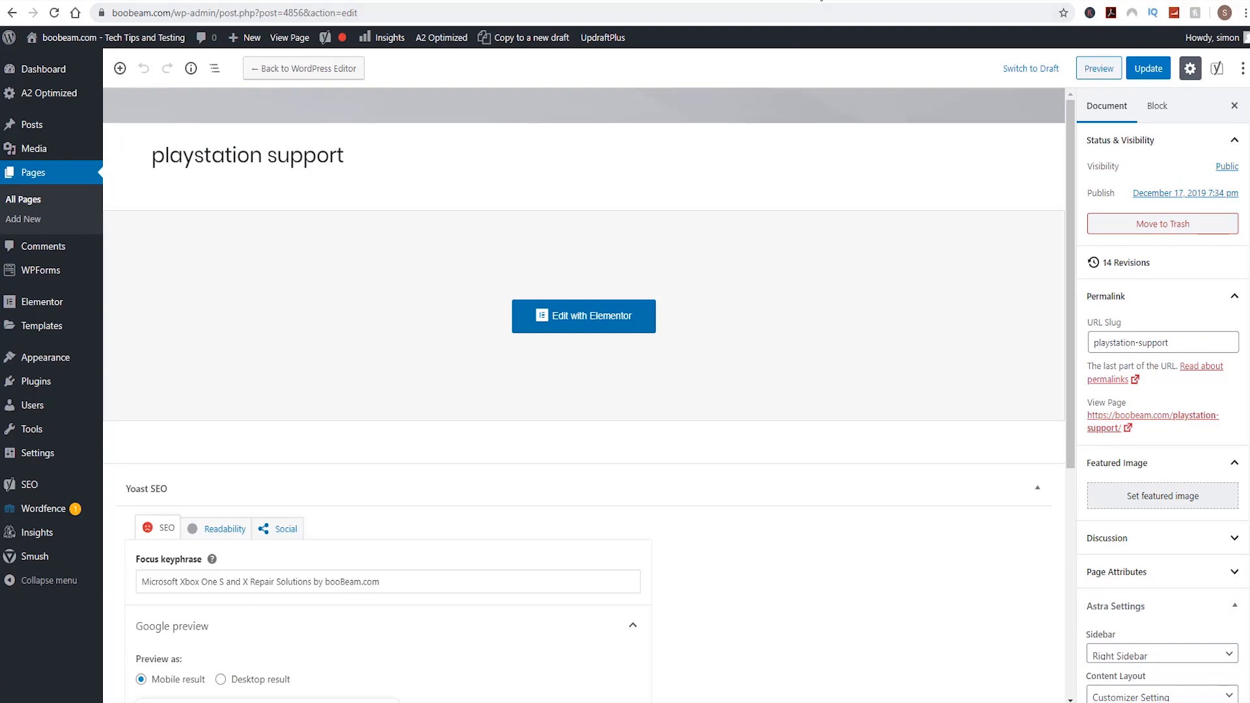
click(1152, 420)
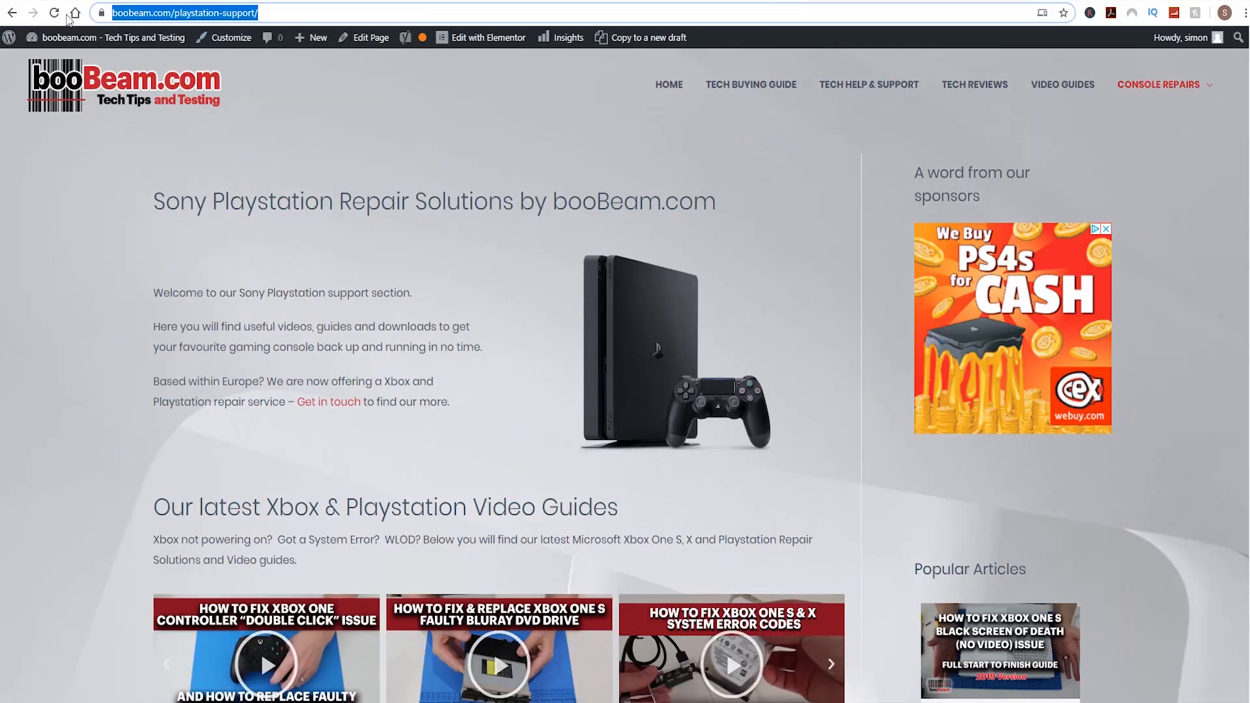
click(54, 13)
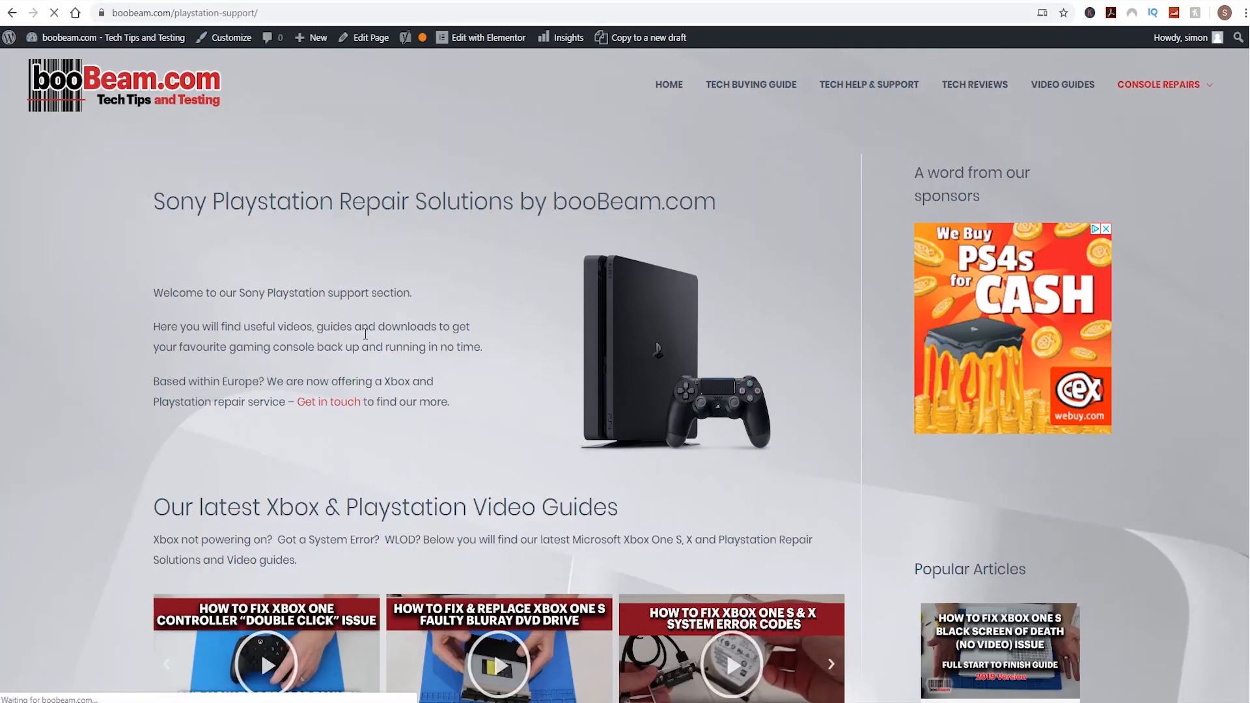
Review the live page down to the FAQ section with red answers and bold questions
scroll(down, 3)
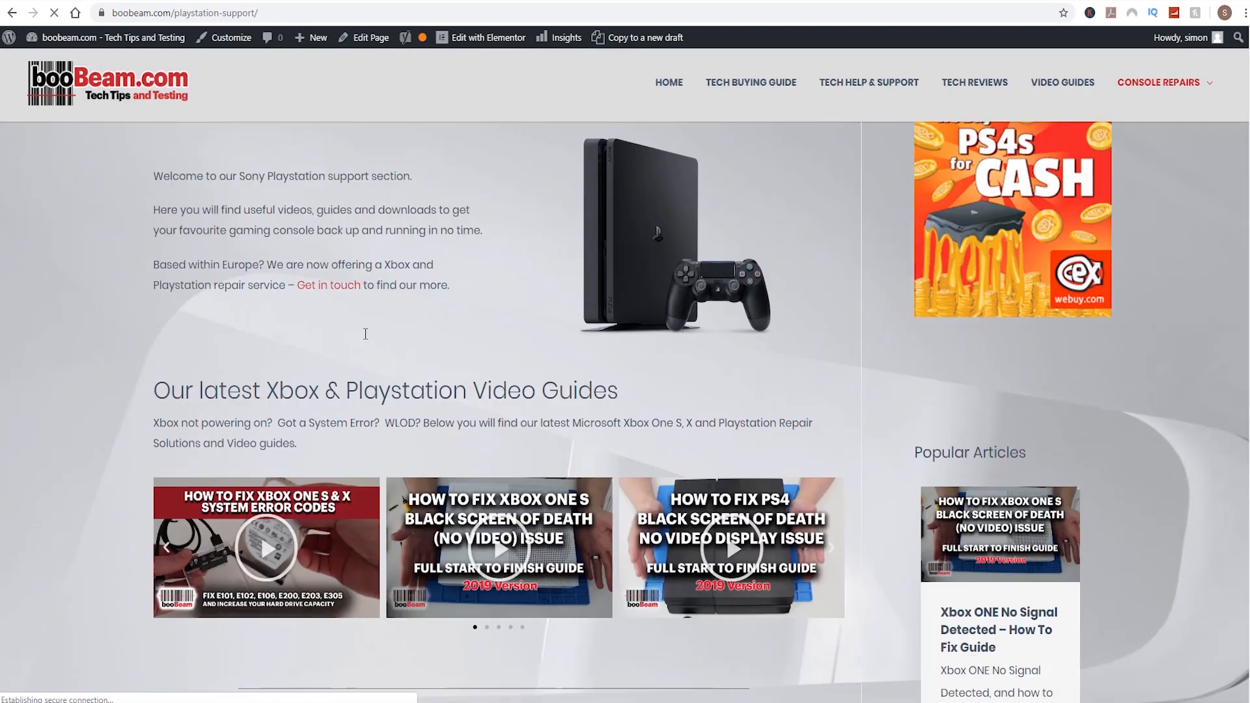
scroll(down, 3)
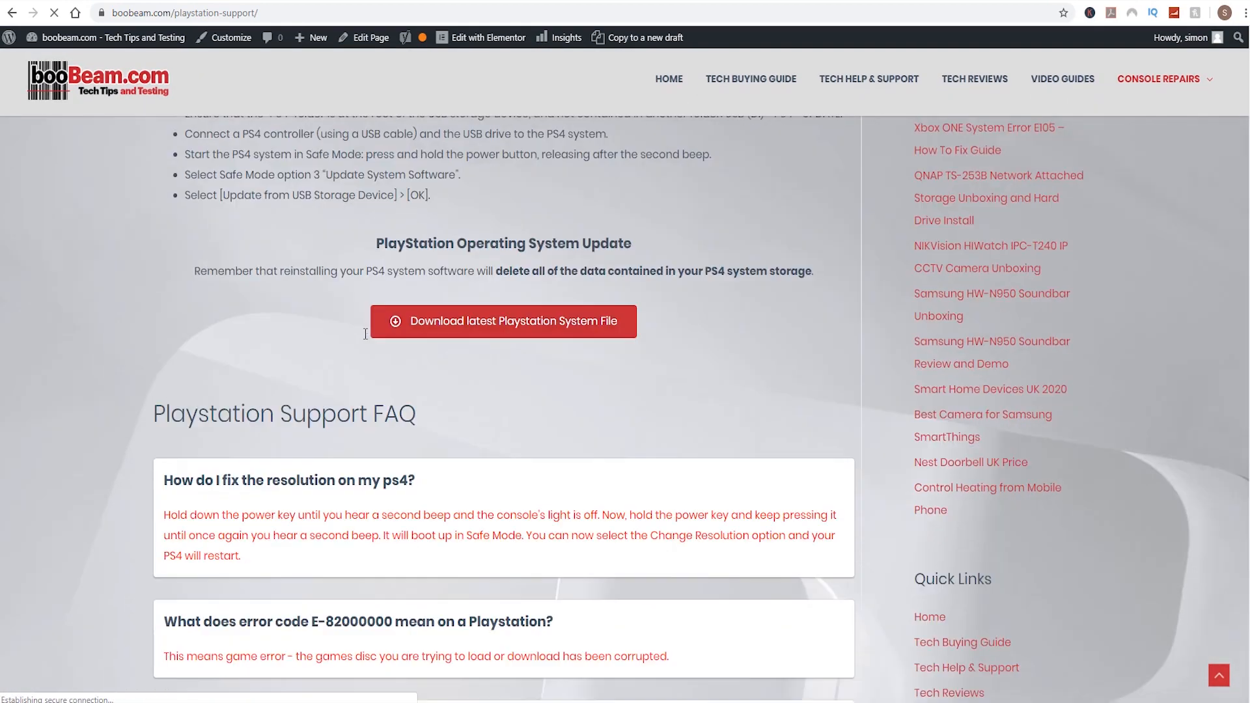
scroll(down, 3)
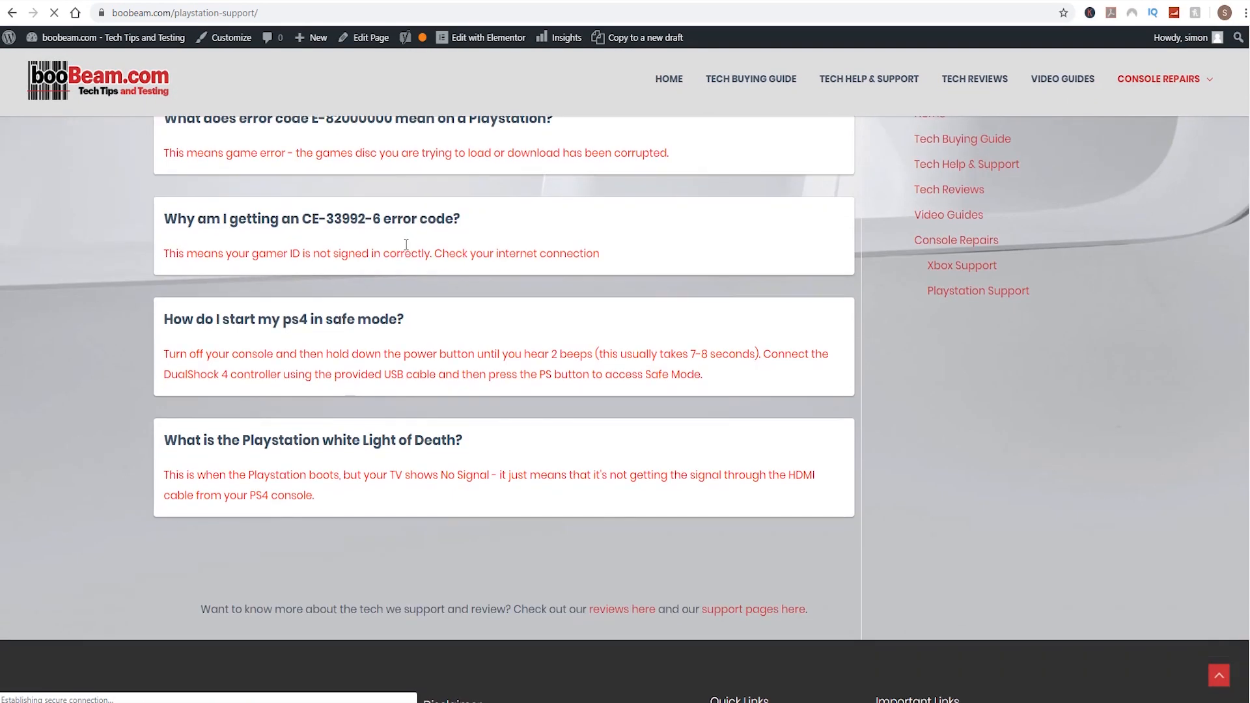
scroll(down, 3)
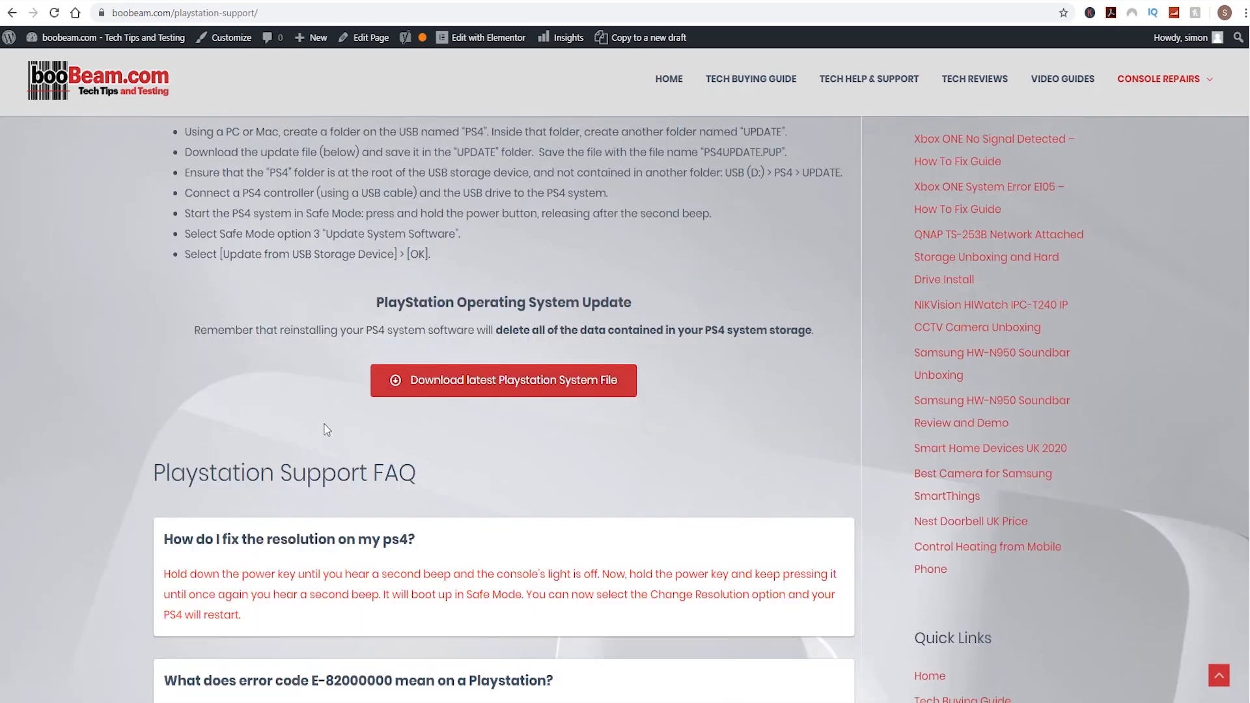
scroll(down, 3)
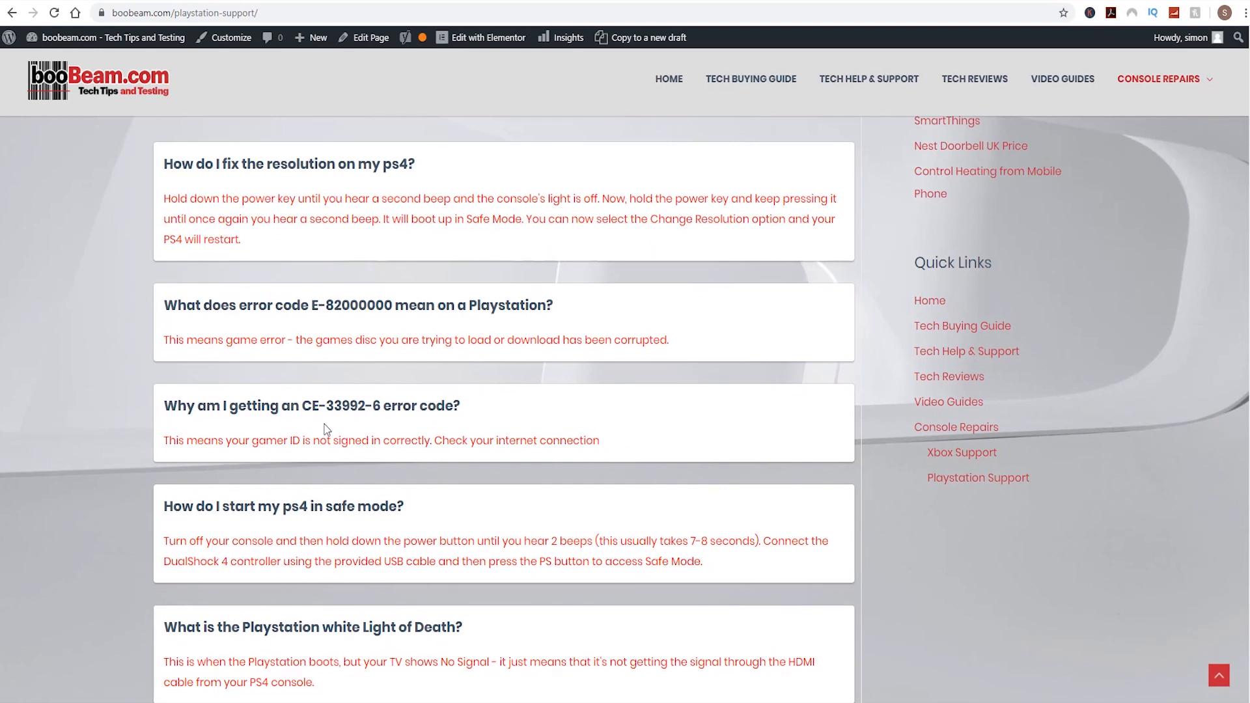
scroll(down, 3)
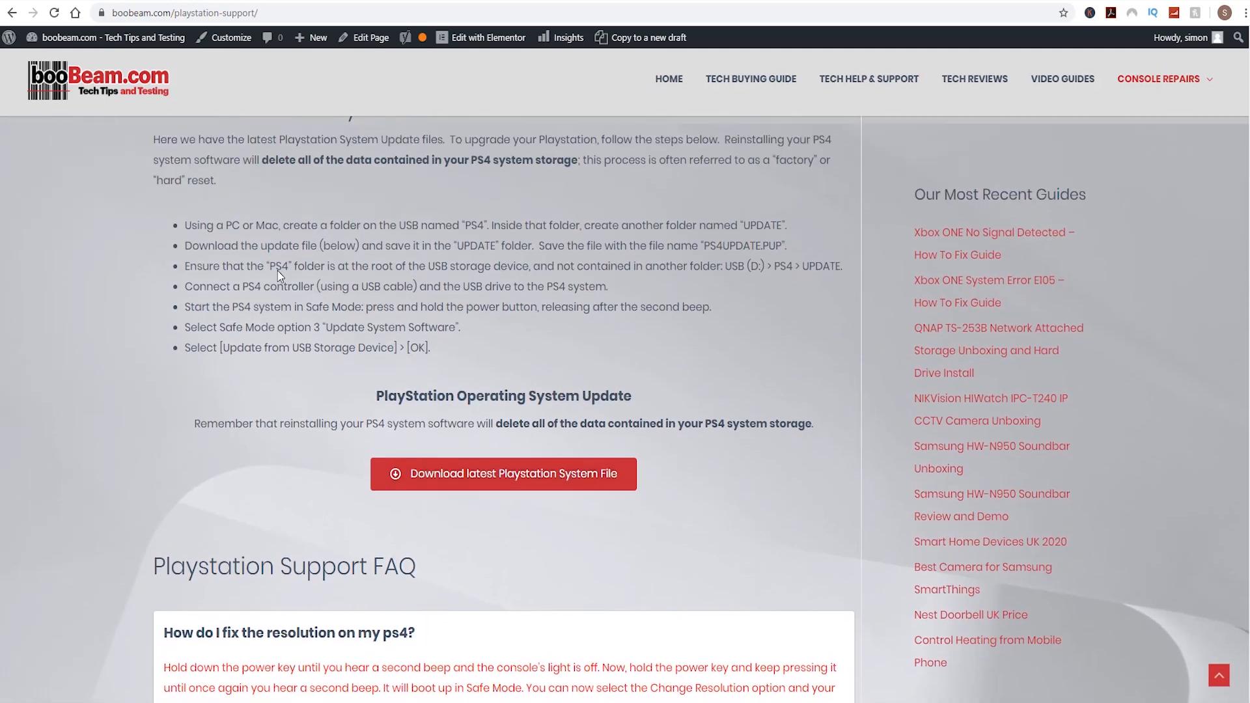
scroll(down, 3)
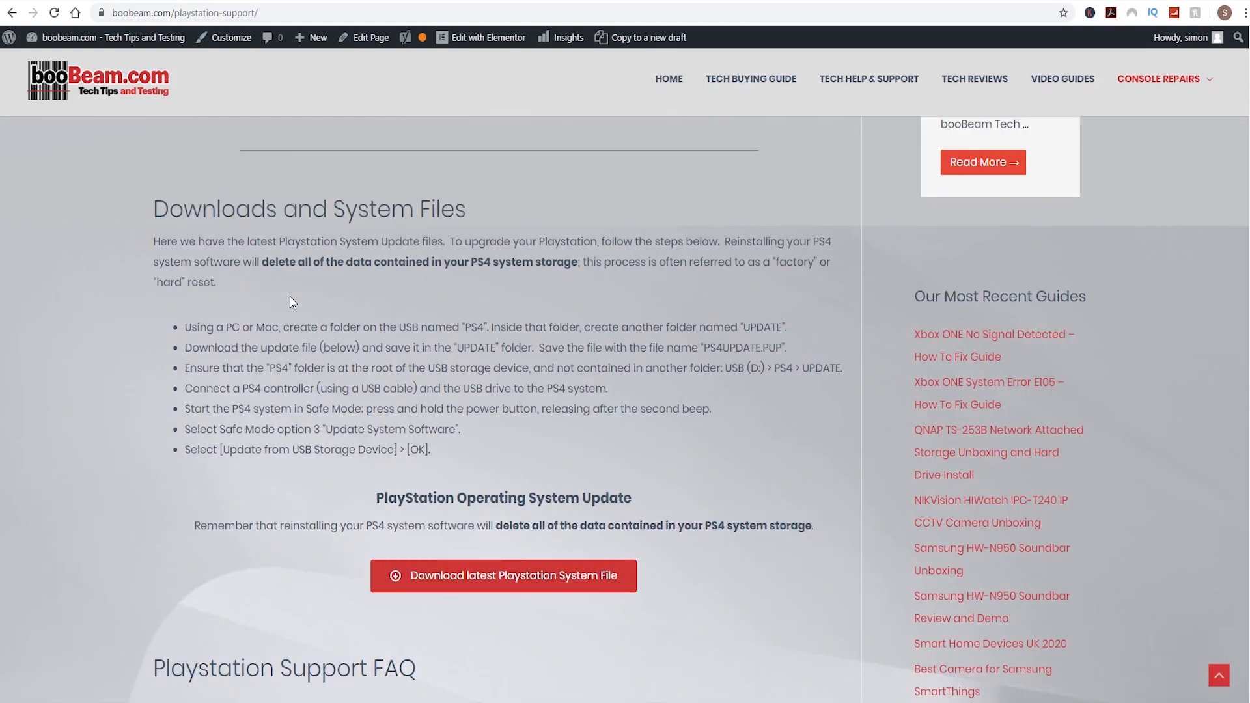
scroll(up, 3)
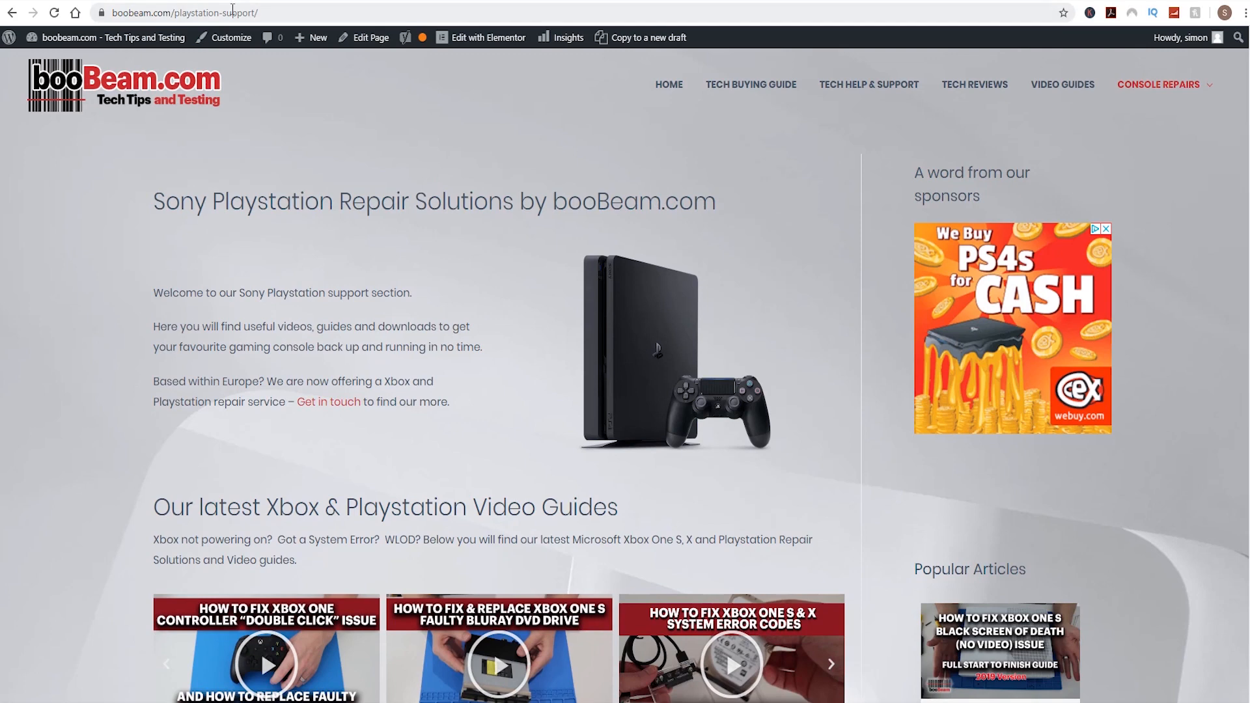
Copy the live page URL and run a Search Console URL inspection on it
right_click(185, 11)
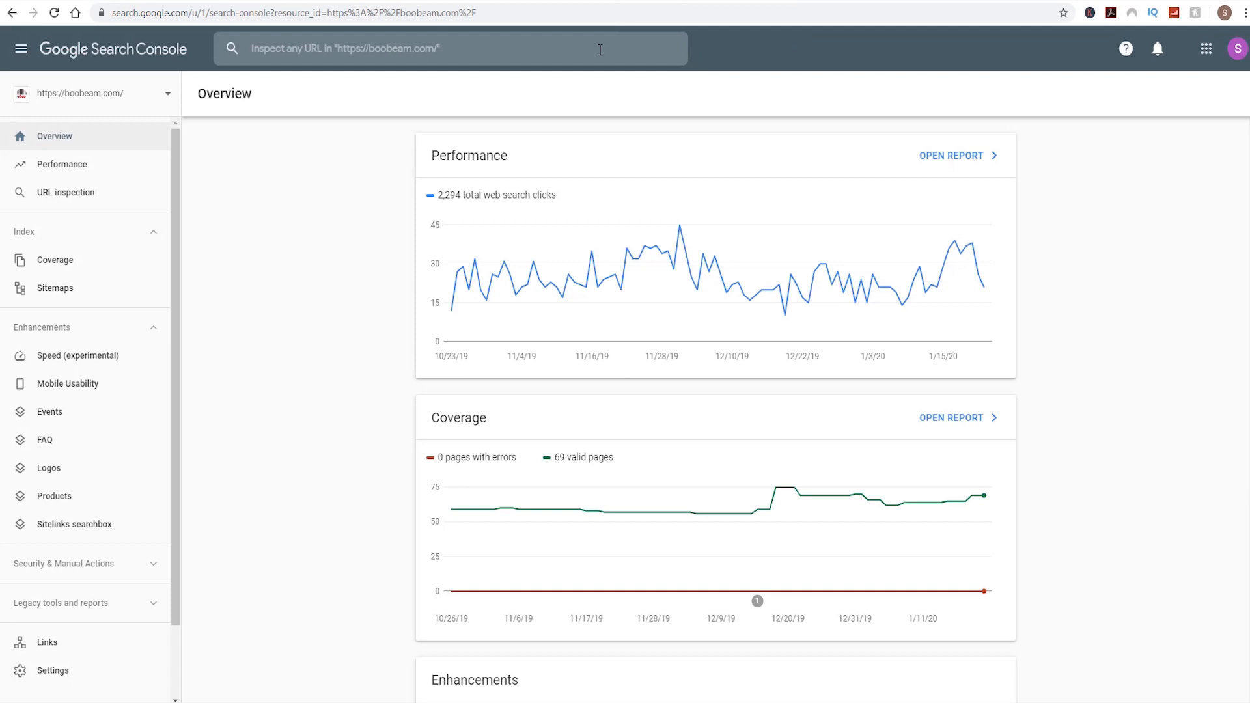
click(447, 48)
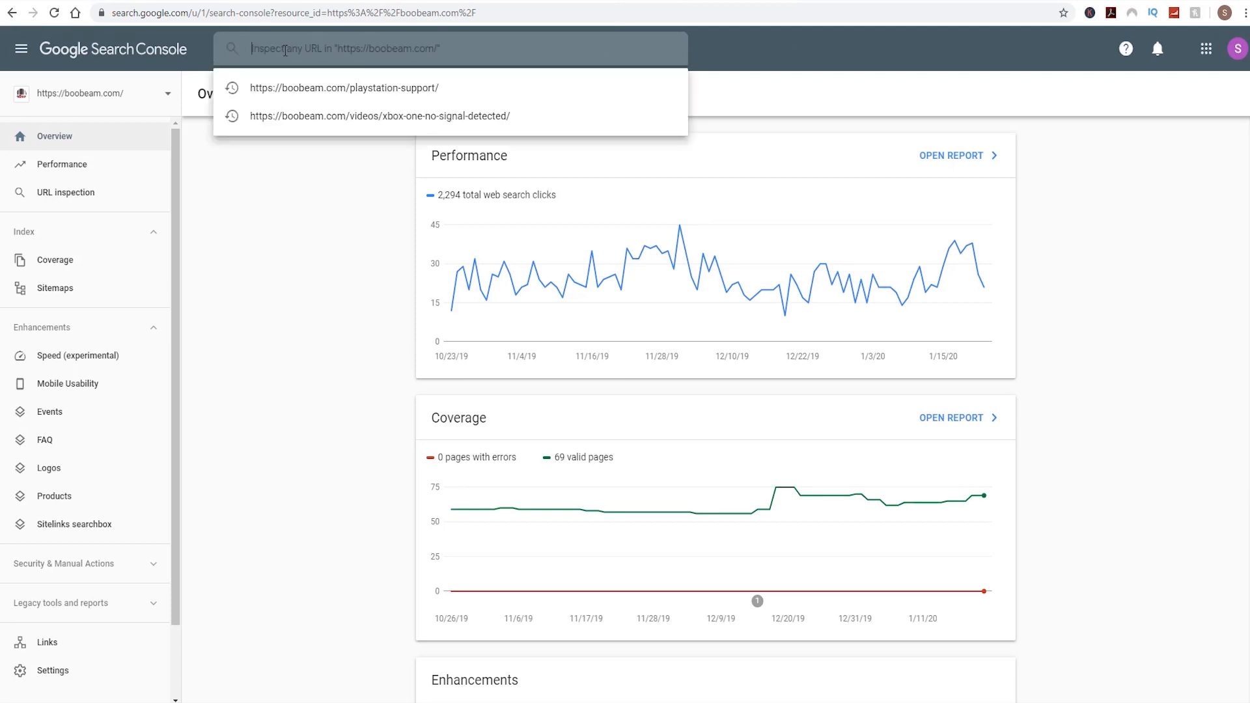
right_click(347, 48)
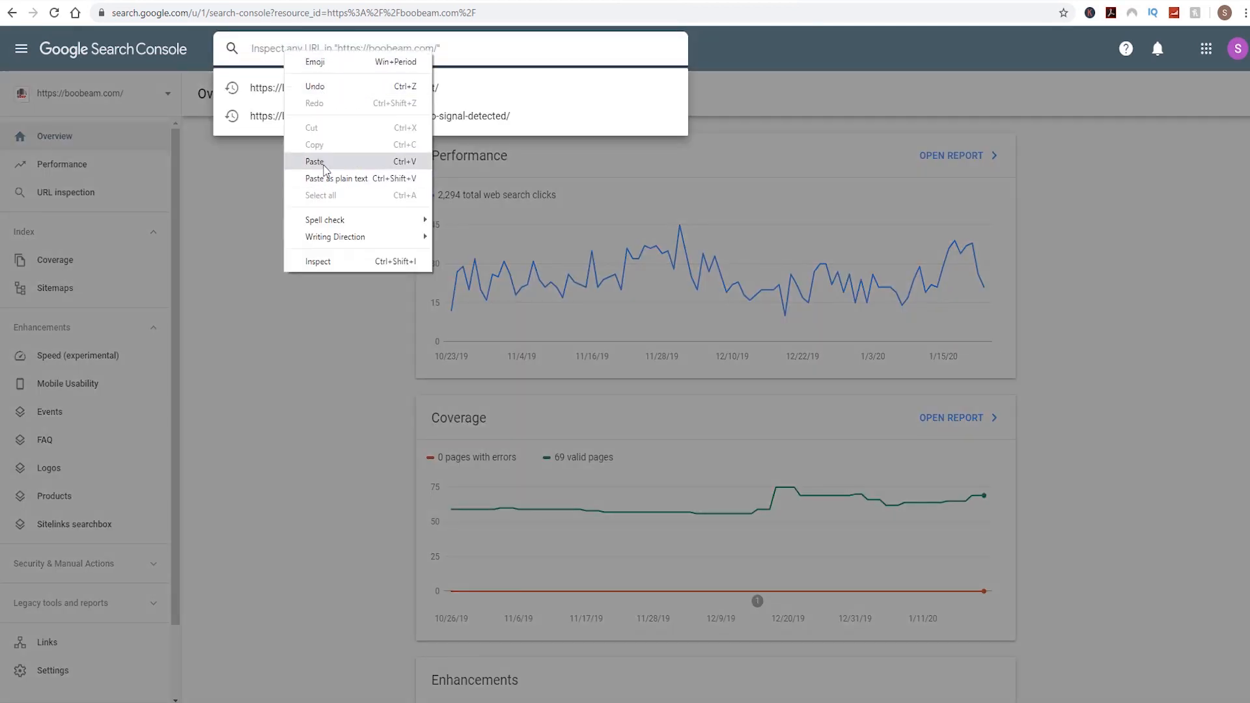
click(315, 161)
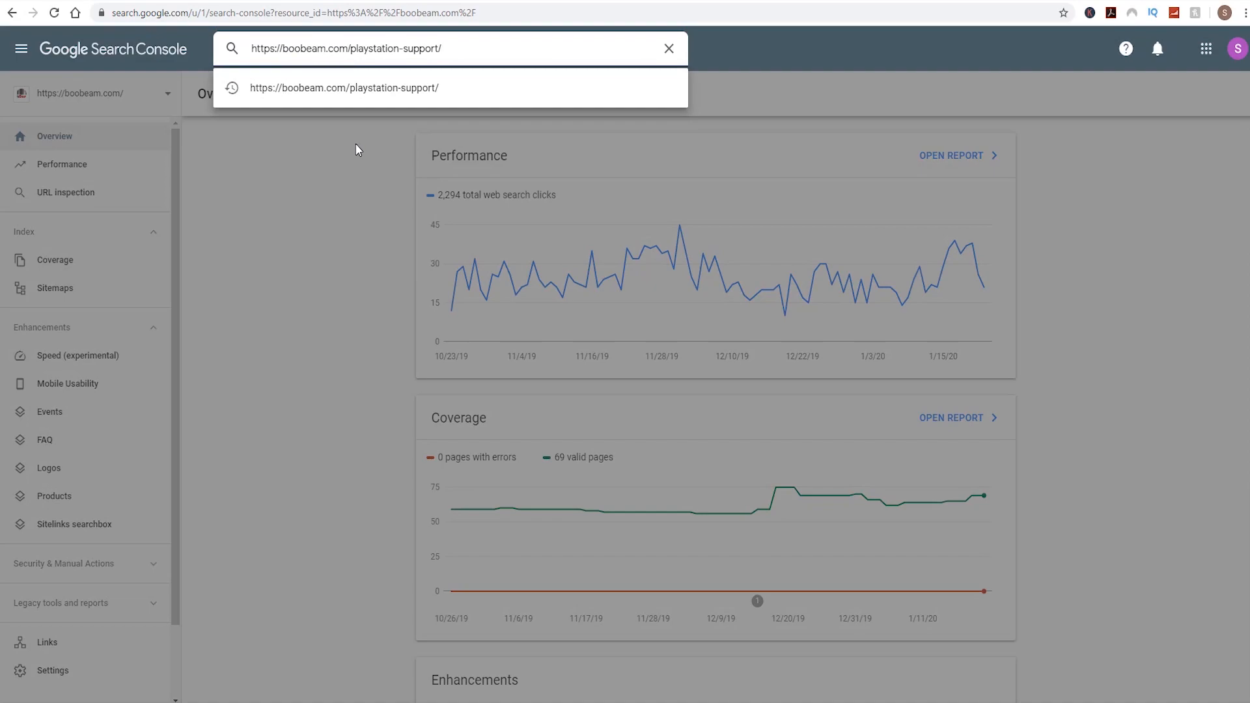
click(343, 88)
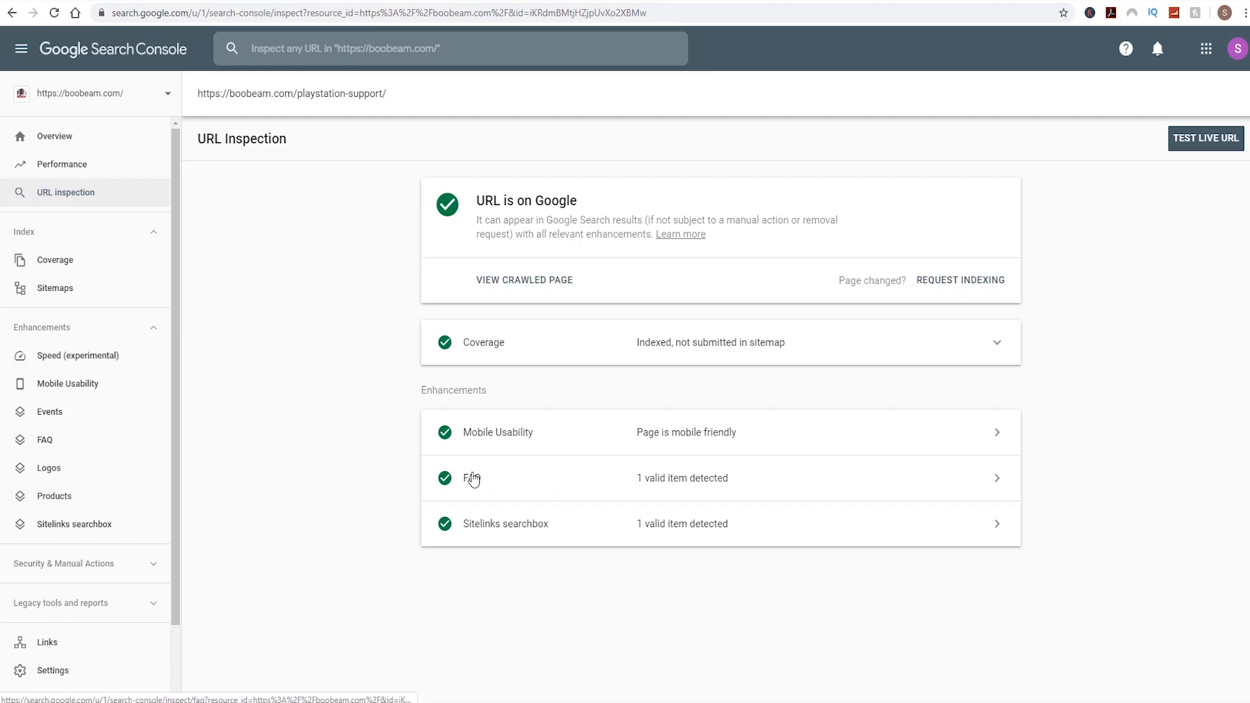
mouse_move(650, 489)
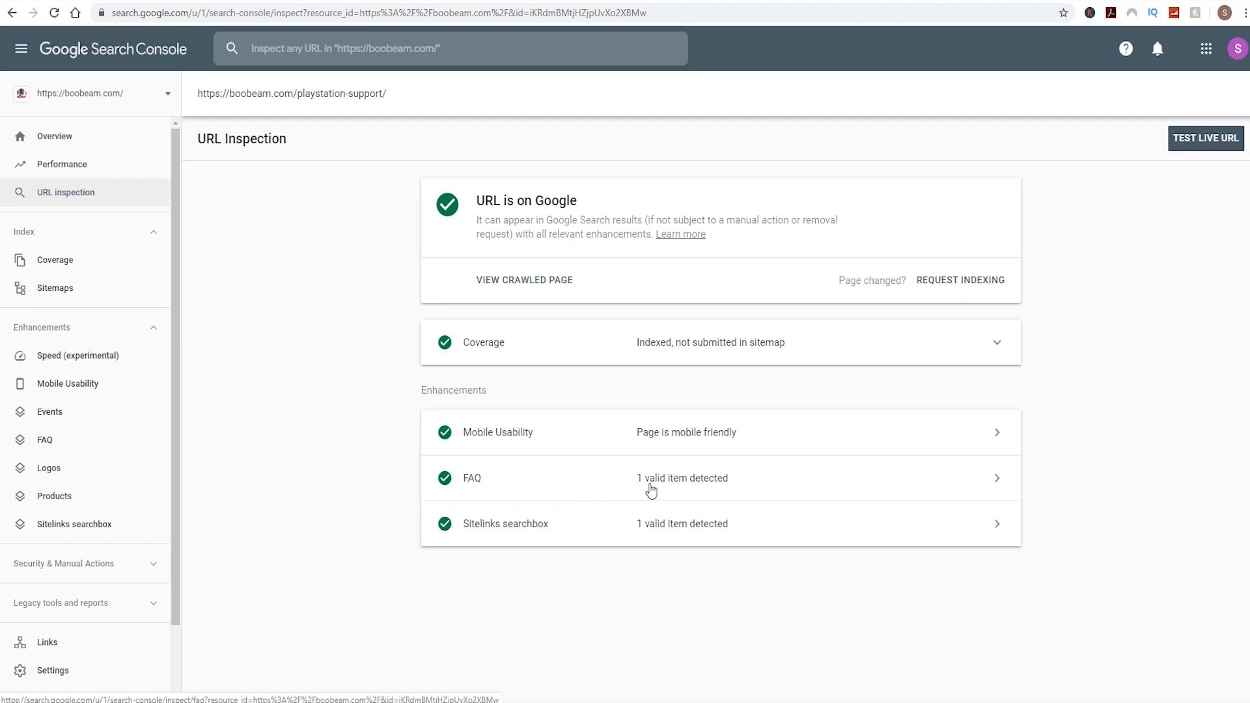
mouse_move(494, 480)
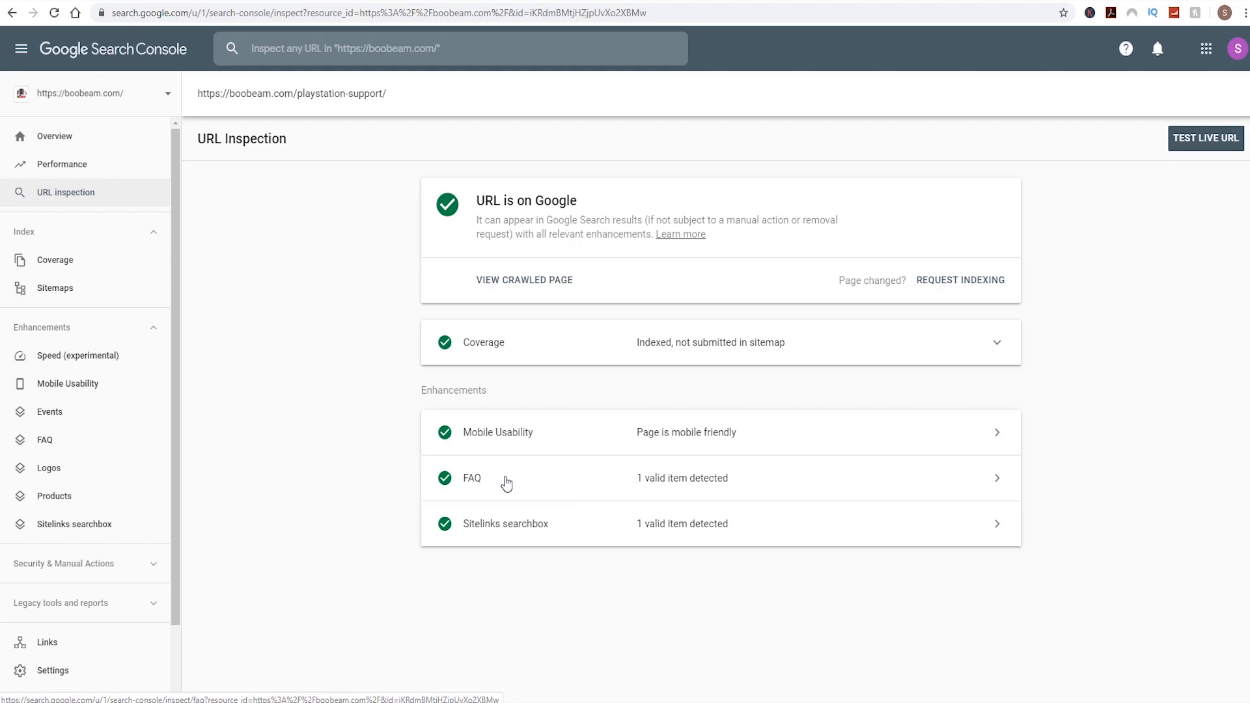
mouse_move(490, 487)
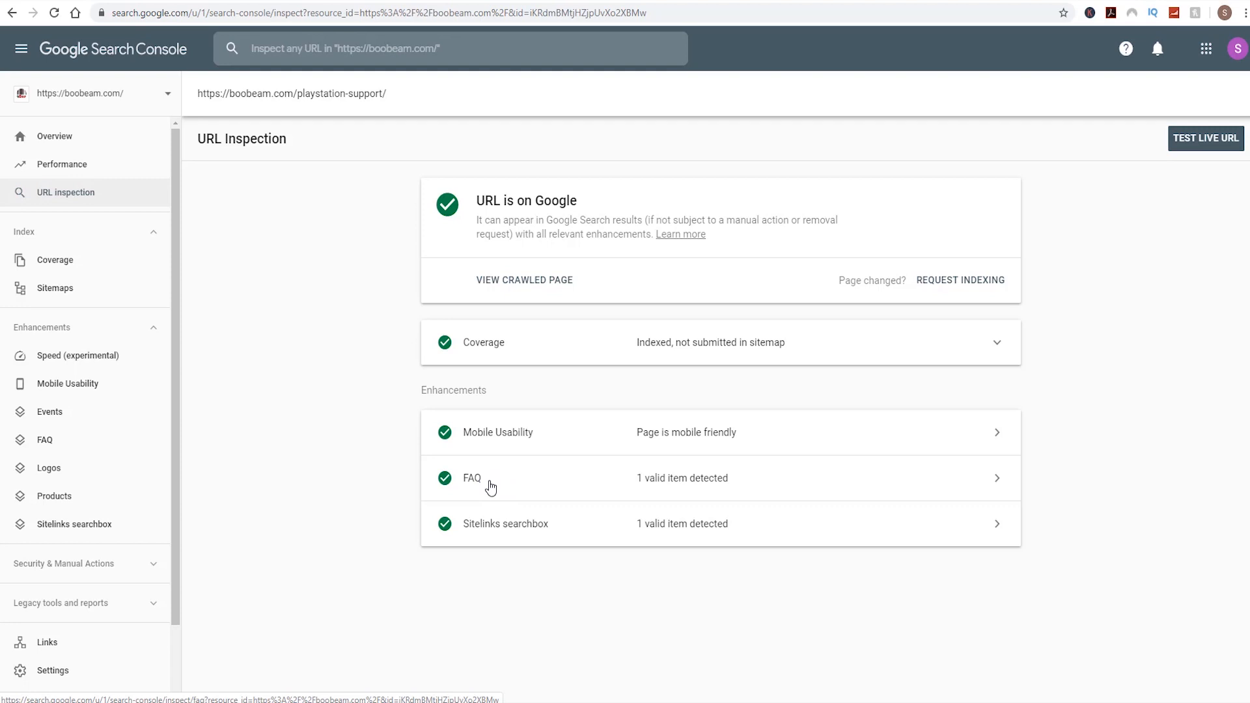
mouse_move(562, 482)
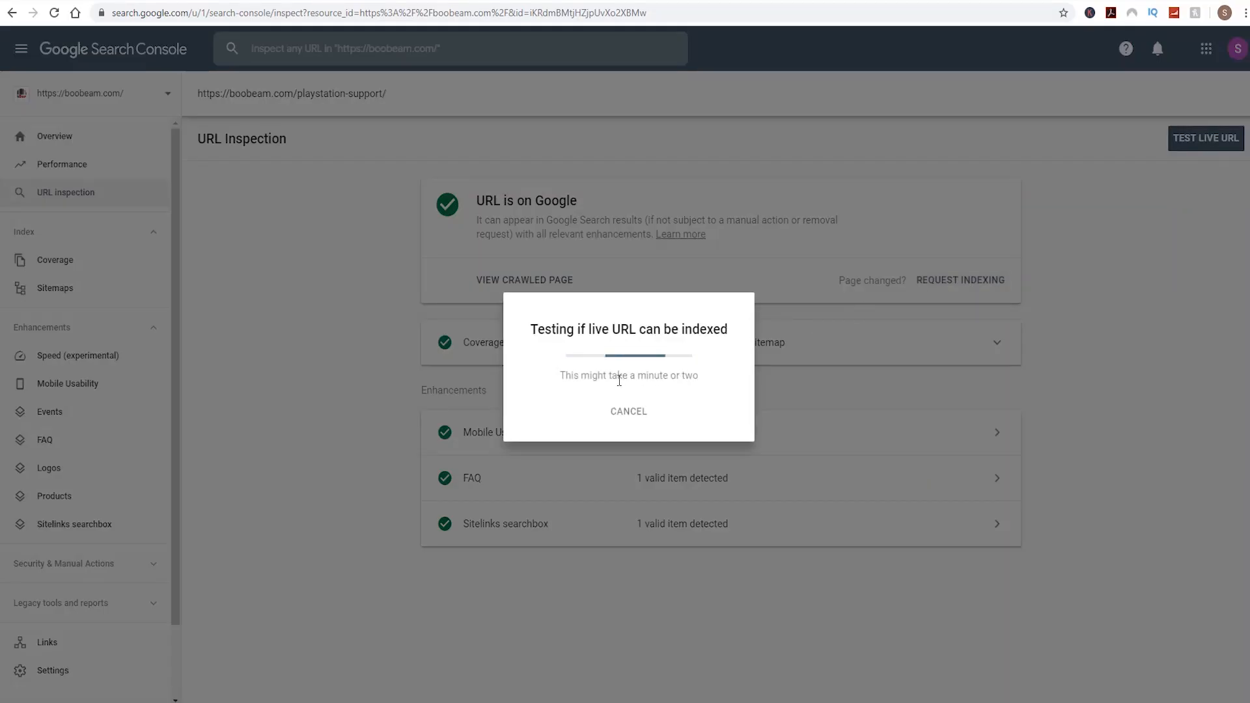
mouse_move(620, 391)
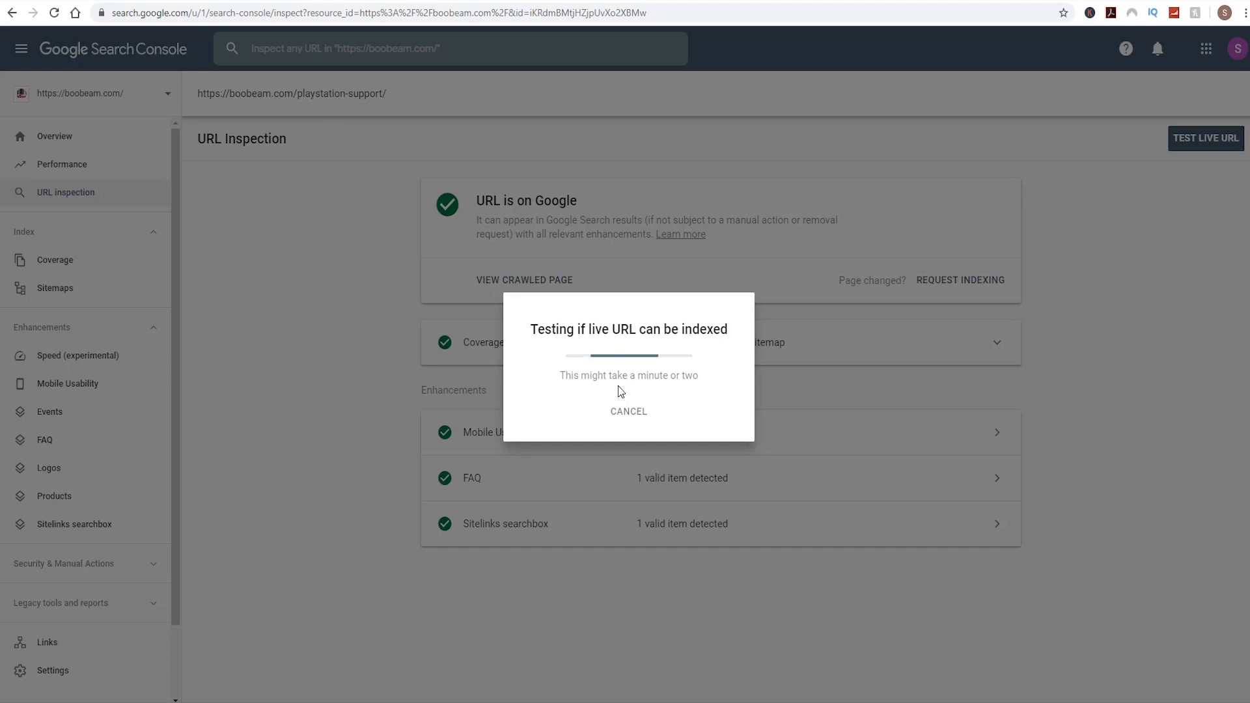
mouse_move(528, 478)
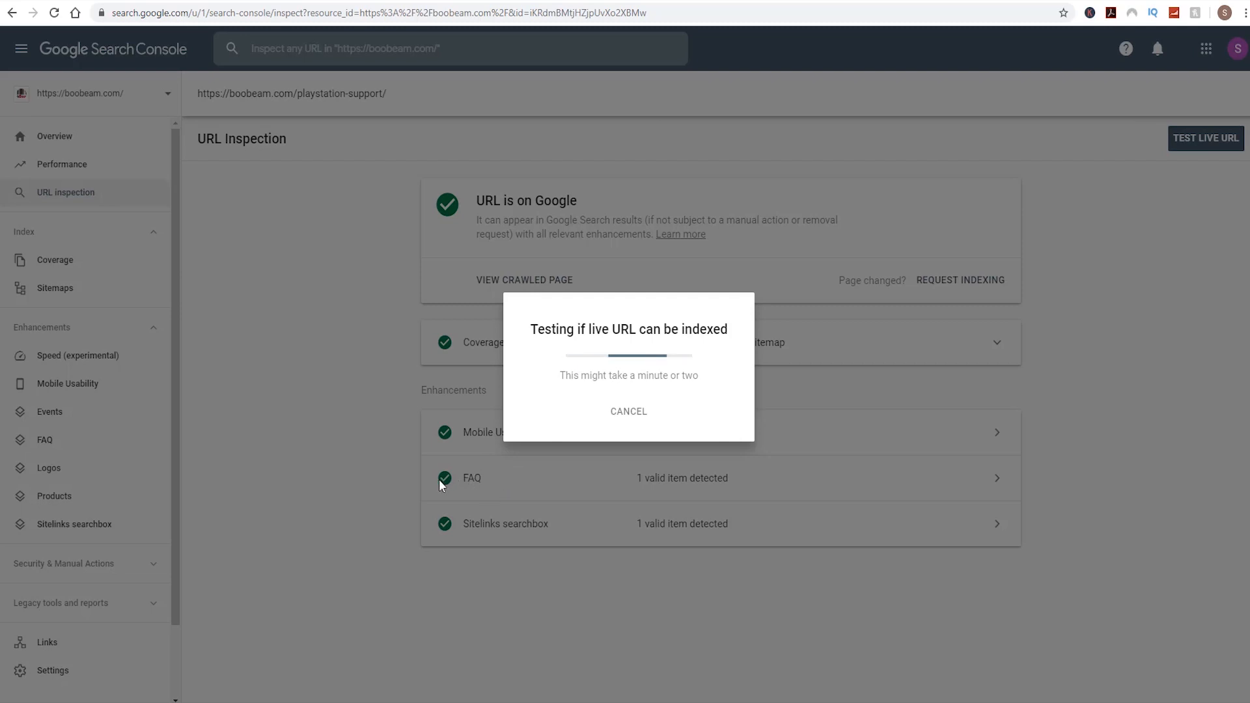
mouse_move(390, 477)
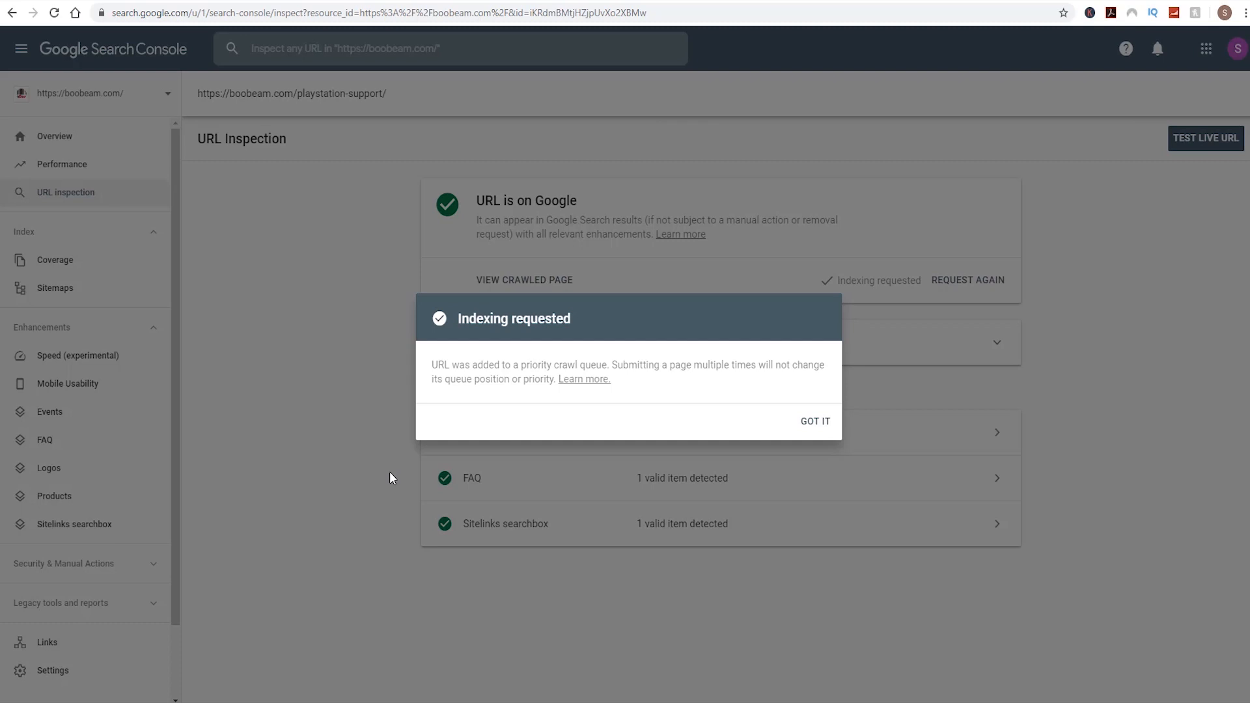
mouse_move(815, 423)
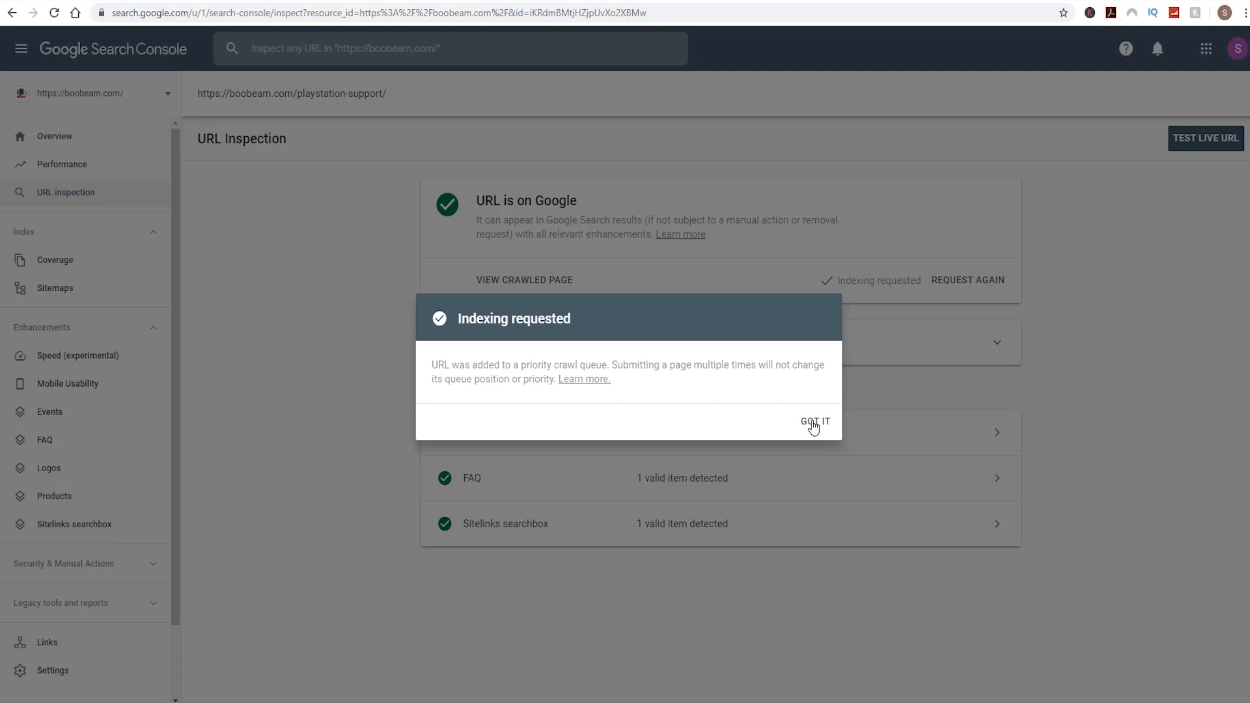
Acknowledge the Indexing Requested confirmation for the playstation-support page in Search Console
click(814, 421)
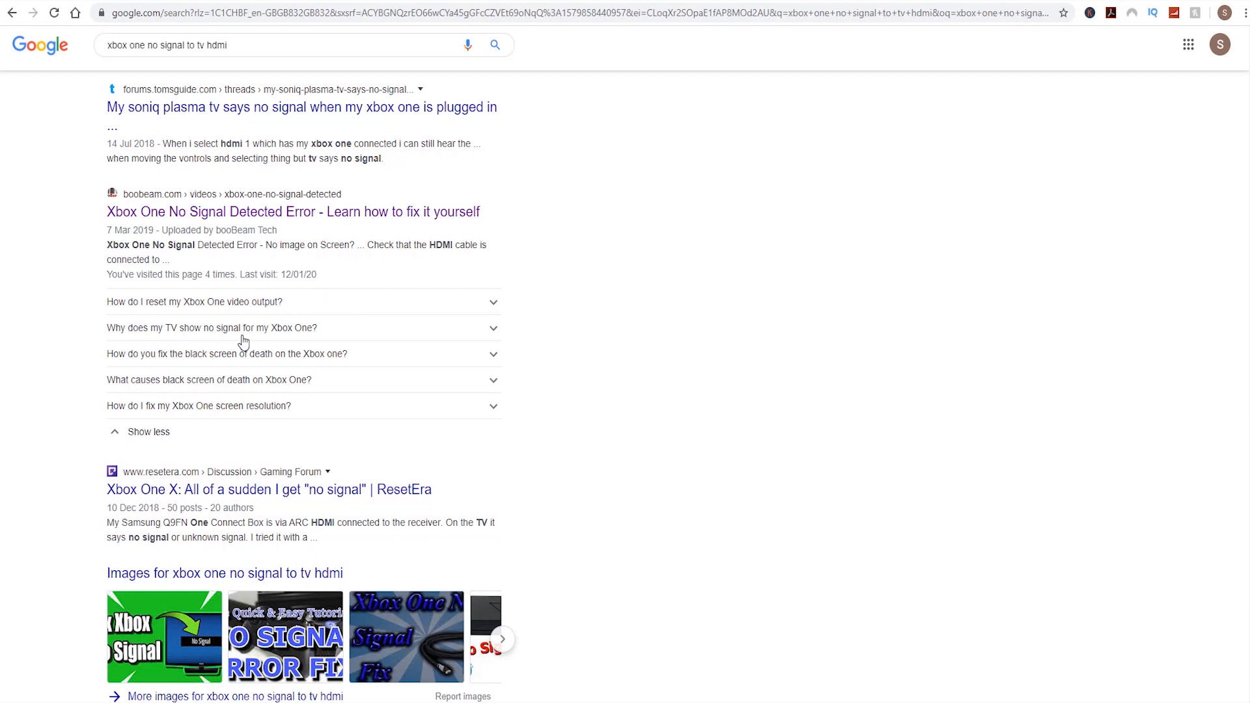
mouse_move(465, 86)
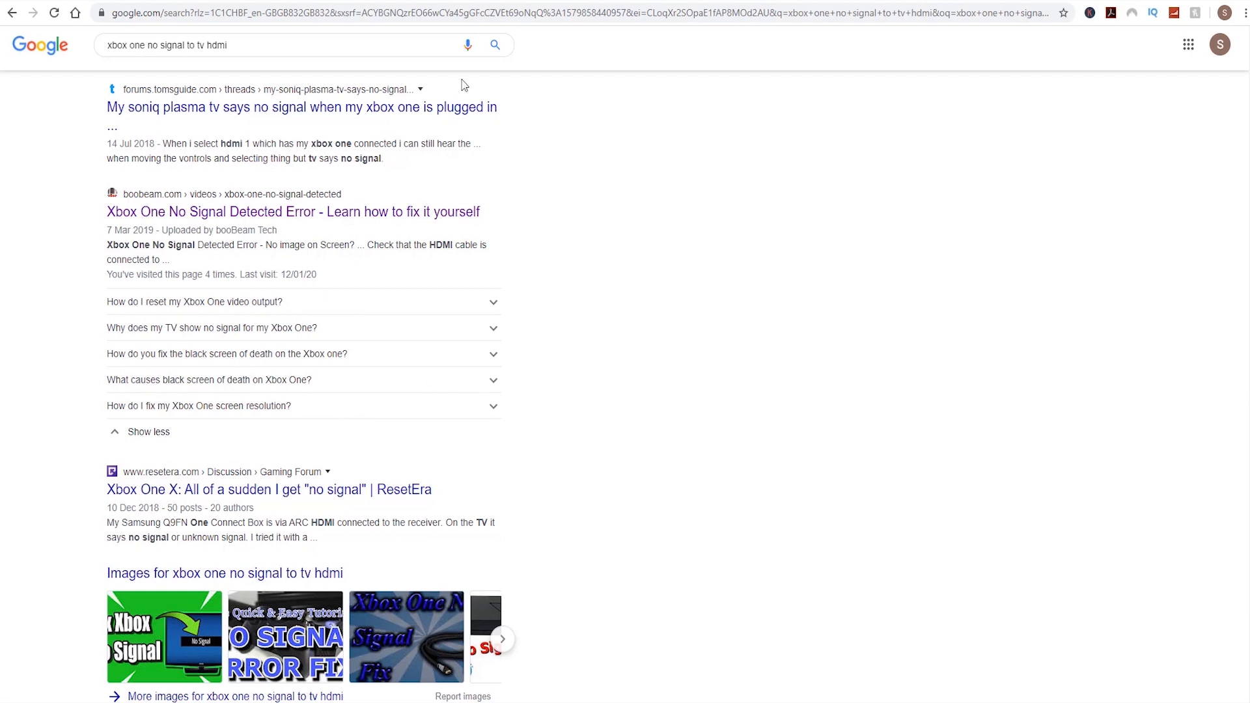
mouse_move(842, 3)
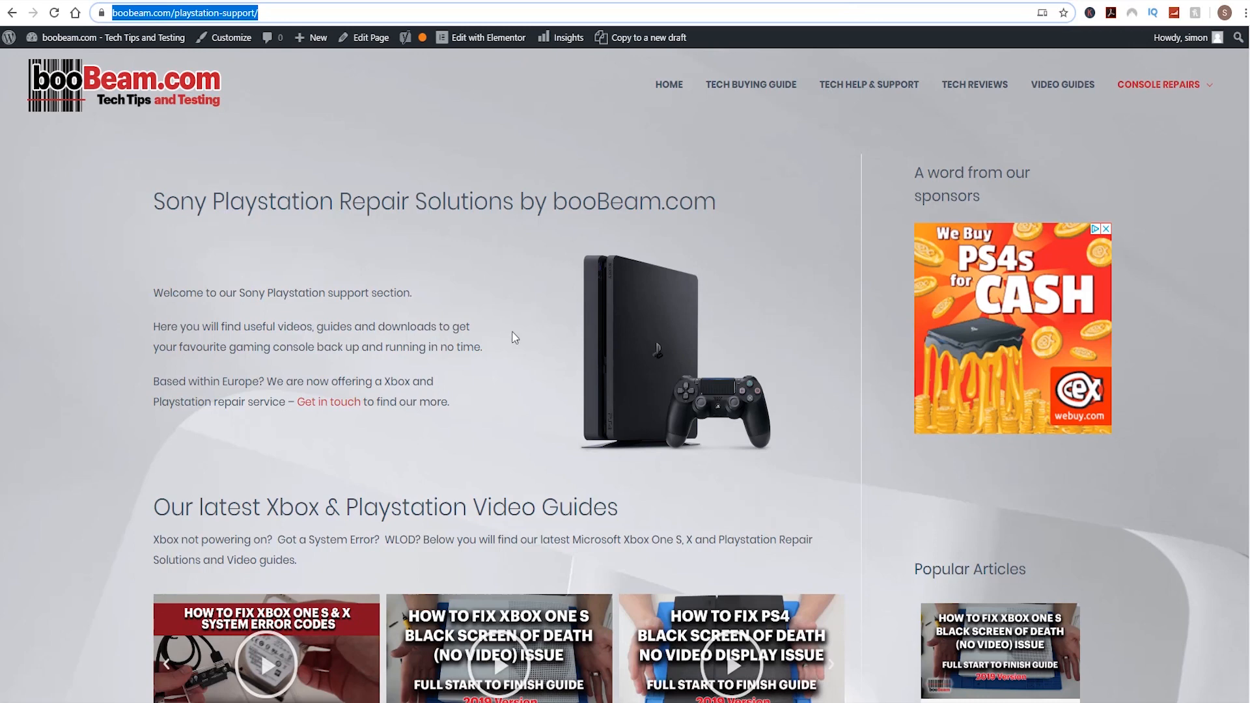
Return to the browser showing the live boobeam.com playstation-support page
click(828, 664)
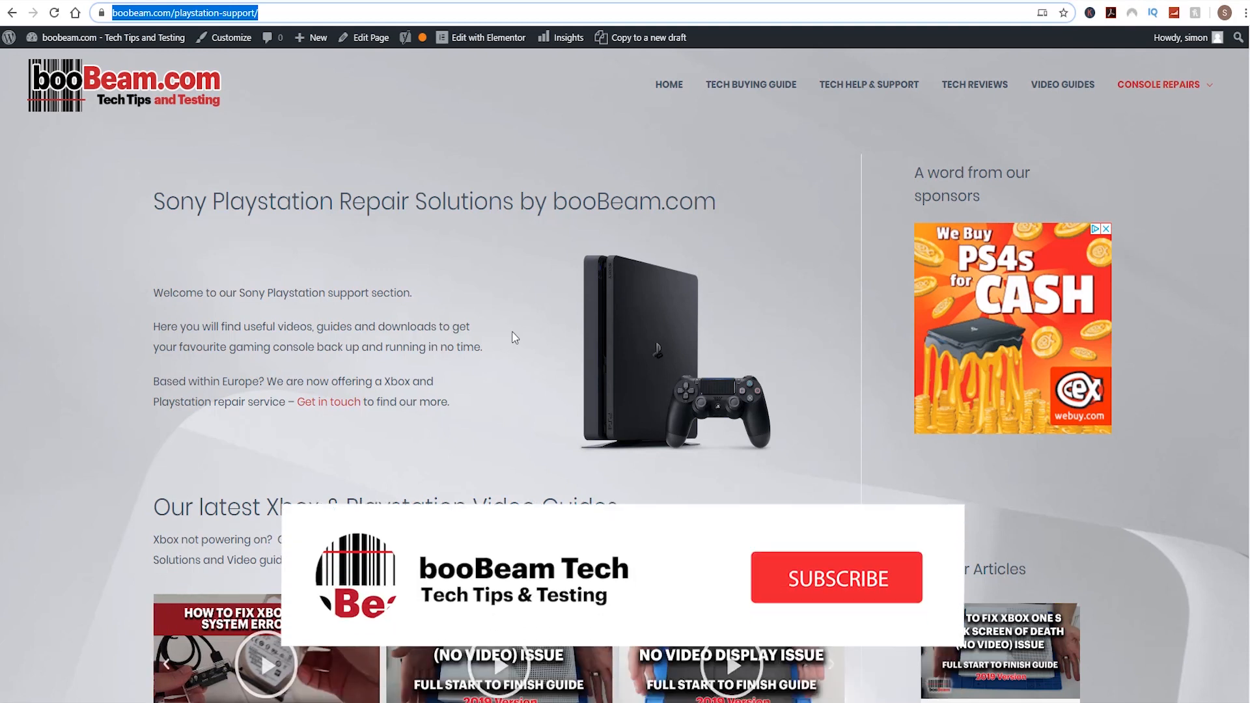
click(834, 577)
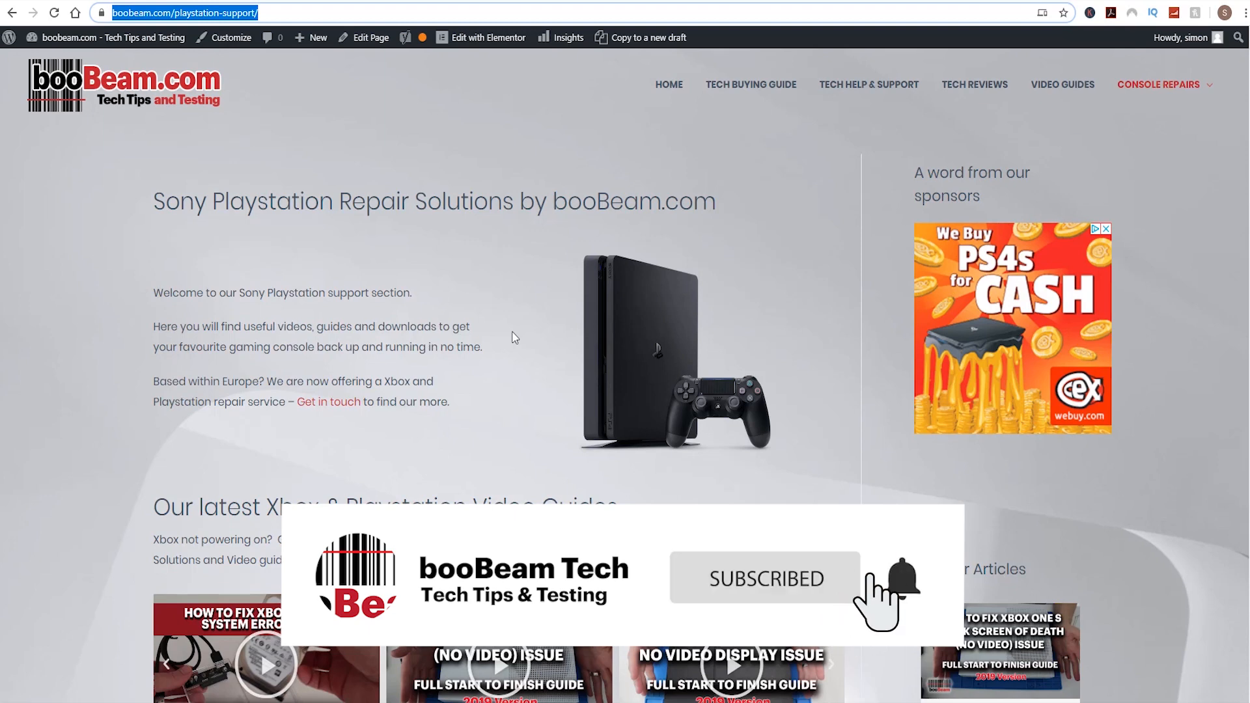